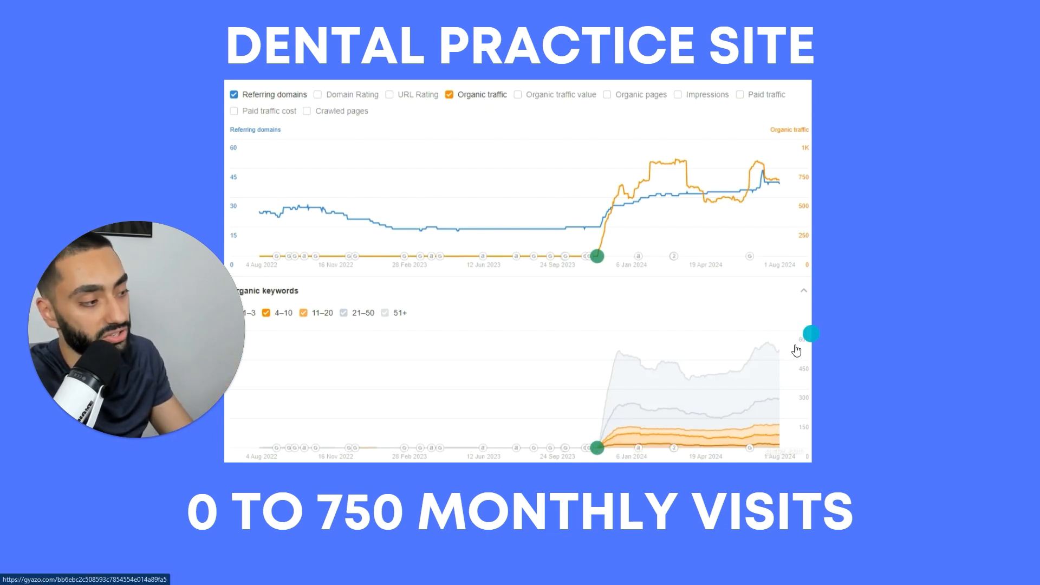
mouse_move(810, 349)
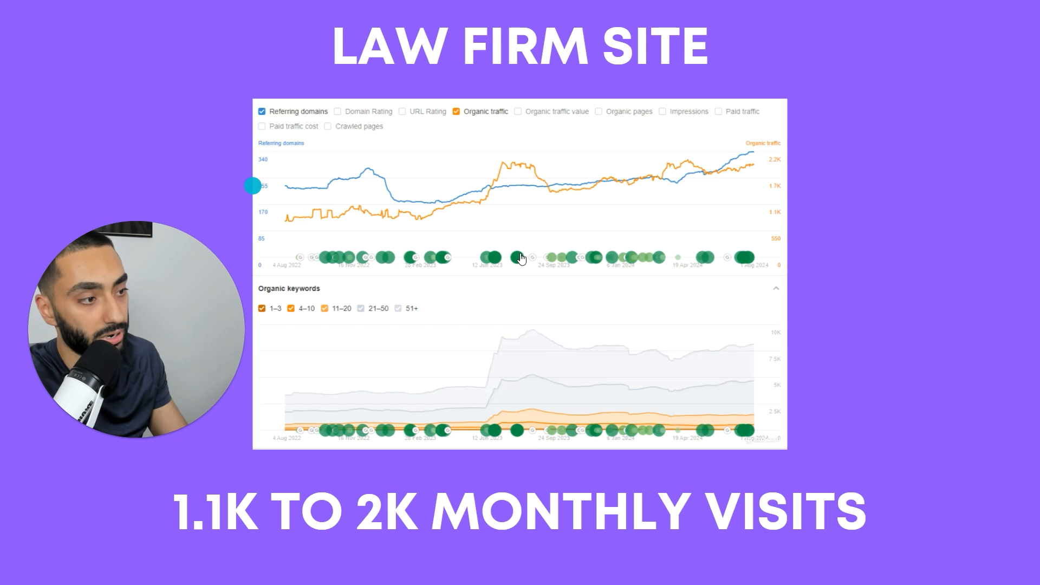
mouse_move(413, 394)
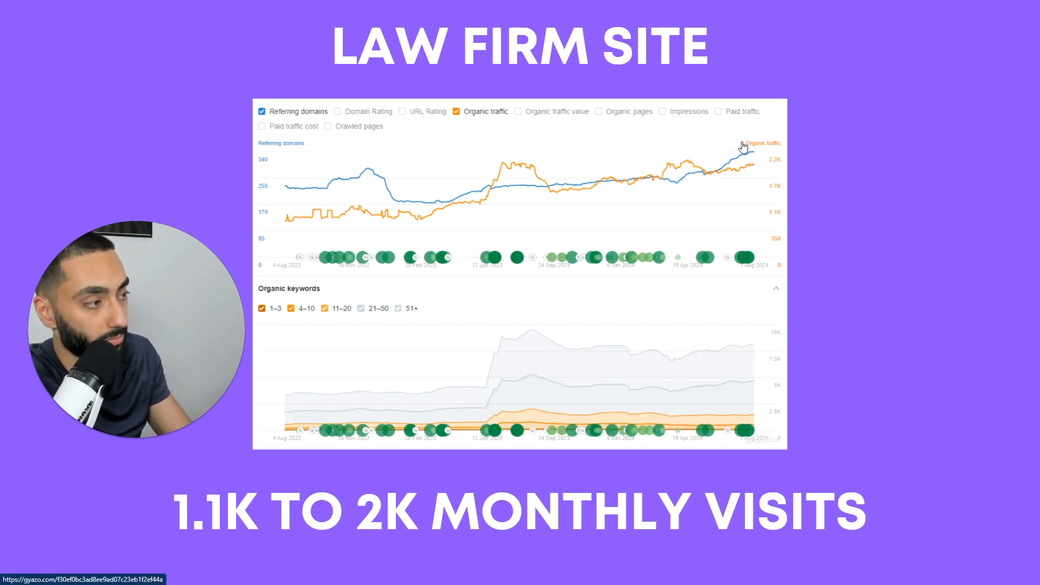
mouse_move(627, 209)
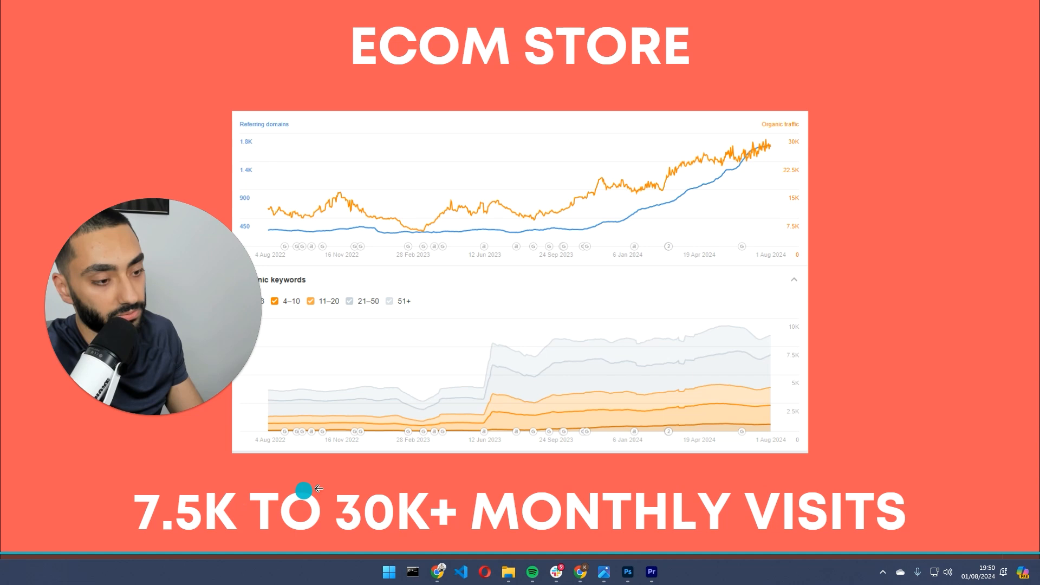
mouse_move(792, 165)
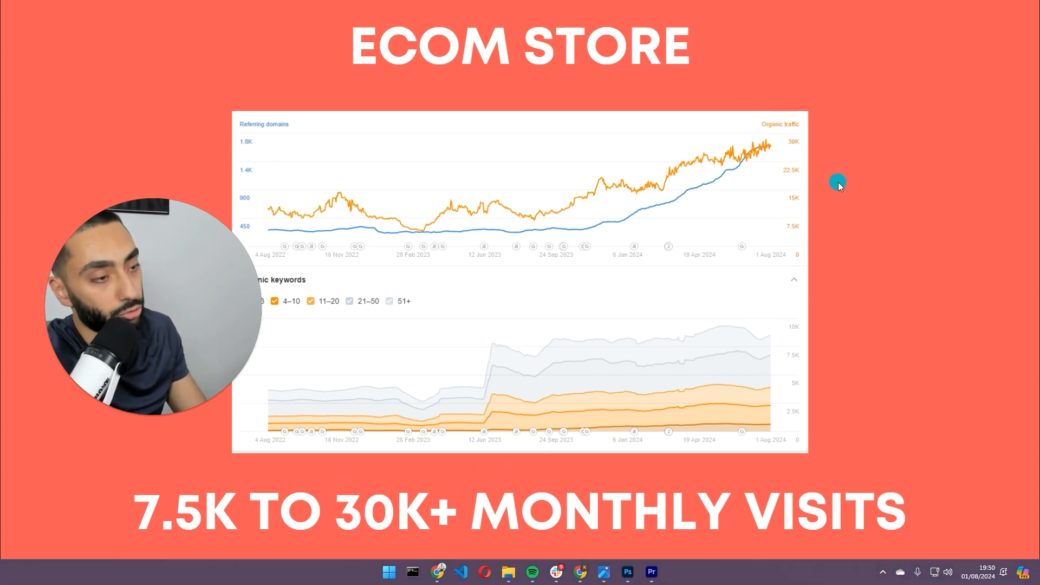
mouse_move(821, 196)
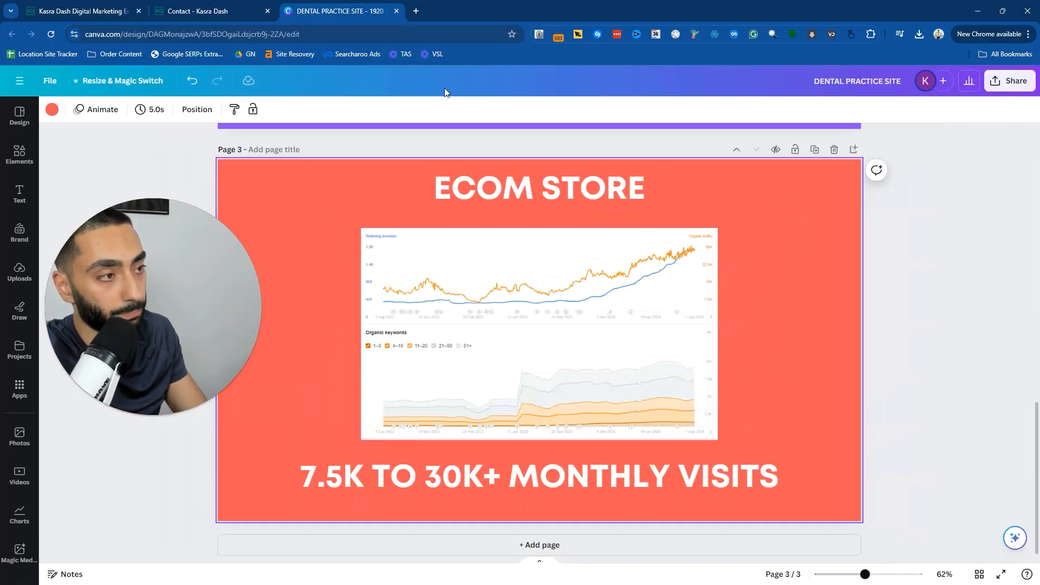
View the Kasra Dash contact form, then return to the Invisalign Article Builder sheet.
left_click(195, 11)
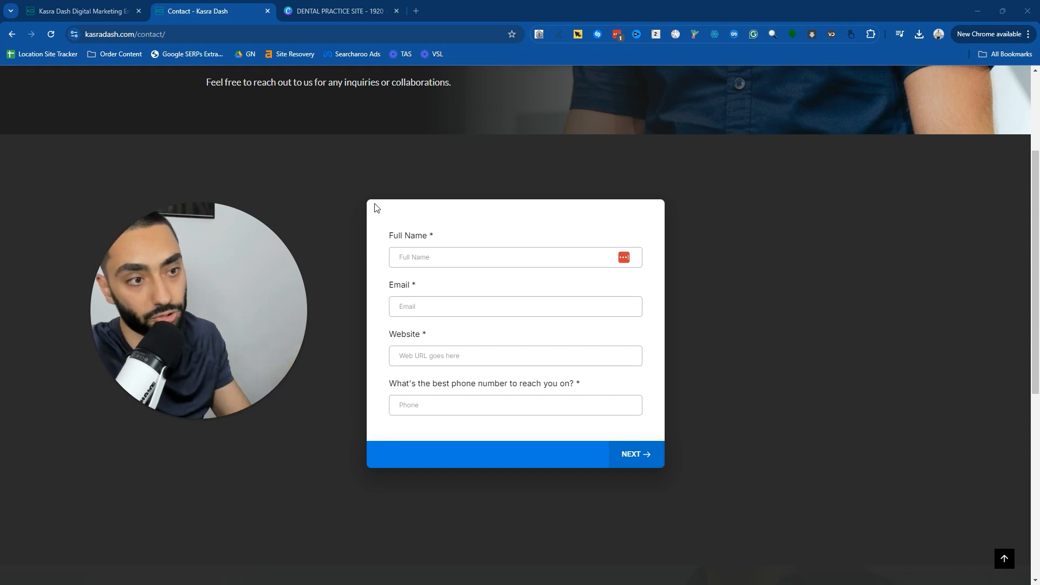
mouse_move(92, 151)
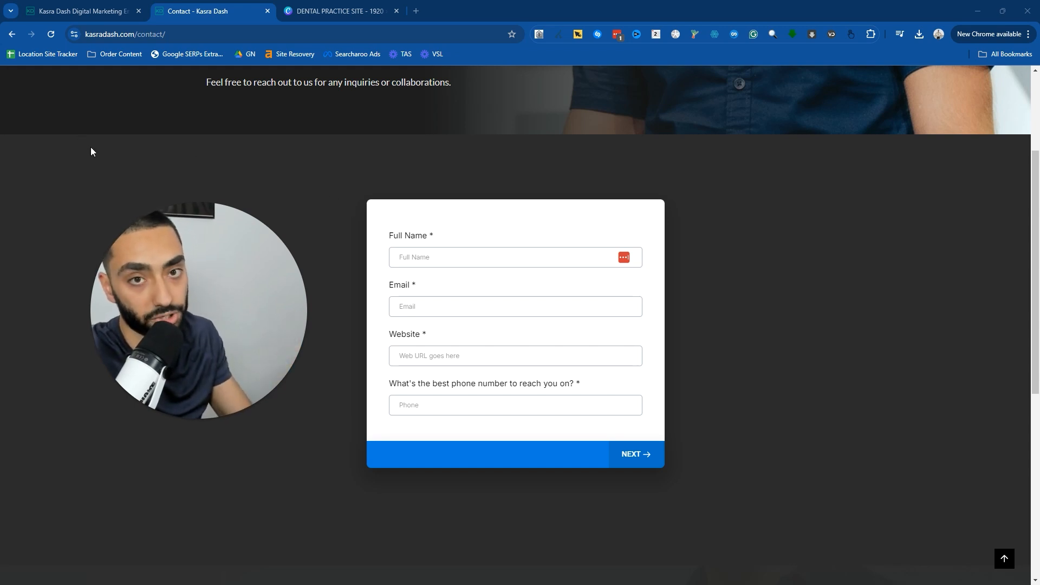
left_click(338, 11)
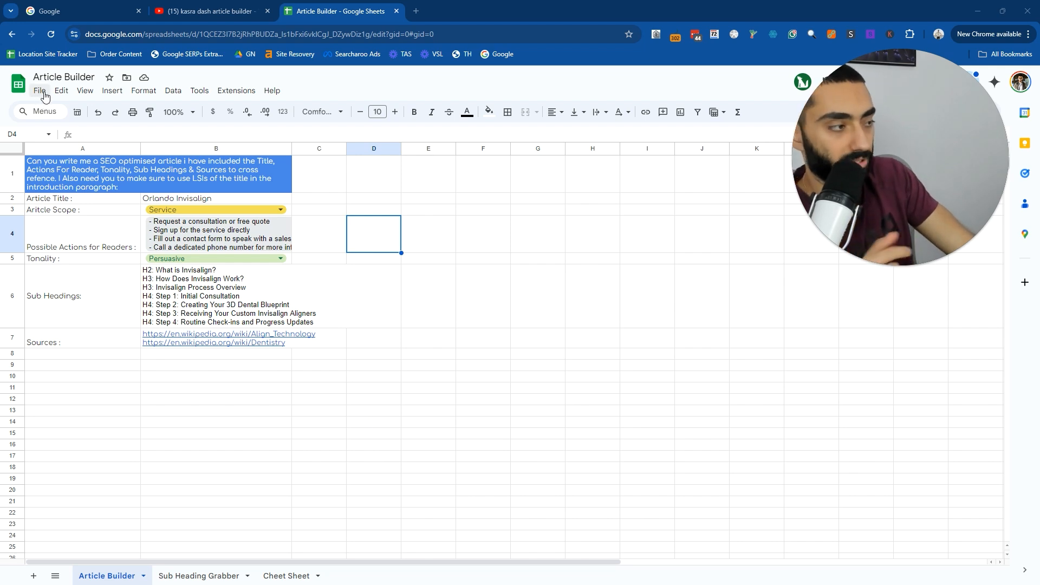
left_click(60, 91)
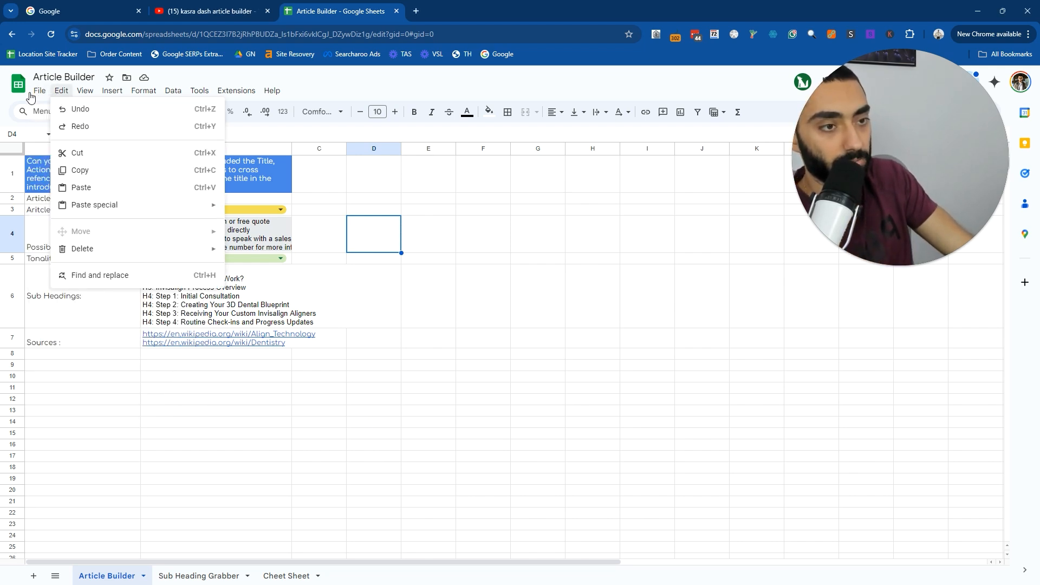
left_click(39, 91)
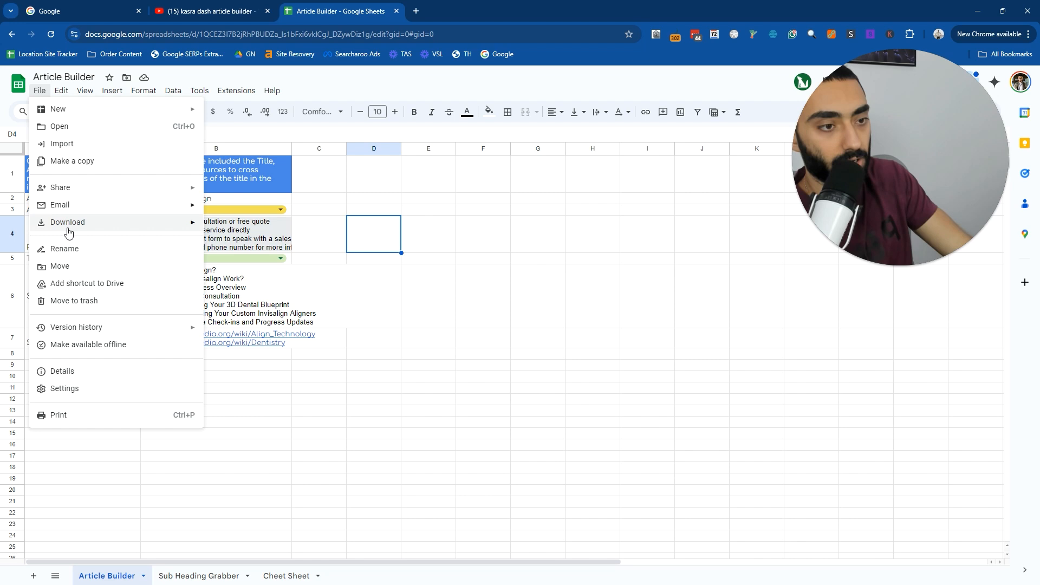
left_click(428, 401)
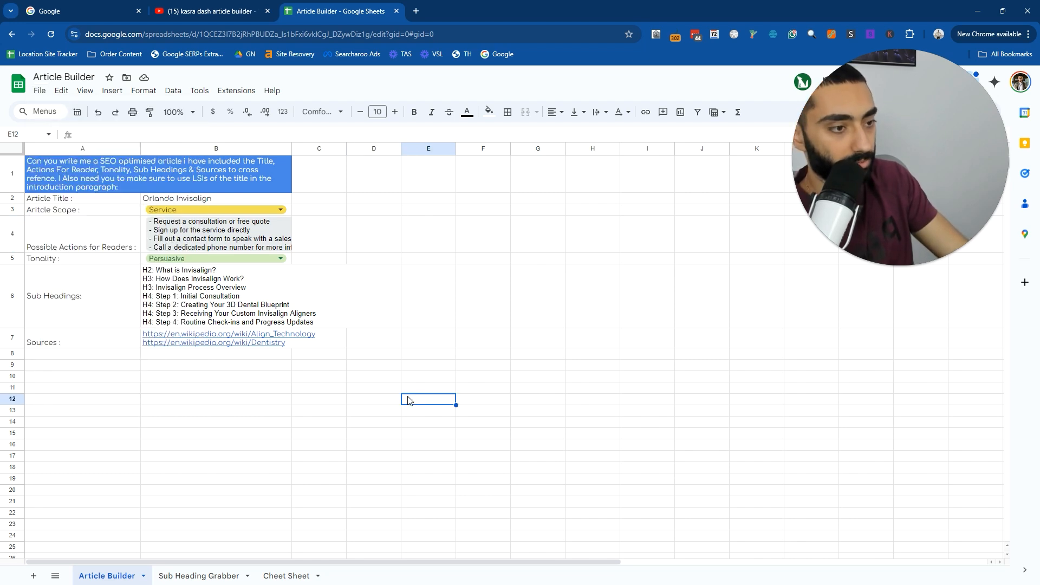
mouse_move(291, 147)
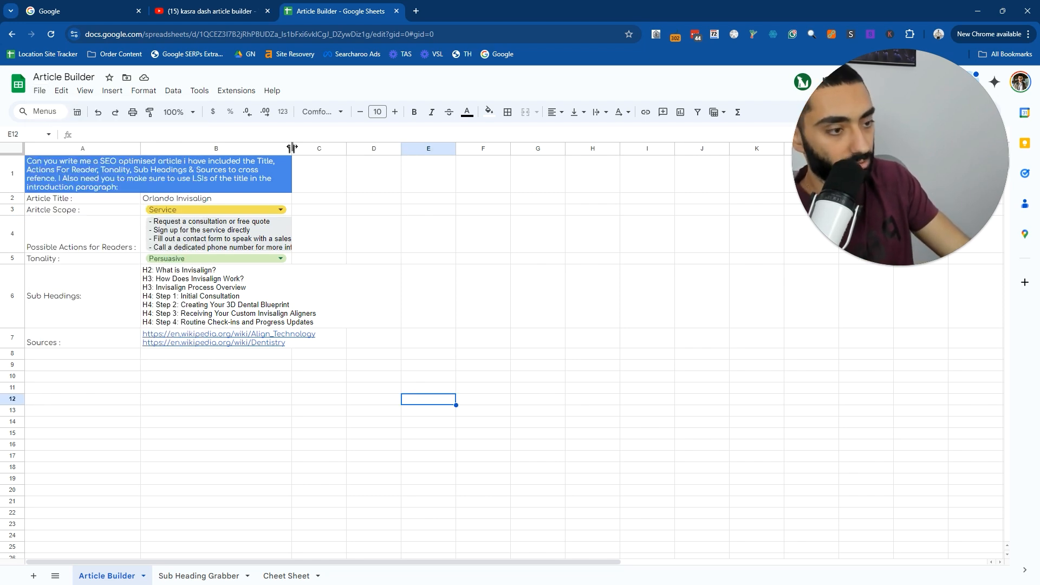
mouse_move(400, 384)
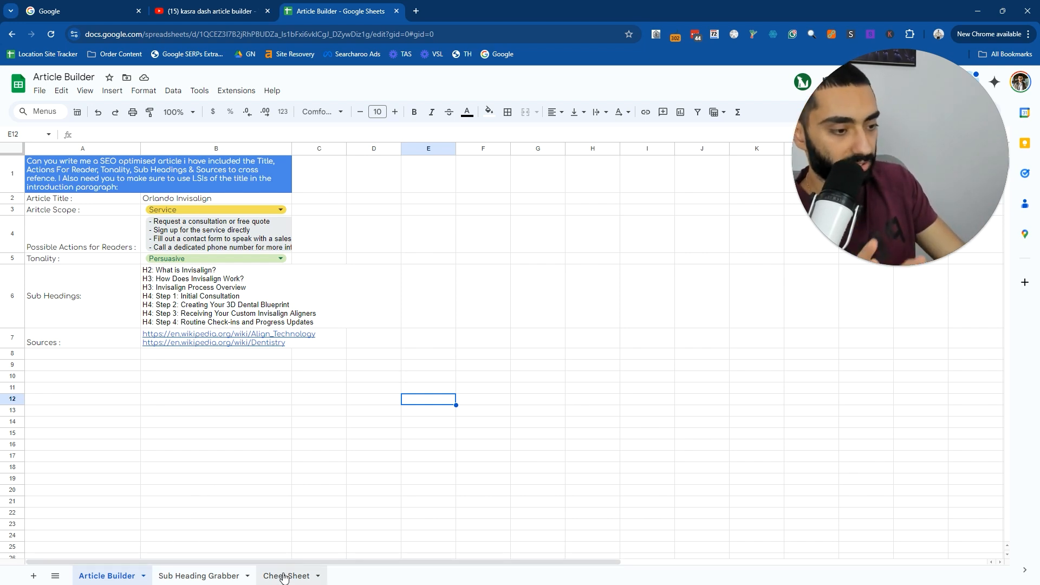
Review the Cheet Sheet's Article Styles, End Goal and Article Tone tables.
left_click(285, 575)
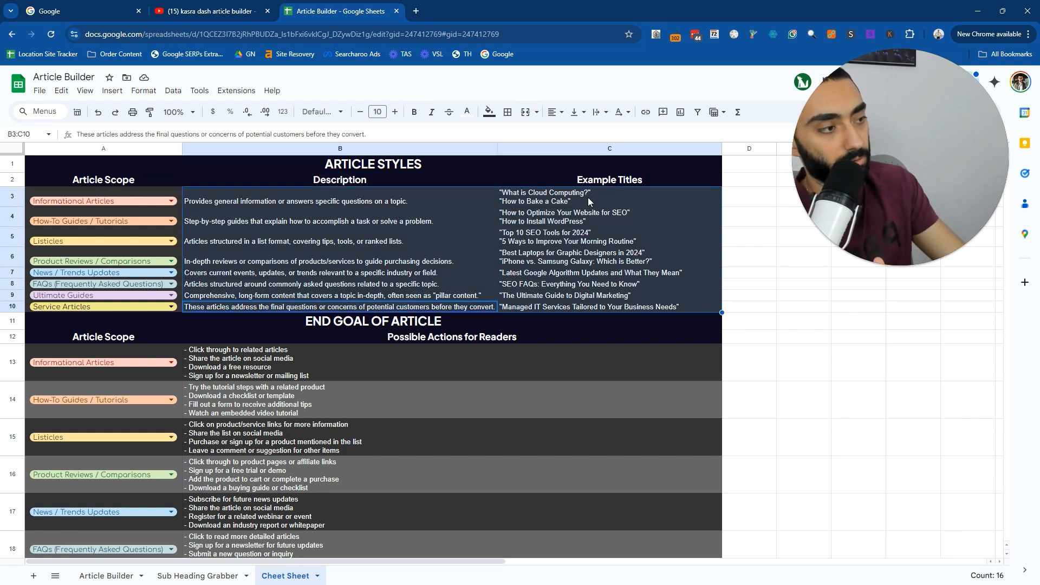
left_click(543, 196)
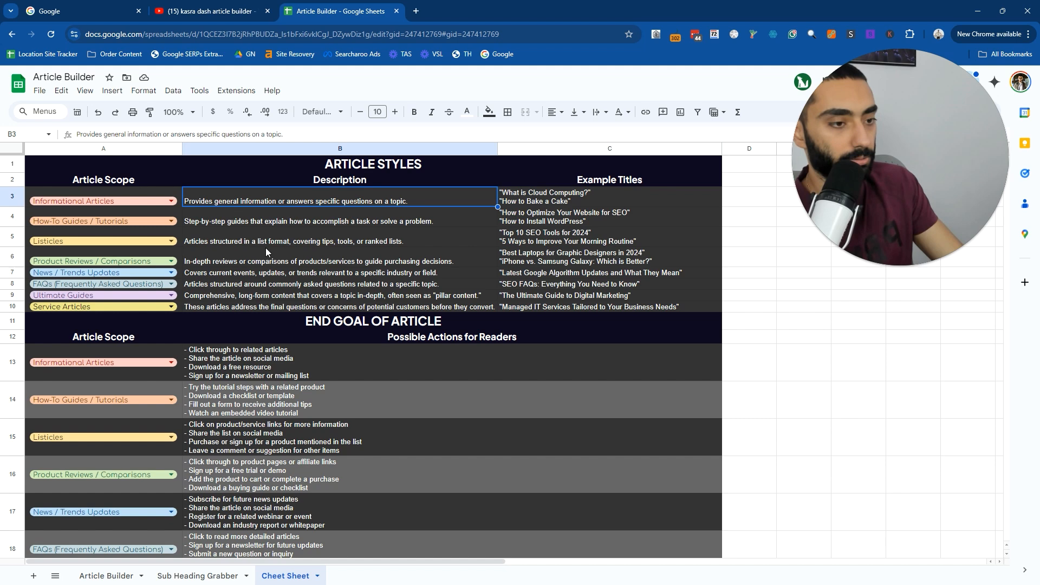
scroll("down", 3)
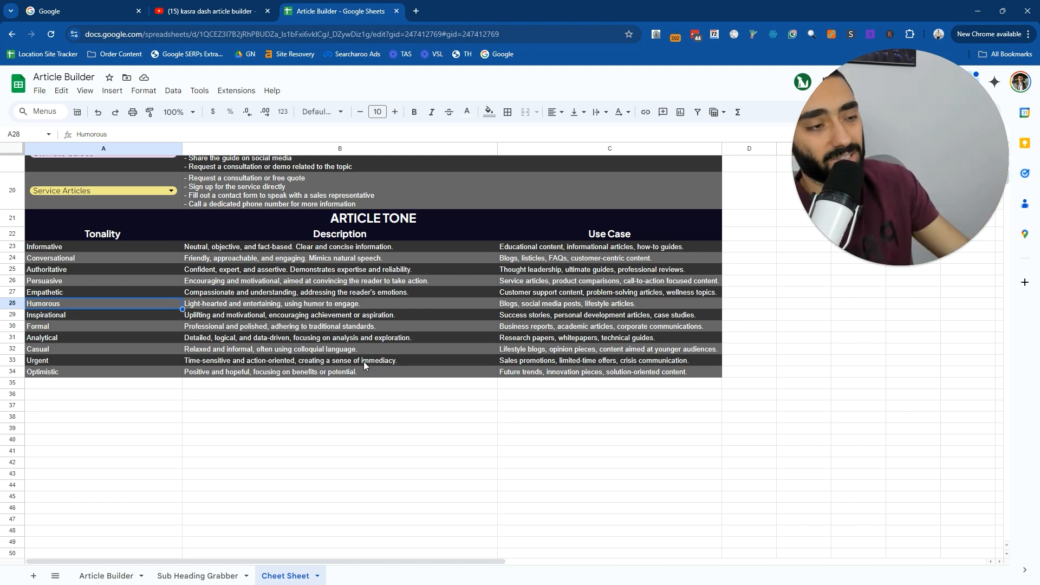
scroll("down", 3)
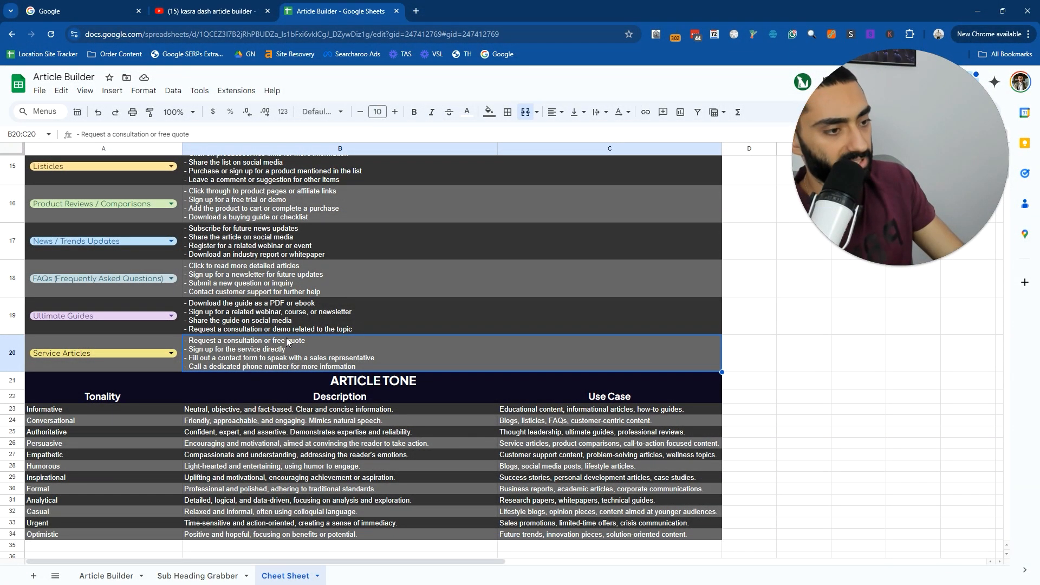
mouse_move(312, 346)
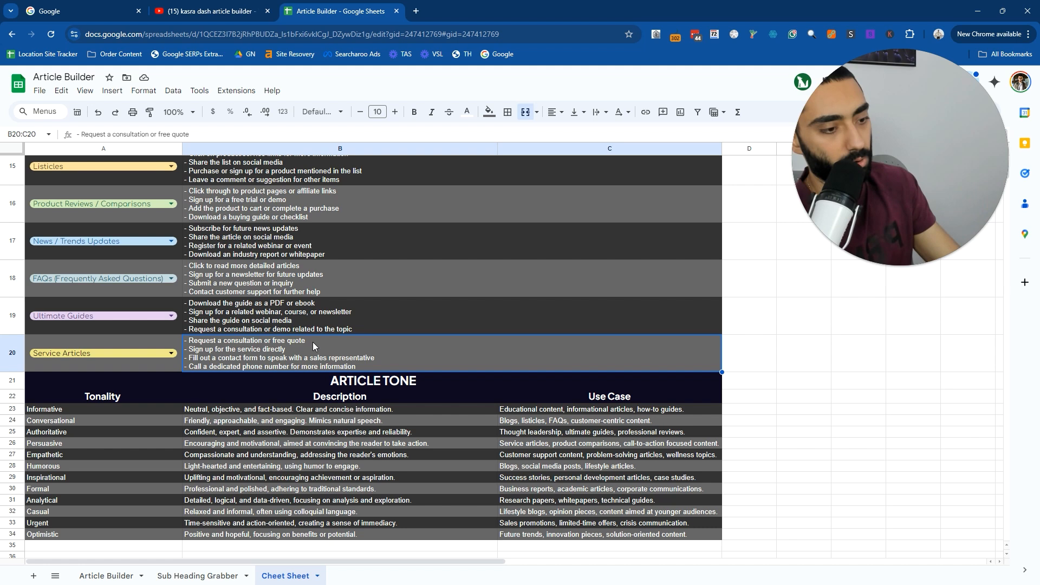
left_click(196, 575)
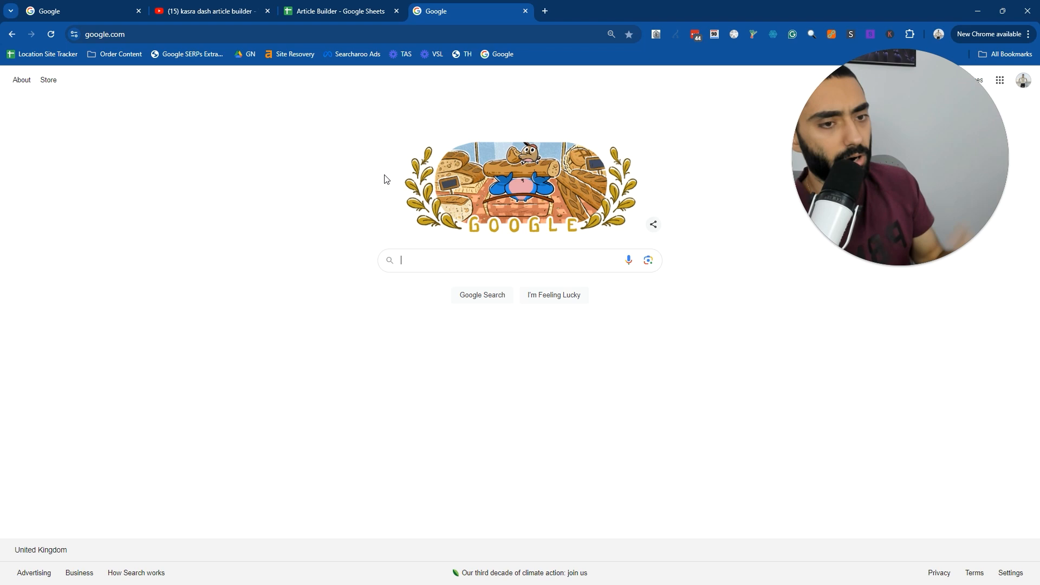
Search Google for 'how to do link building outreach' and open Semrush's outreach guide.
type("how to do link building outreach")
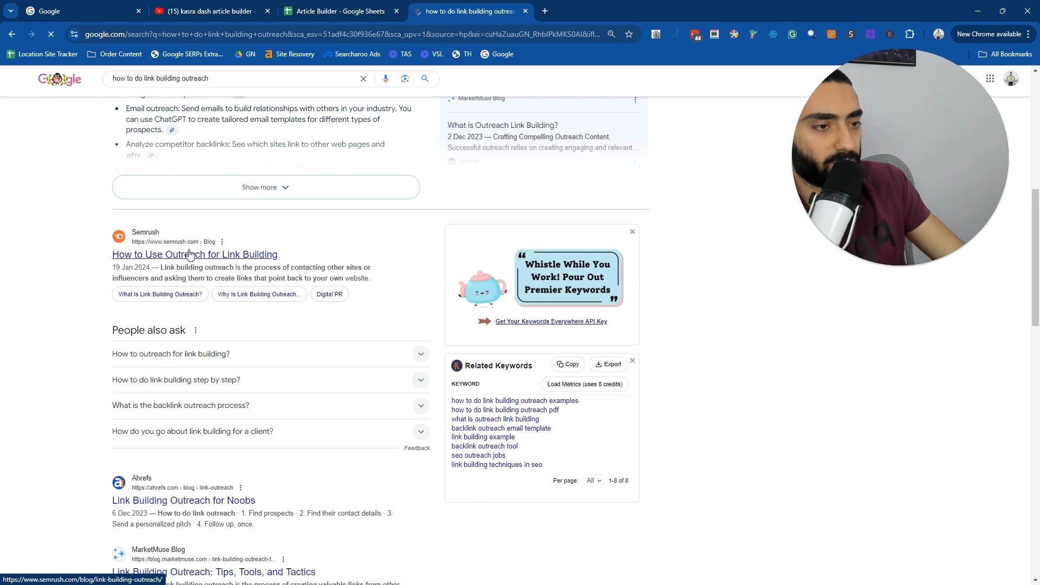
left_click(194, 254)
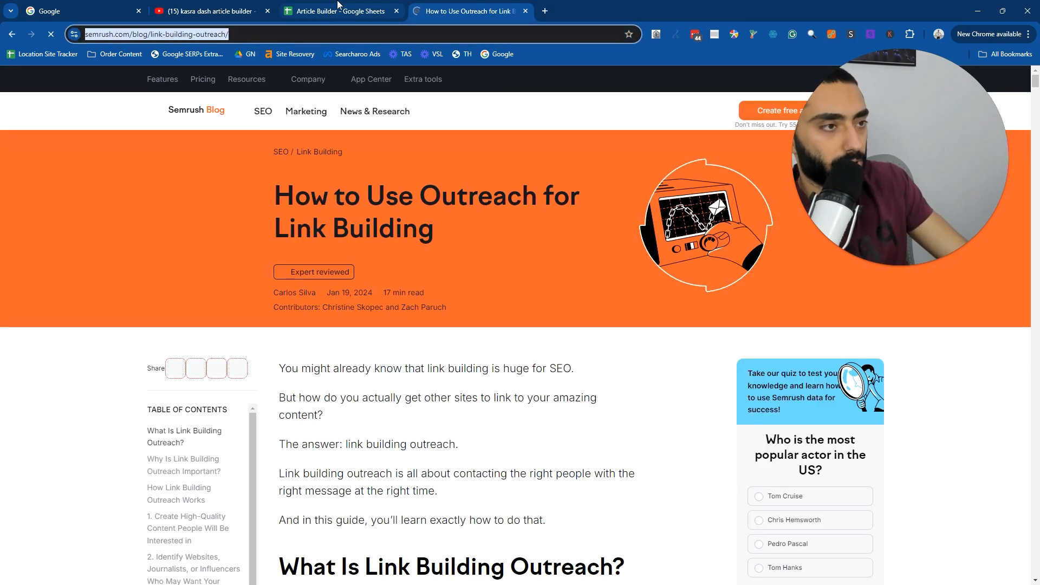
left_click(338, 11)
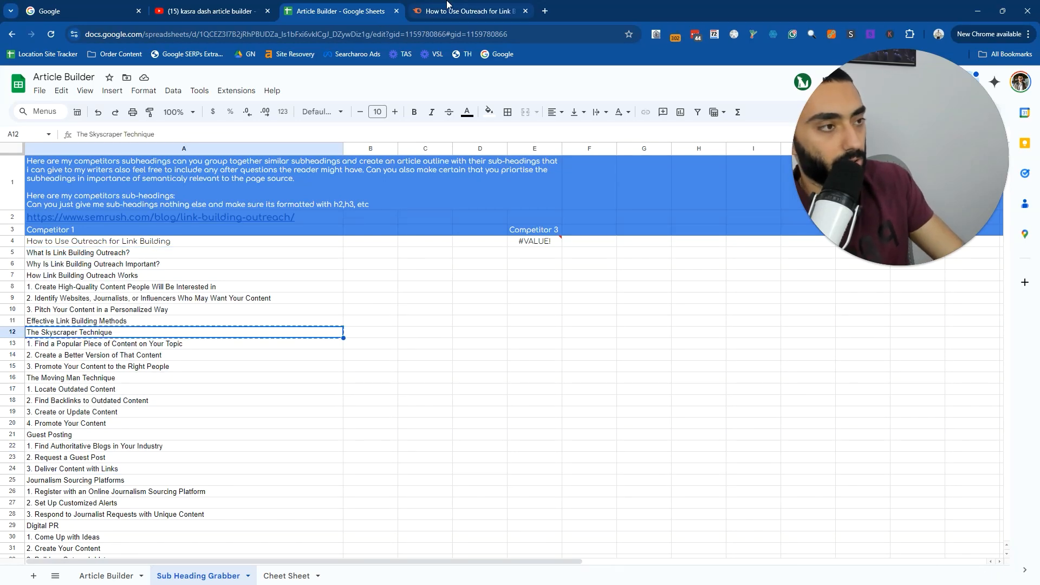
Import the Ahrefs 'Link Building Outreach for Noobs' URL's subheadings and verify them against the article.
left_click(467, 11)
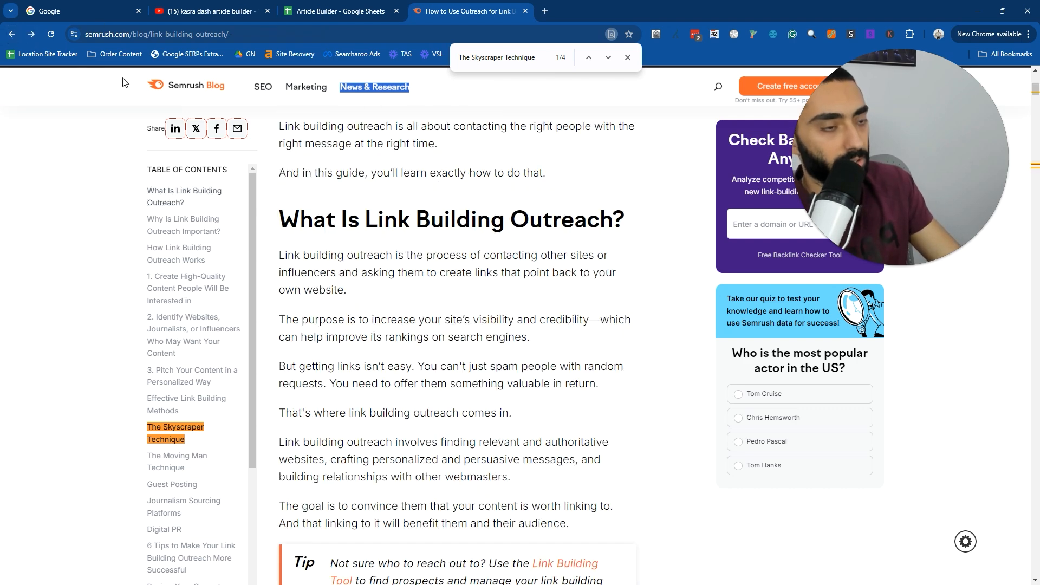
left_click(11, 33)
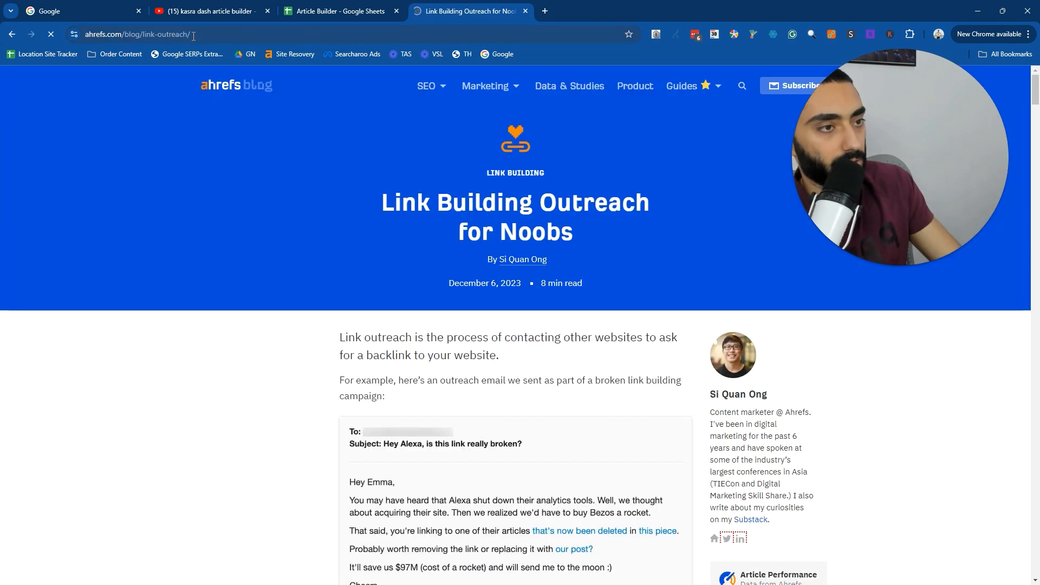
left_click(342, 10)
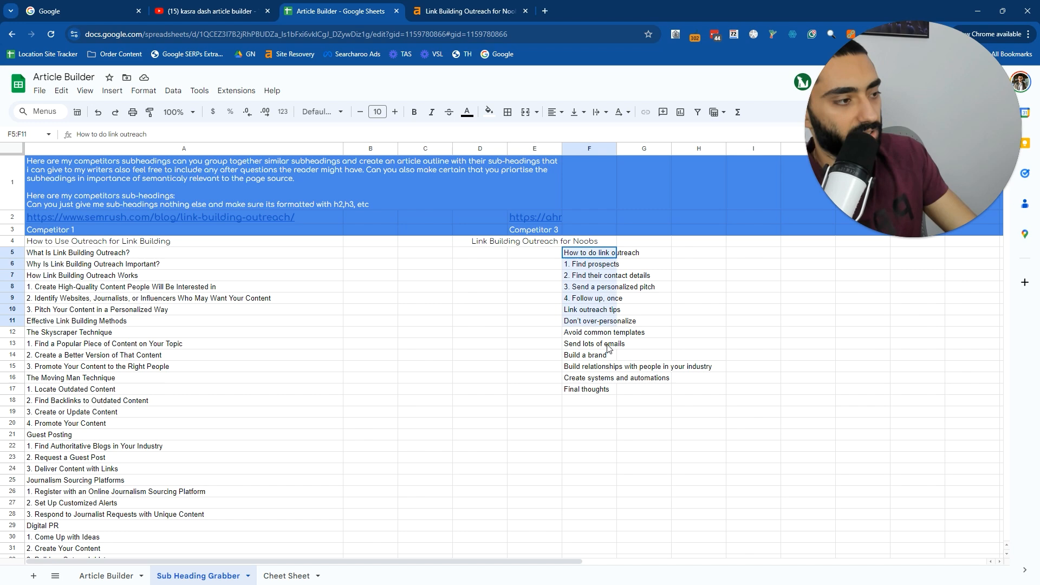
left_click(588, 320)
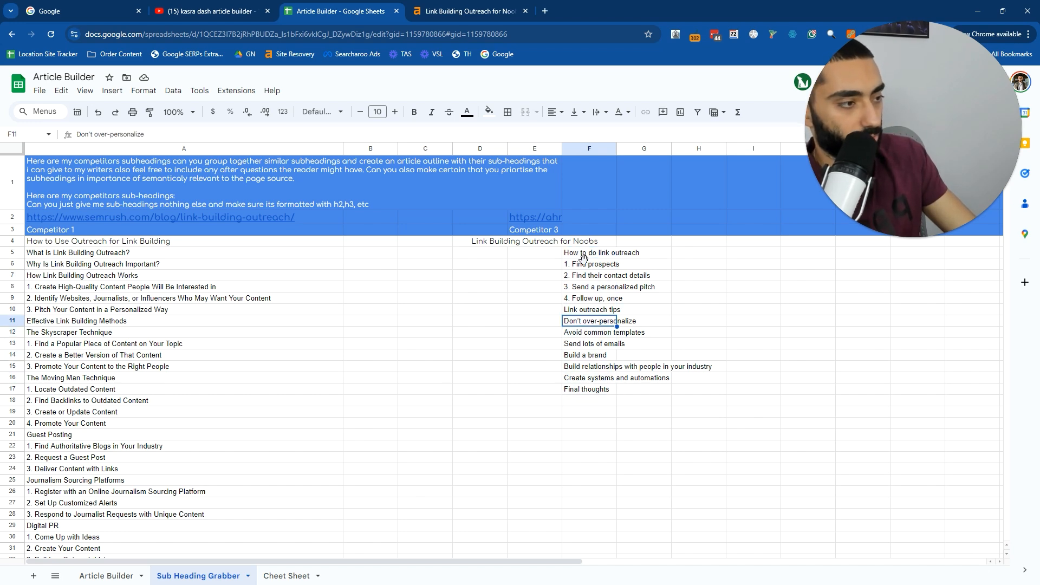
left_click(467, 11)
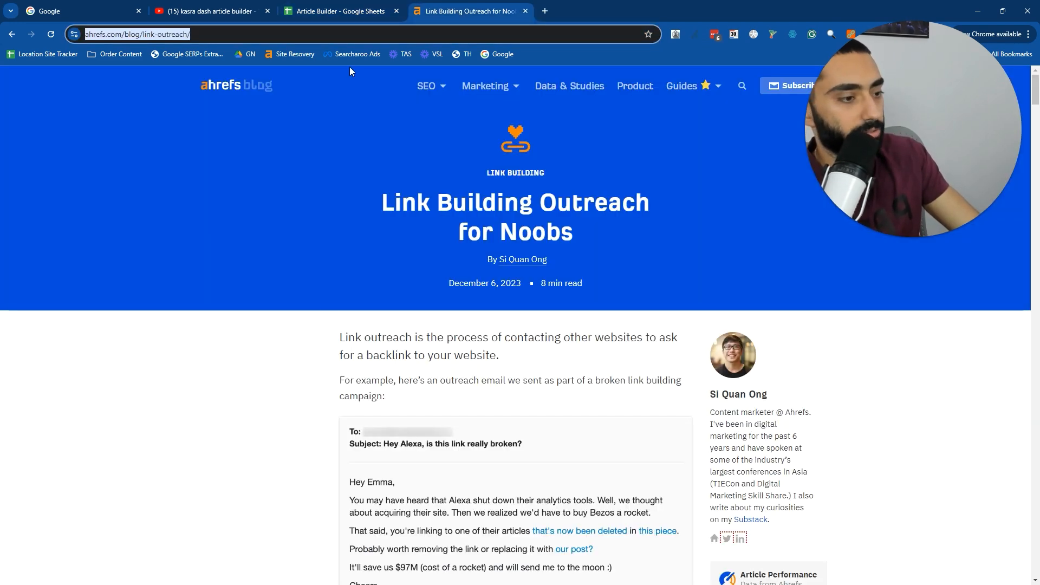
scroll("down", 3)
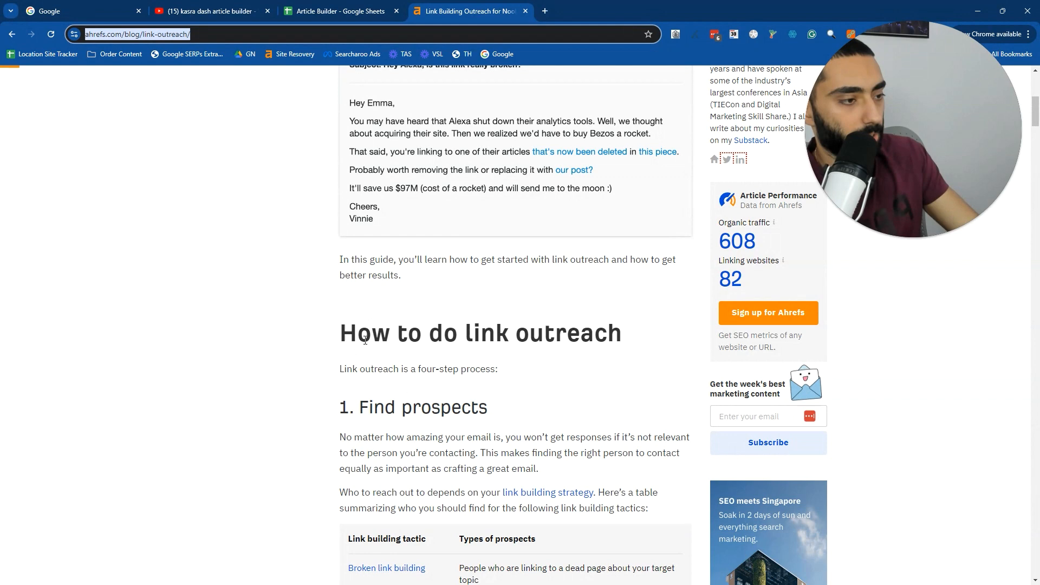
double_click(413, 406)
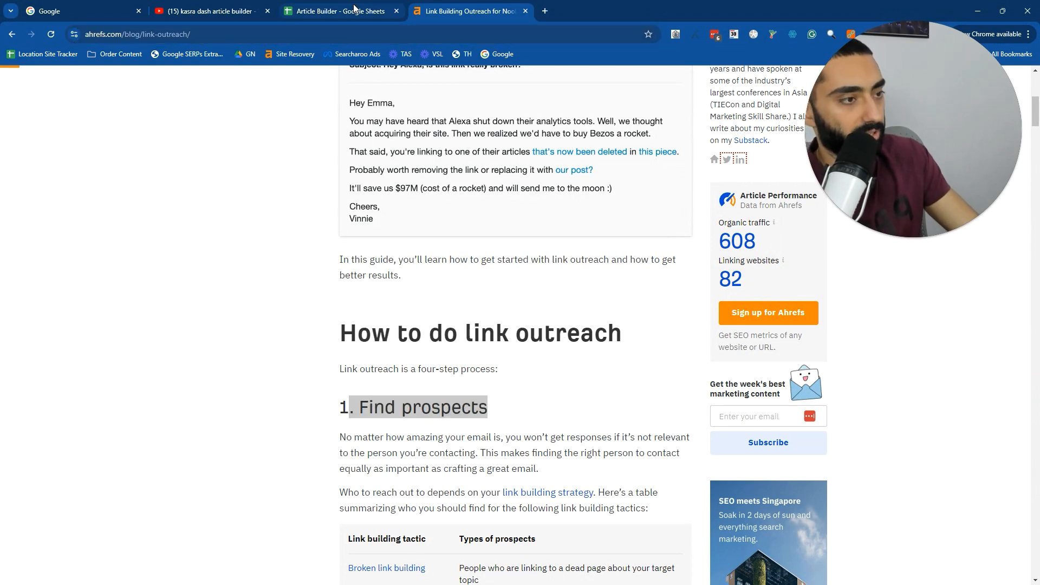
left_click(340, 12)
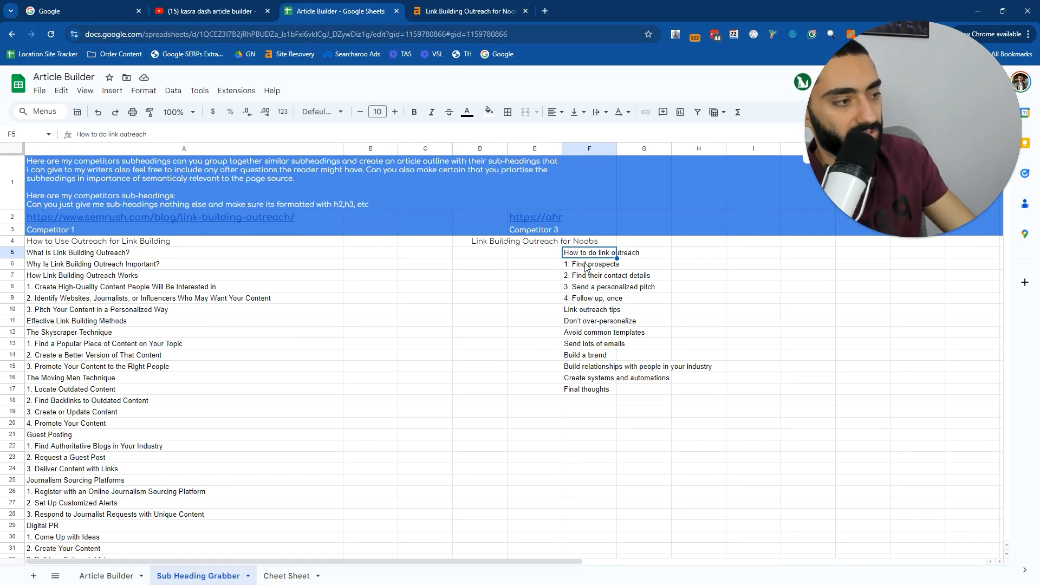
mouse_move(457, 330)
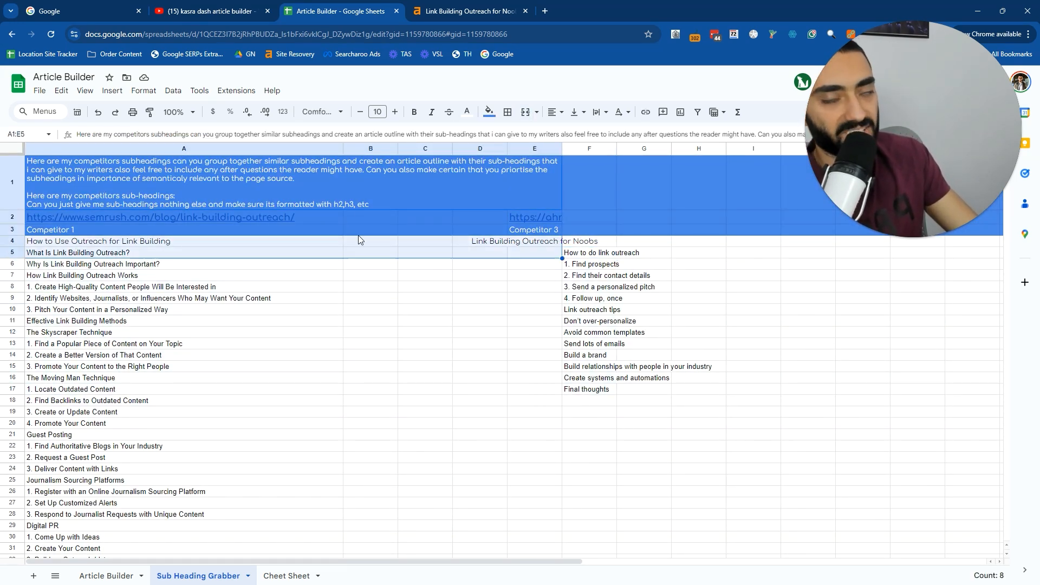
Paste the competitors' outreach subheading list into a new ChatGPT message.
left_click(589, 378)
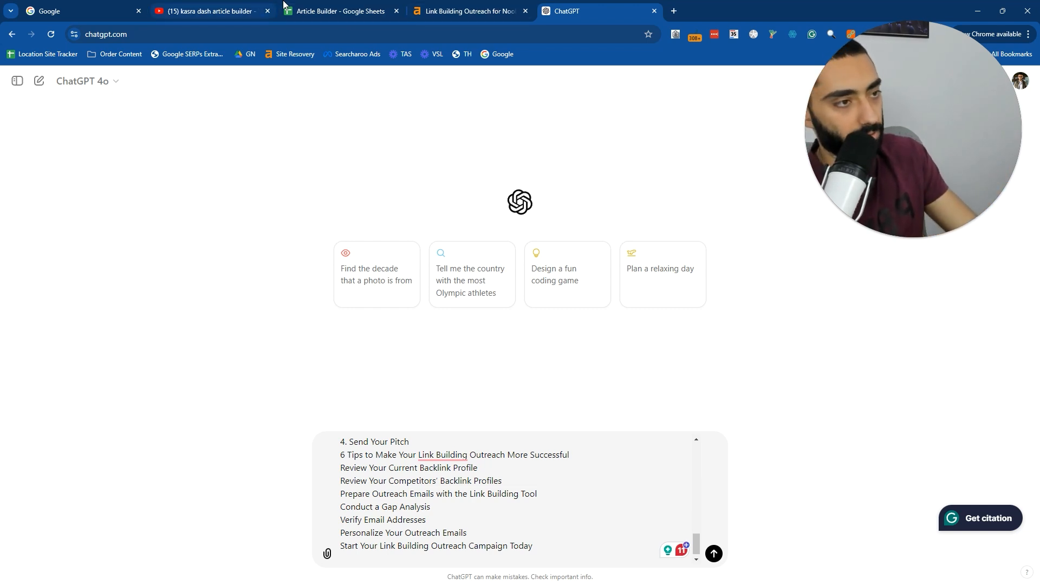
left_click(337, 11)
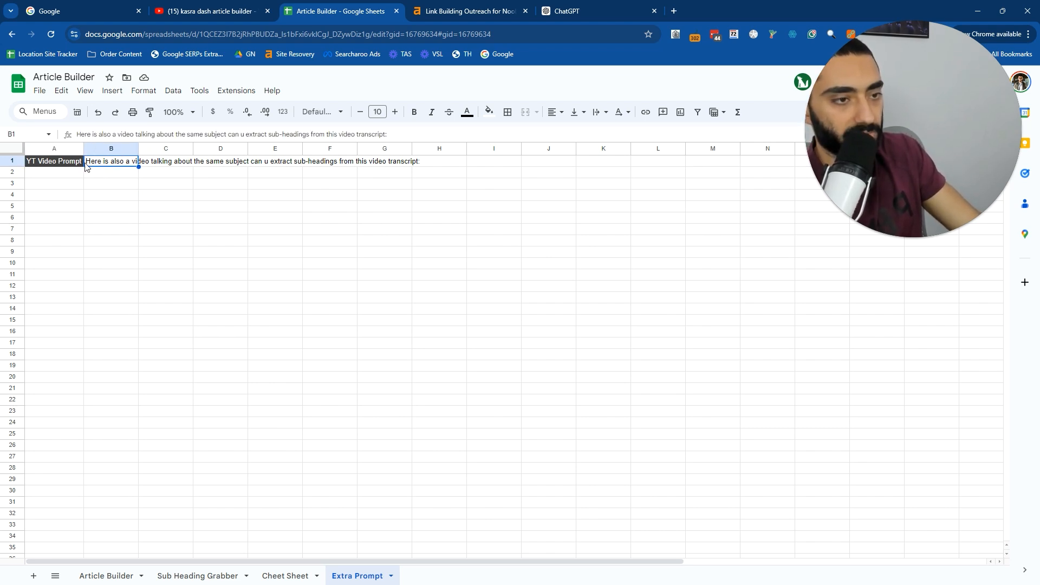
Rename A1 to 'YT Video Prompt - Subheadings' and add its transcript request to the ChatGPT draft.
left_click(53, 161)
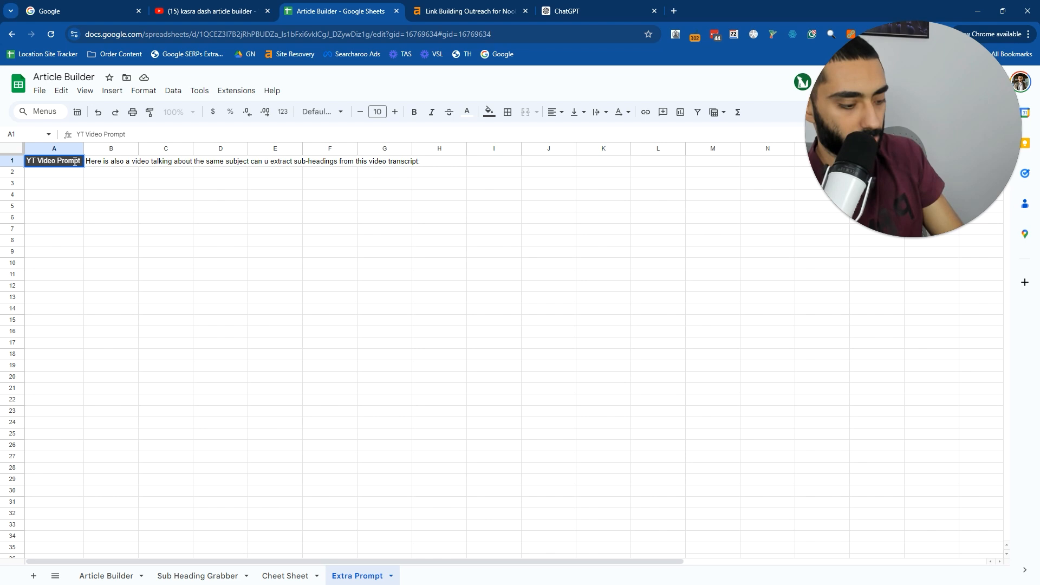
type("- Subheadings")
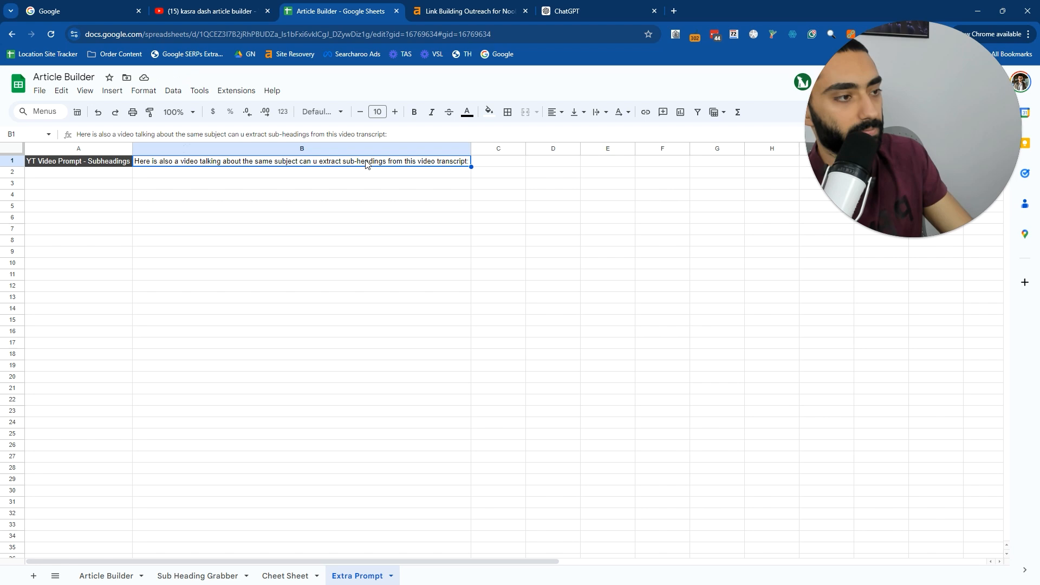
left_click(594, 11)
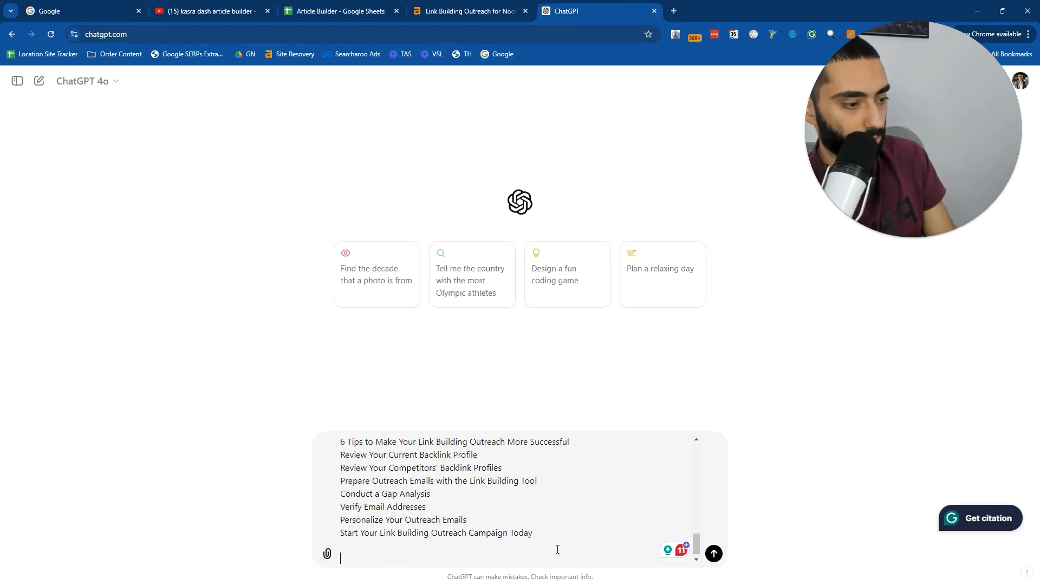
type("Here is also a video talking about the same subject can u extract sub-headings from this video transcript:")
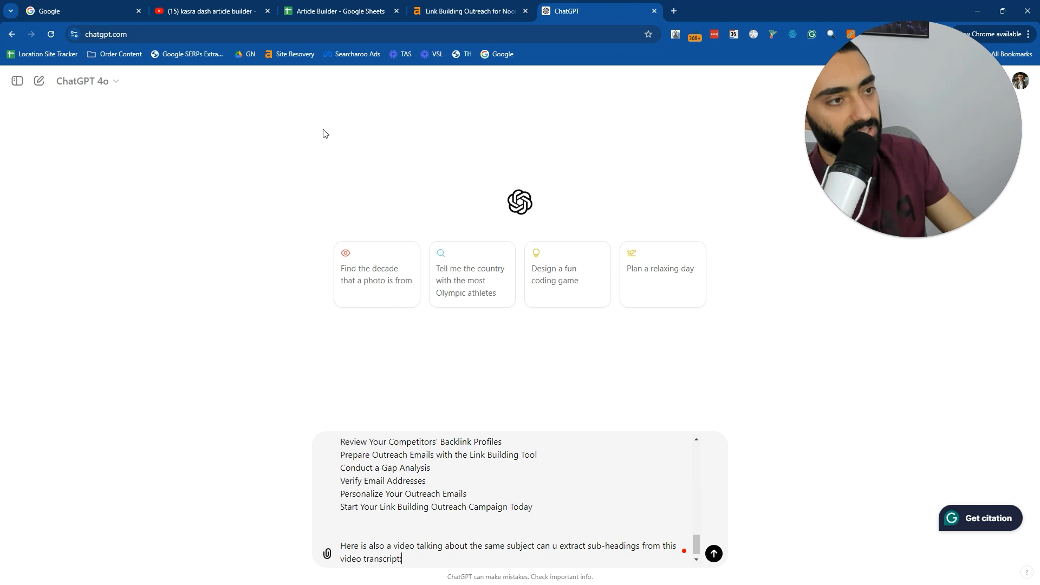
left_click(209, 11)
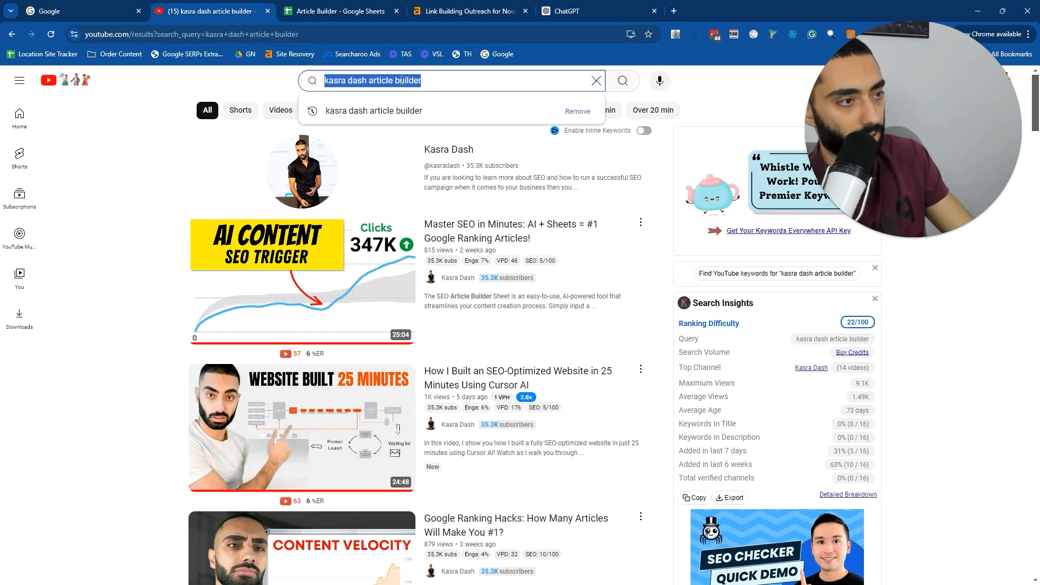
Search YouTube for 'outreach link building' and open Brian Dean's 1,347 Backlinks video.
type("outreach link building")
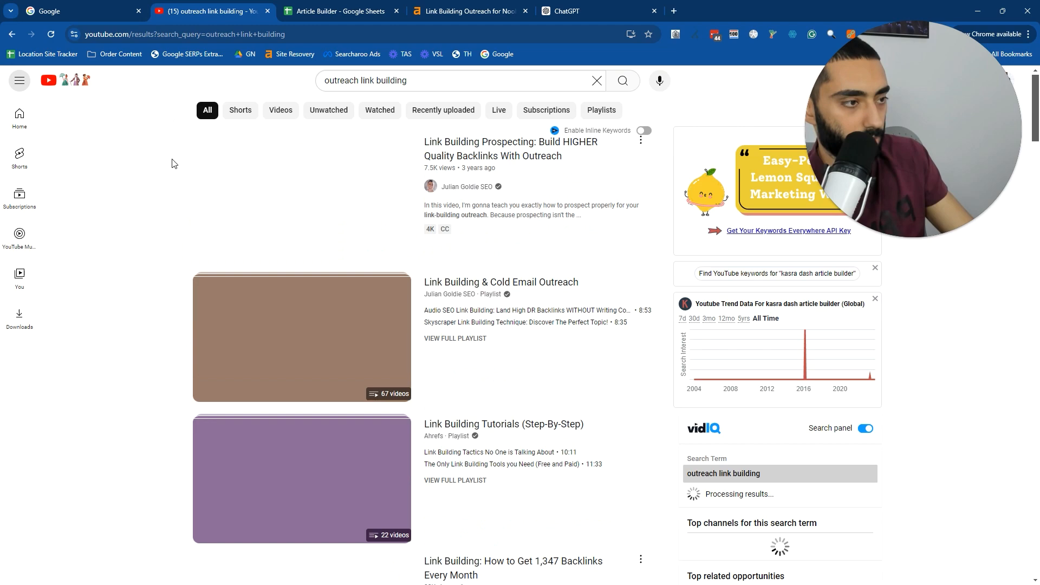
scroll("down", 3)
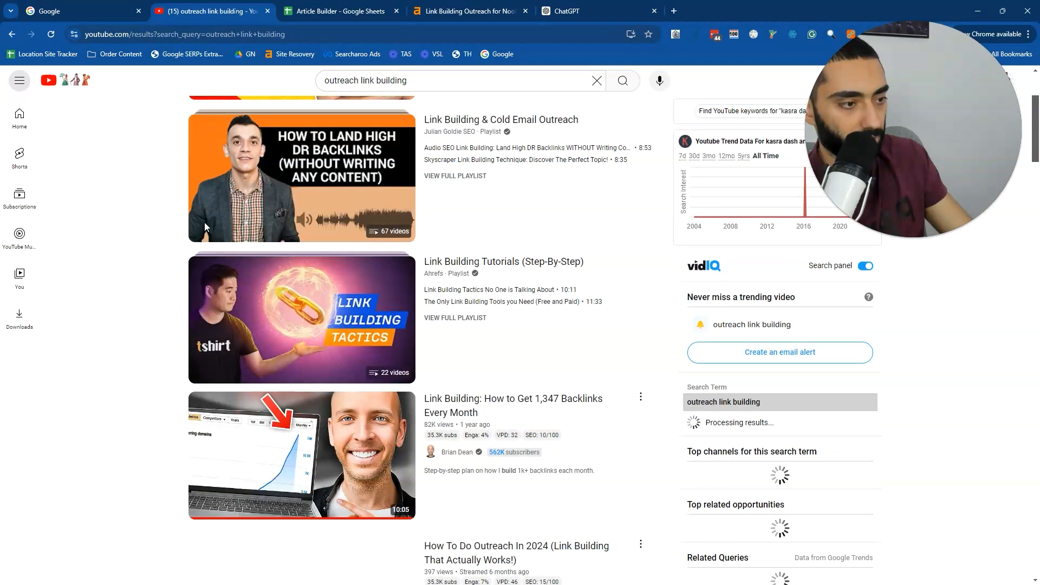
scroll("down", 3)
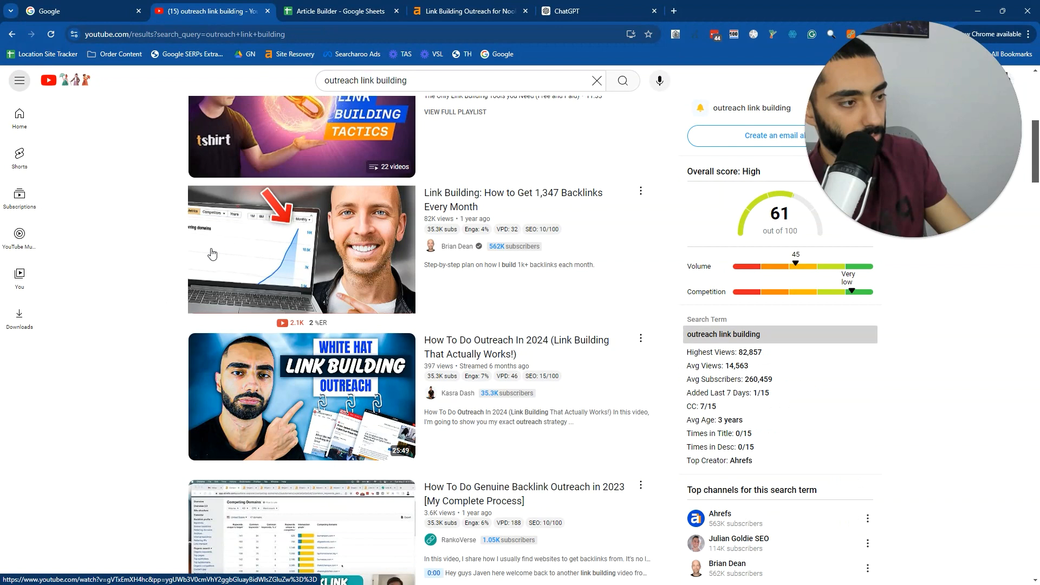
left_click(301, 250)
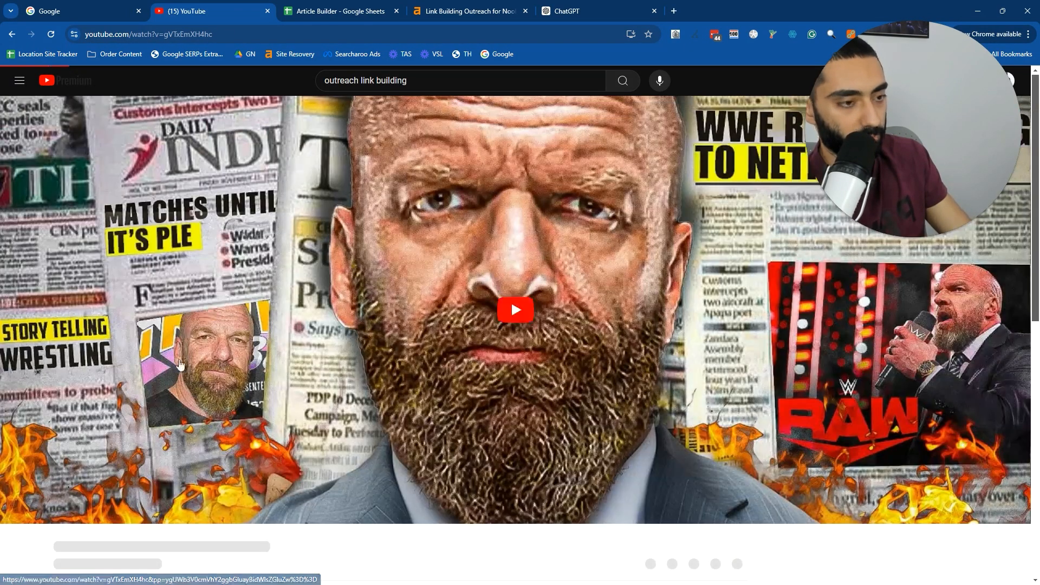
left_click(514, 309)
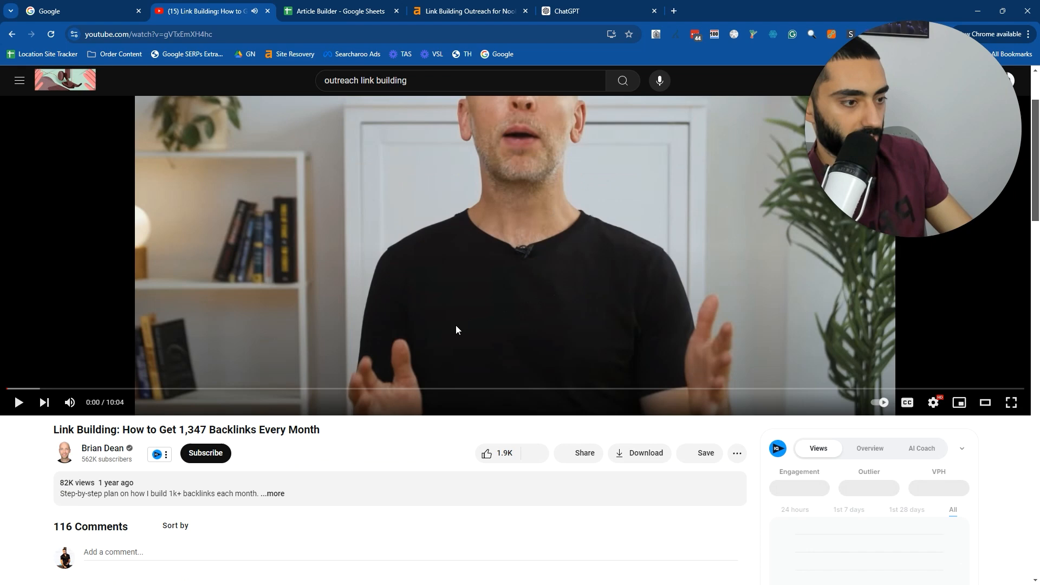
Open the video's transcript from the description and copy all of it.
scroll("down", 3)
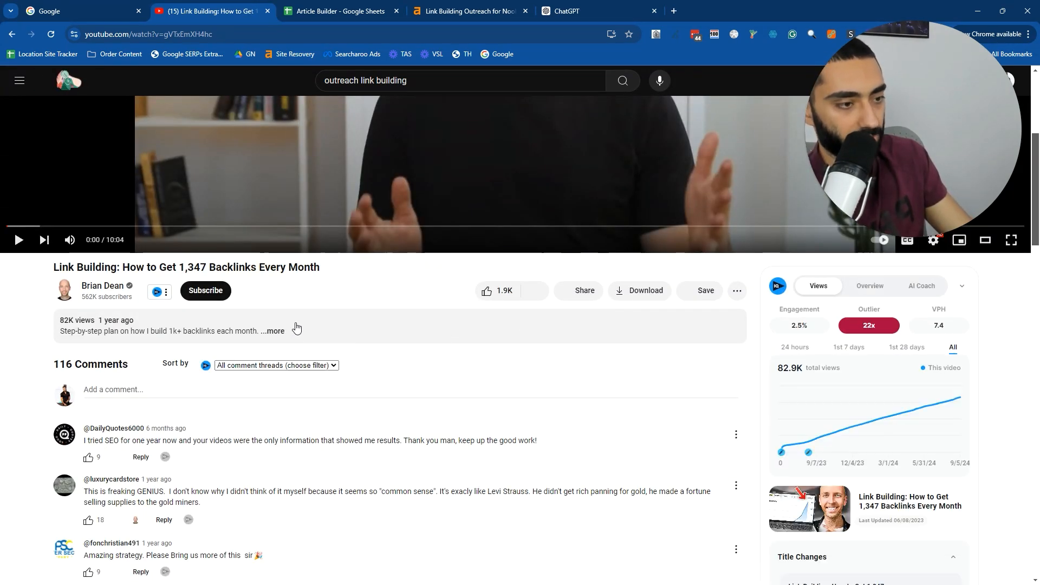
left_click(274, 331)
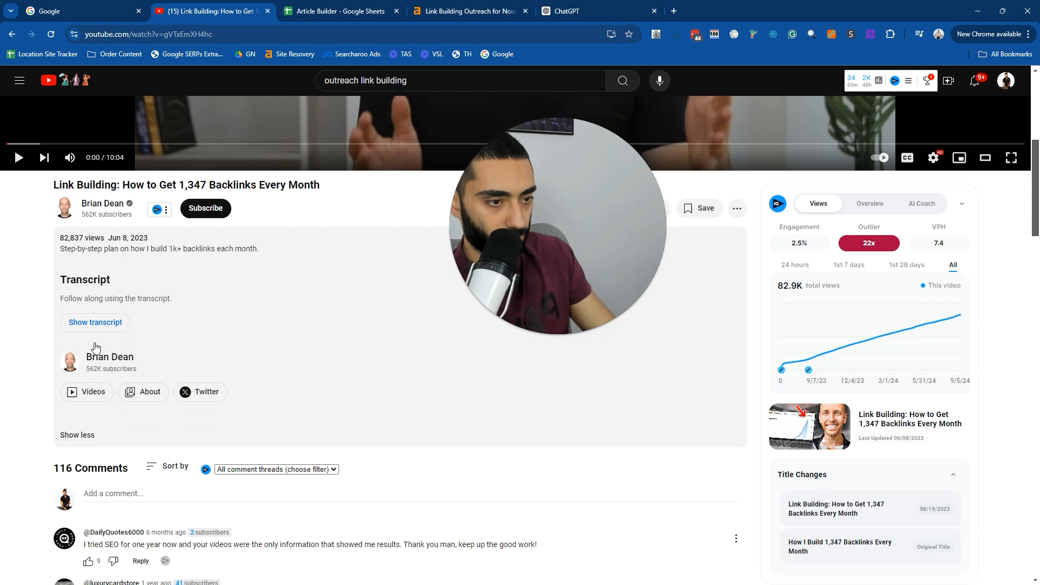
left_click(95, 322)
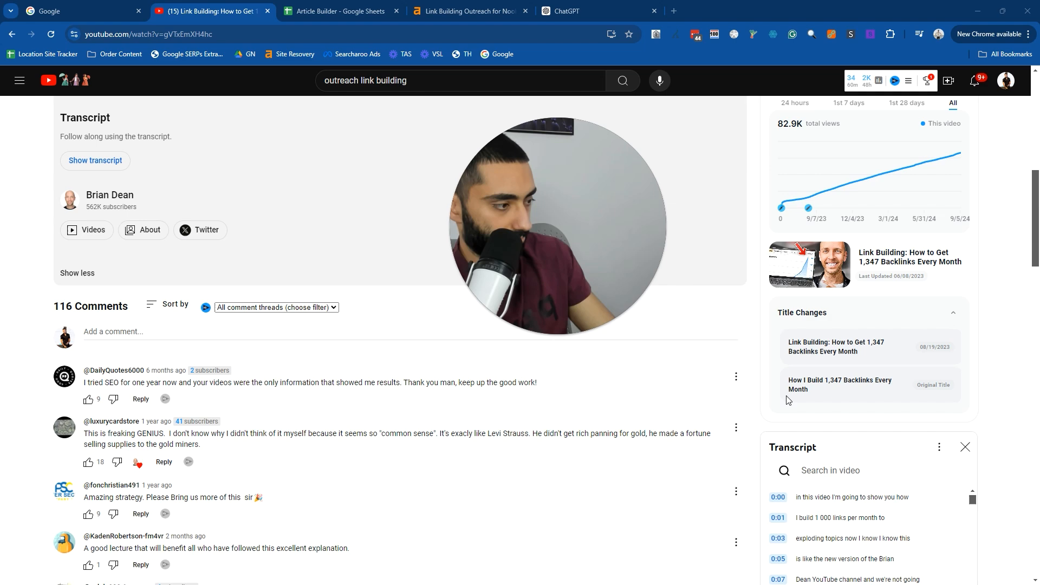
scroll("down", 3)
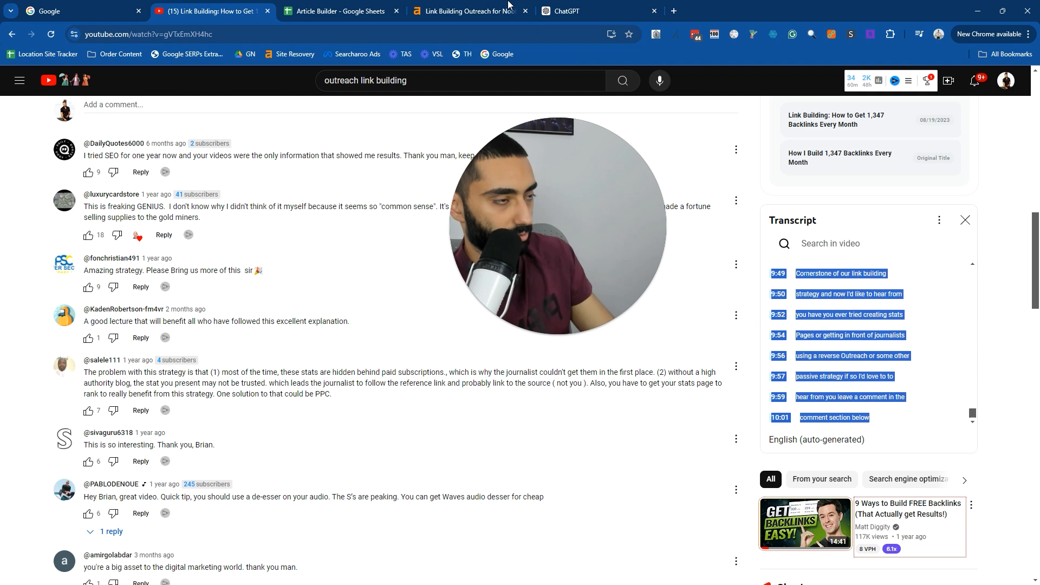
left_click(569, 12)
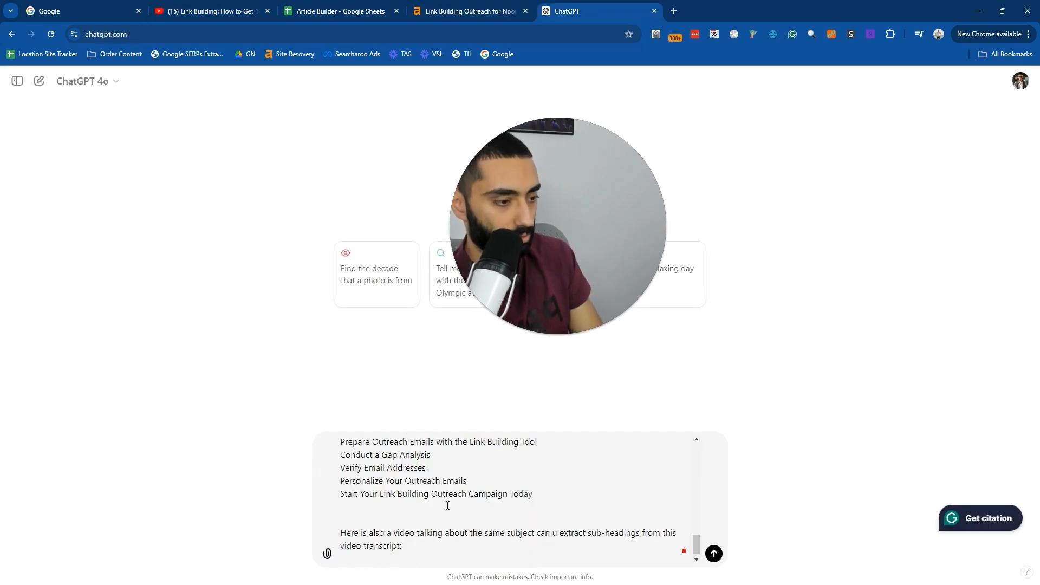
Paste the transcript after the subheading prompt, send it, and review both H2/H3 outlines.
left_click(713, 552)
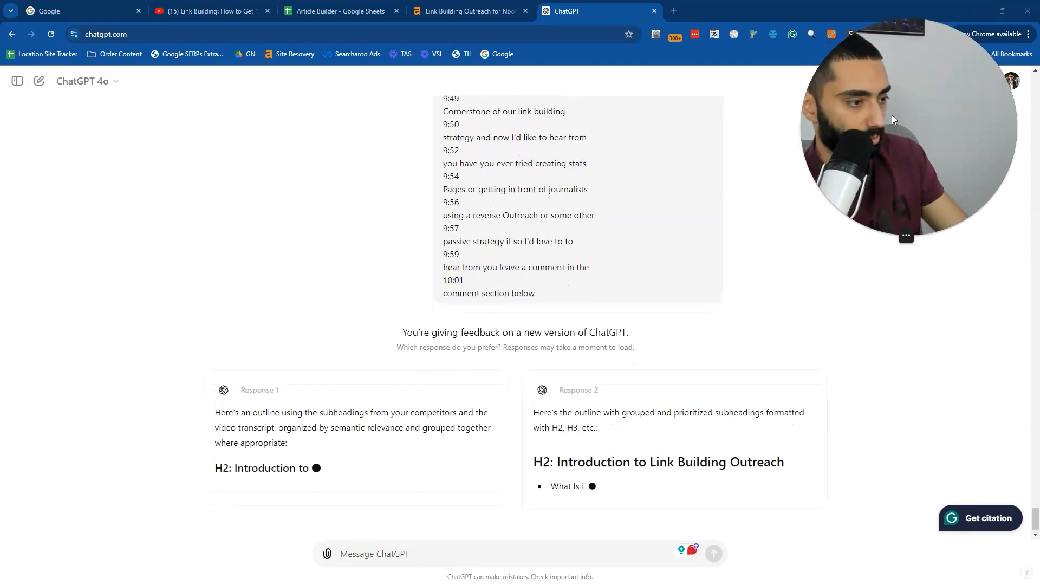
scroll("down", 3)
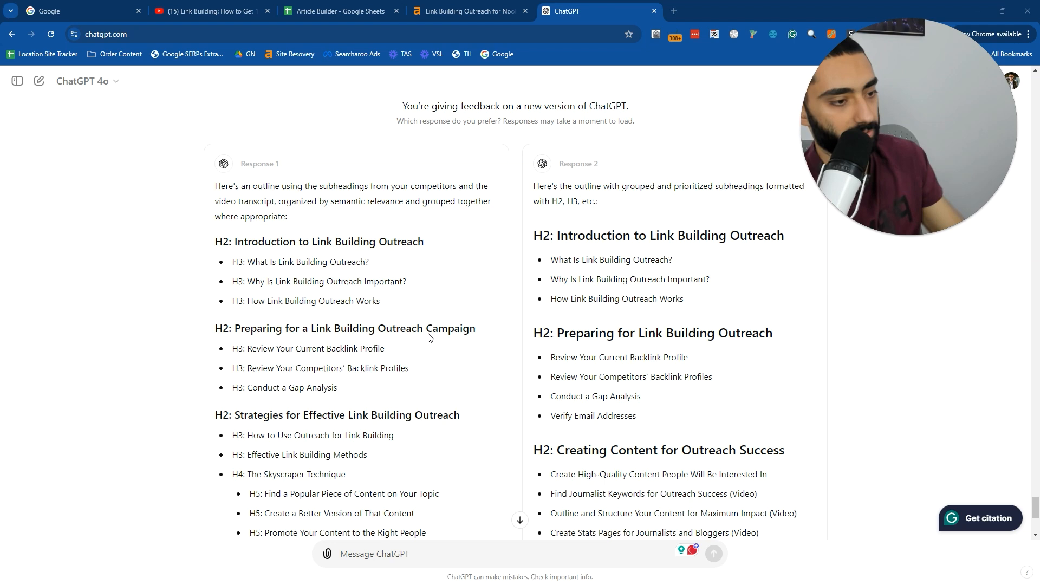
scroll("down", 3)
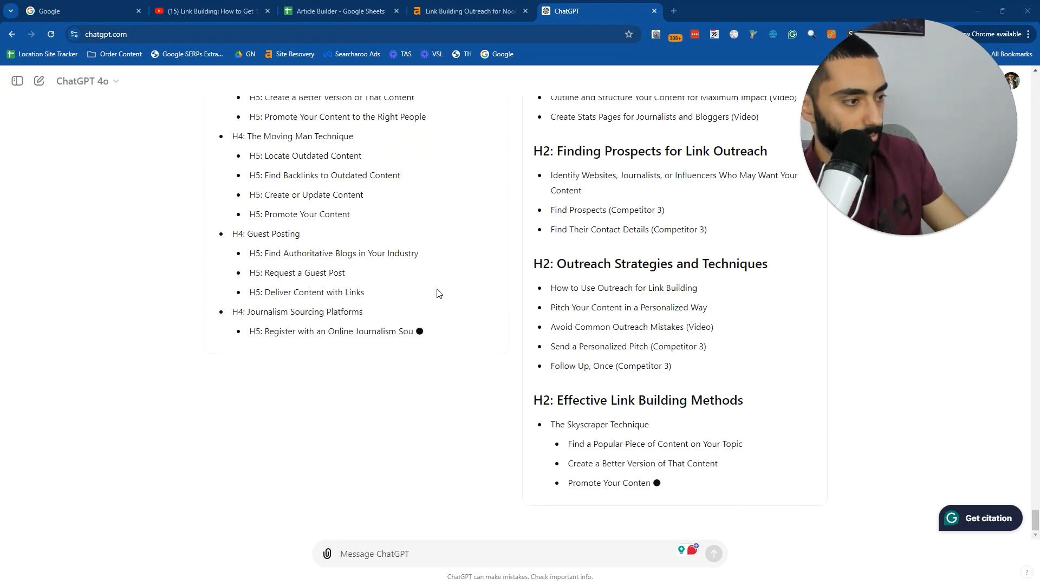
scroll("down", 3)
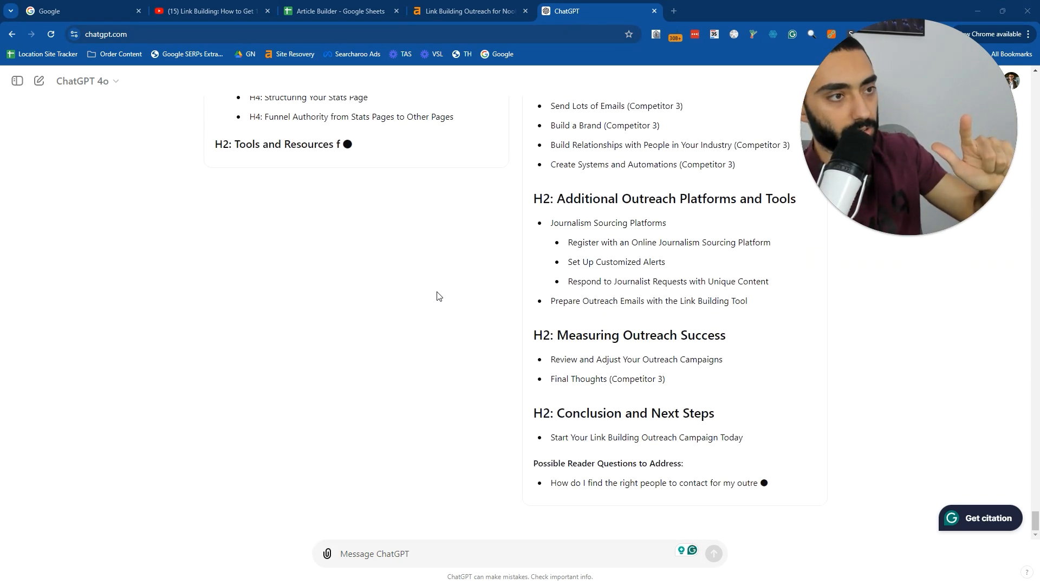
left_click(209, 11)
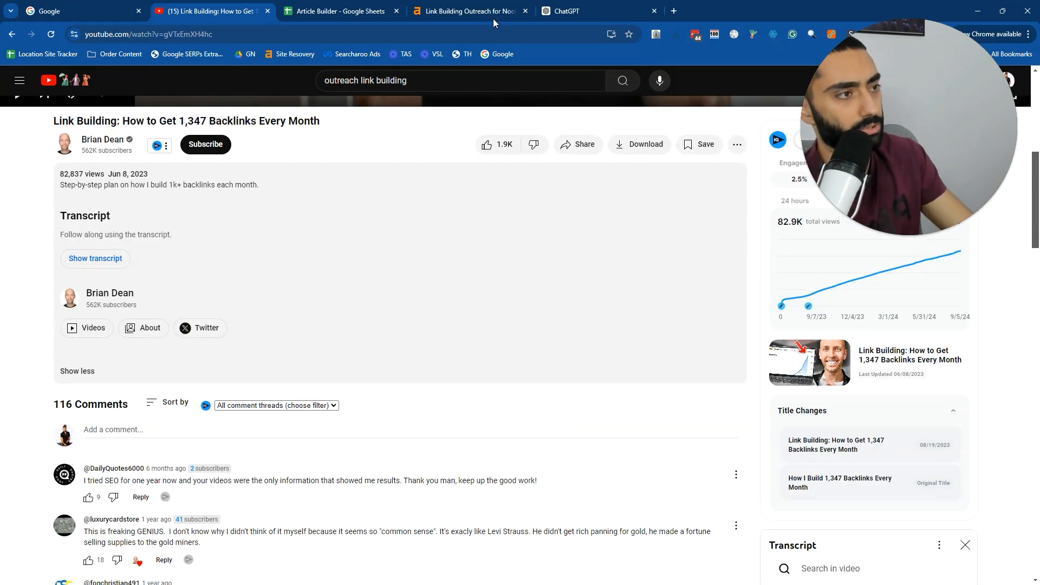
left_click(594, 11)
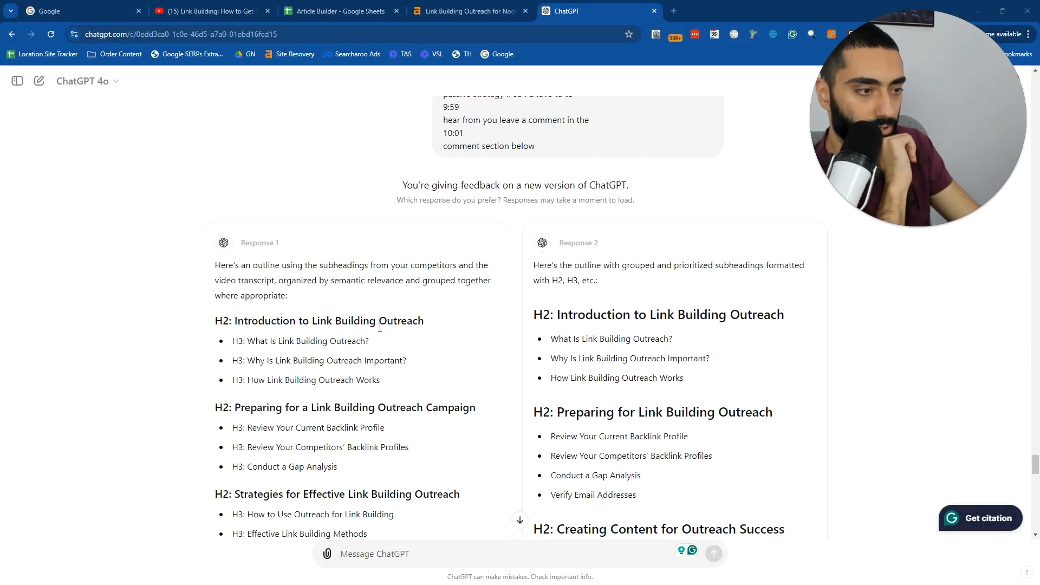
Review ChatGPT's outlines and copy the preferred H2/H3 outline ending in Frequently Asked Questions.
scroll("down", 3)
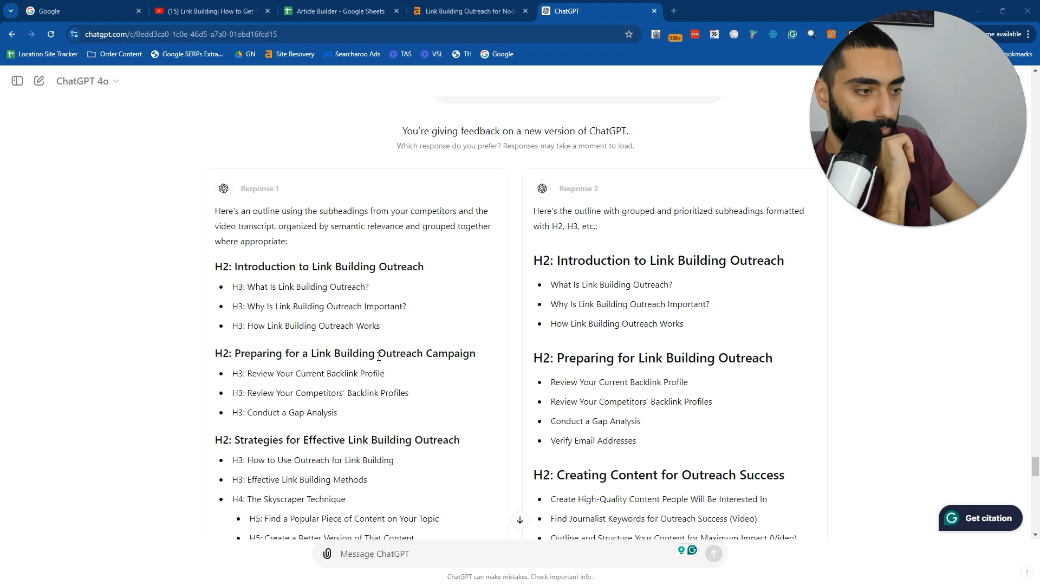
scroll("down", 3)
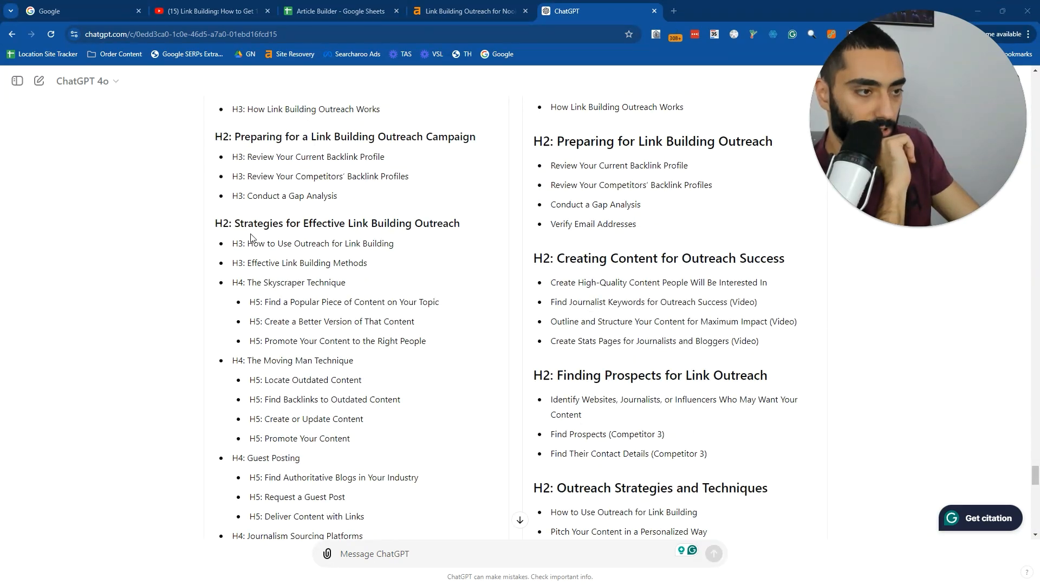
left_click_drag(251, 282, 345, 281)
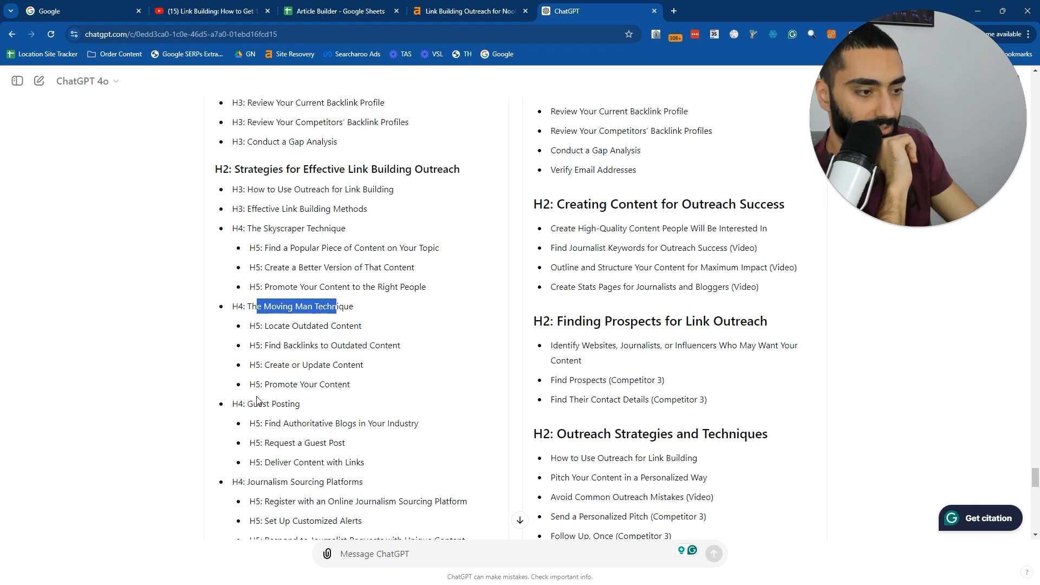
scroll("down", 3)
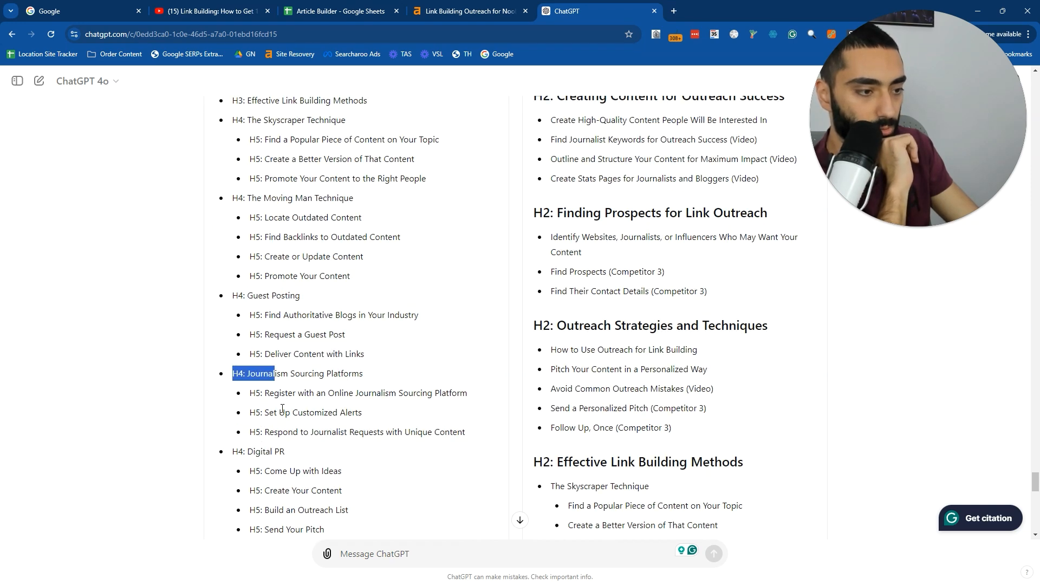
scroll("down", 3)
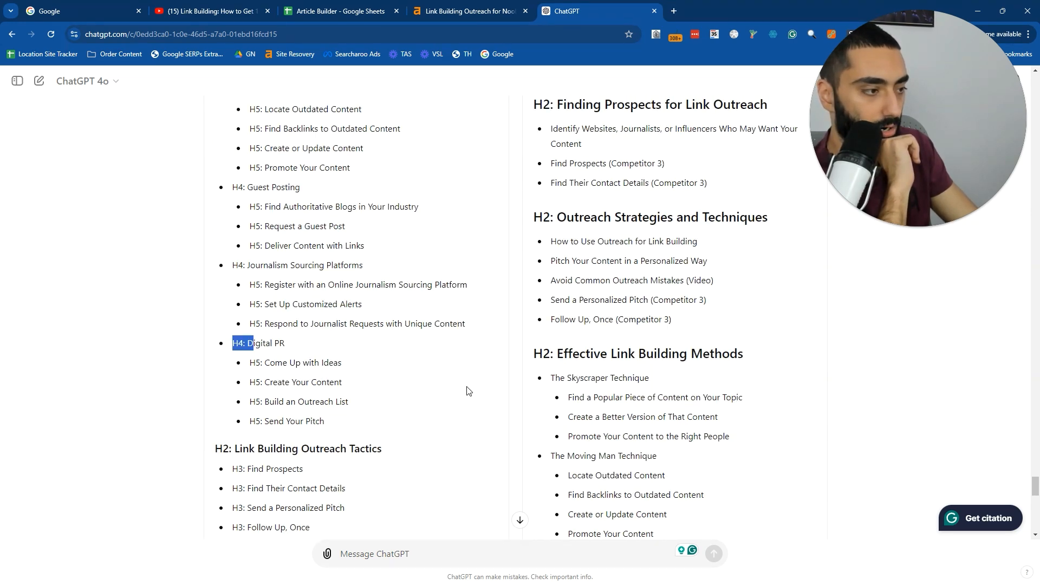
scroll("down", 3)
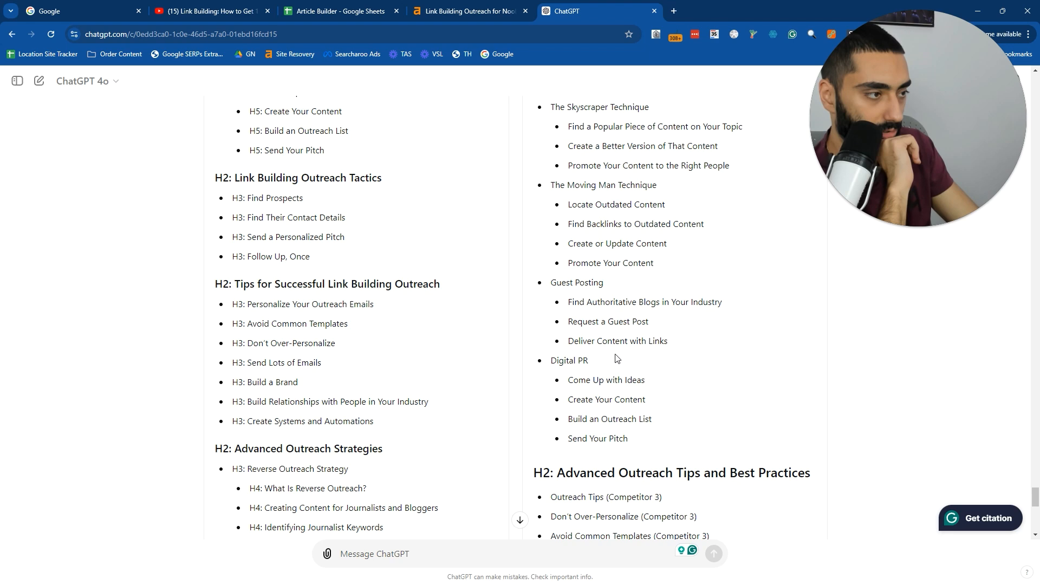
scroll("down", 3)
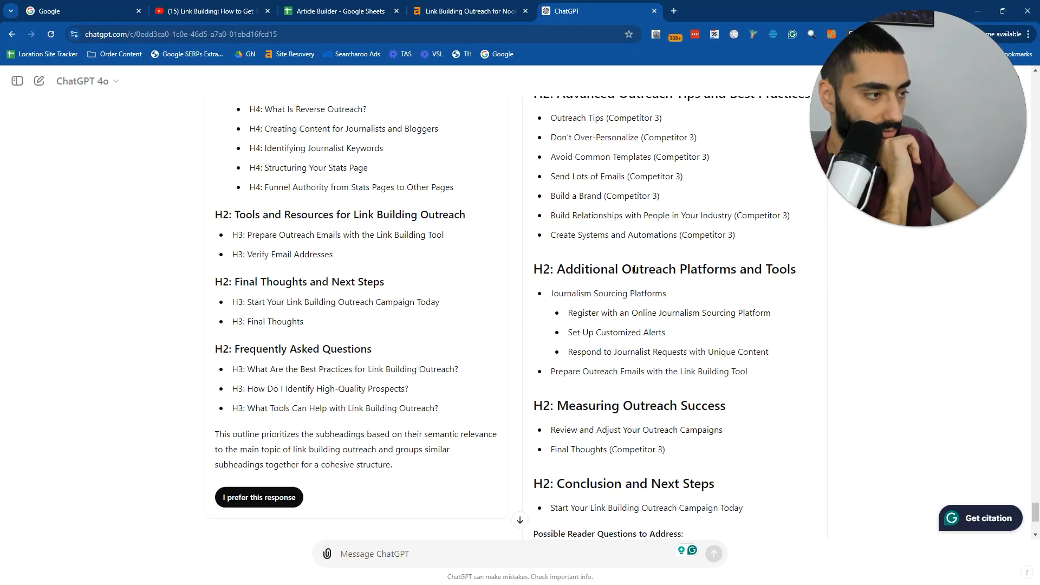
left_click_drag(661, 268, 795, 268)
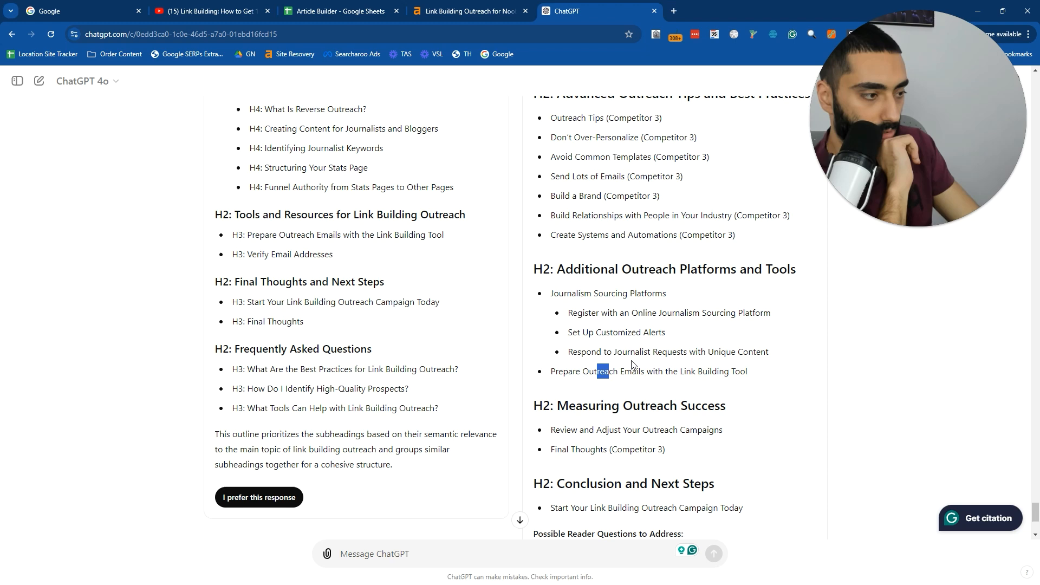
scroll("down", 3)
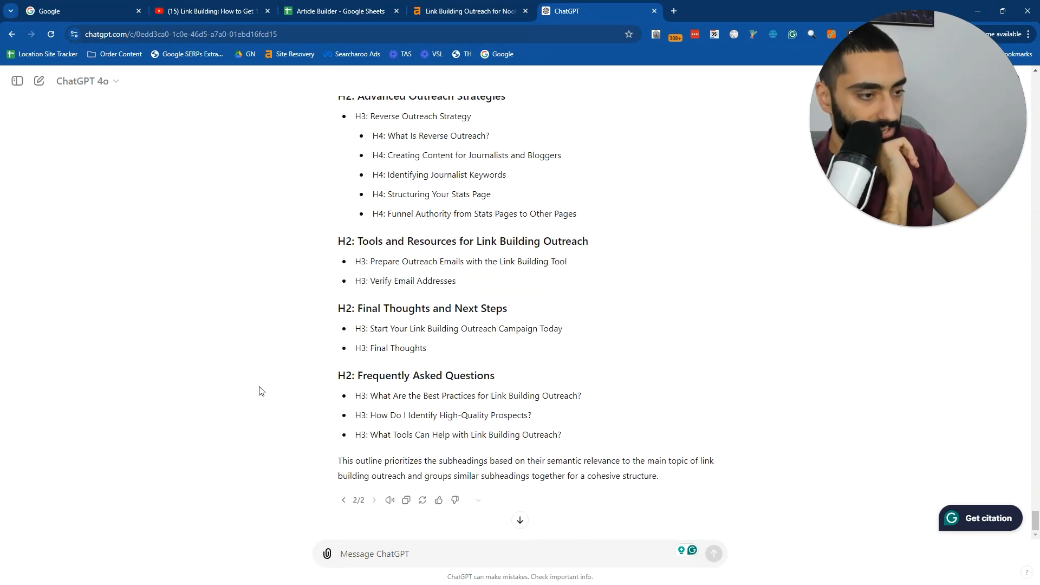
left_click_drag(372, 155, 561, 435)
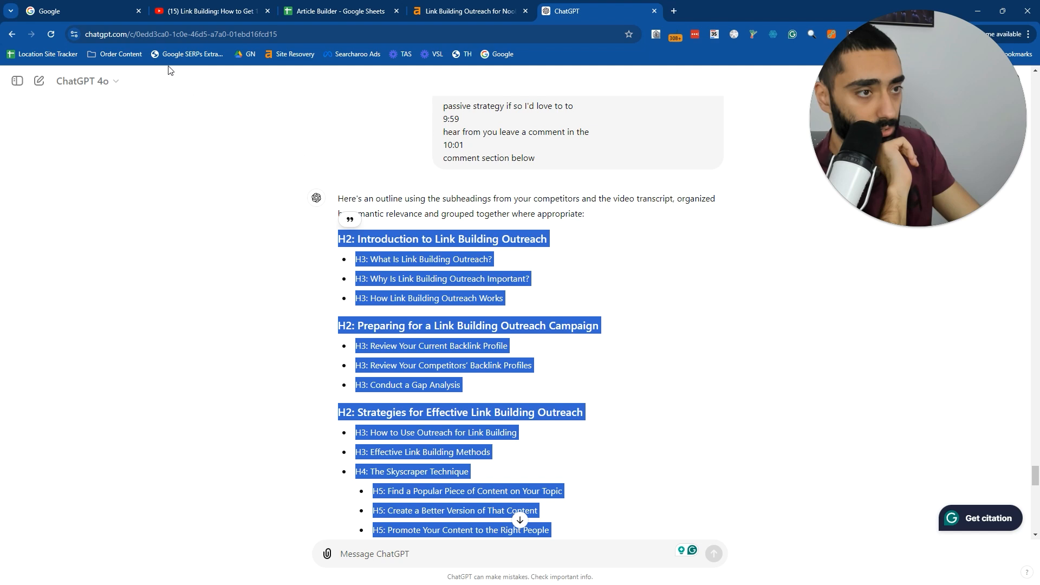
left_click(340, 11)
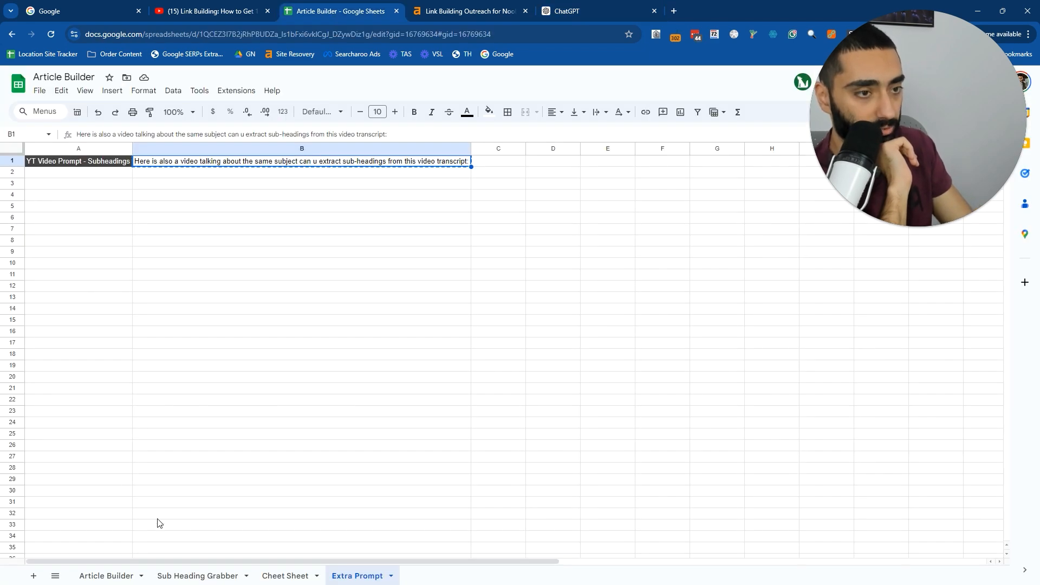
Fill the Article Builder brief: title Link Building Outreach, Informational Articles scope, Informative tonality.
left_click(106, 576)
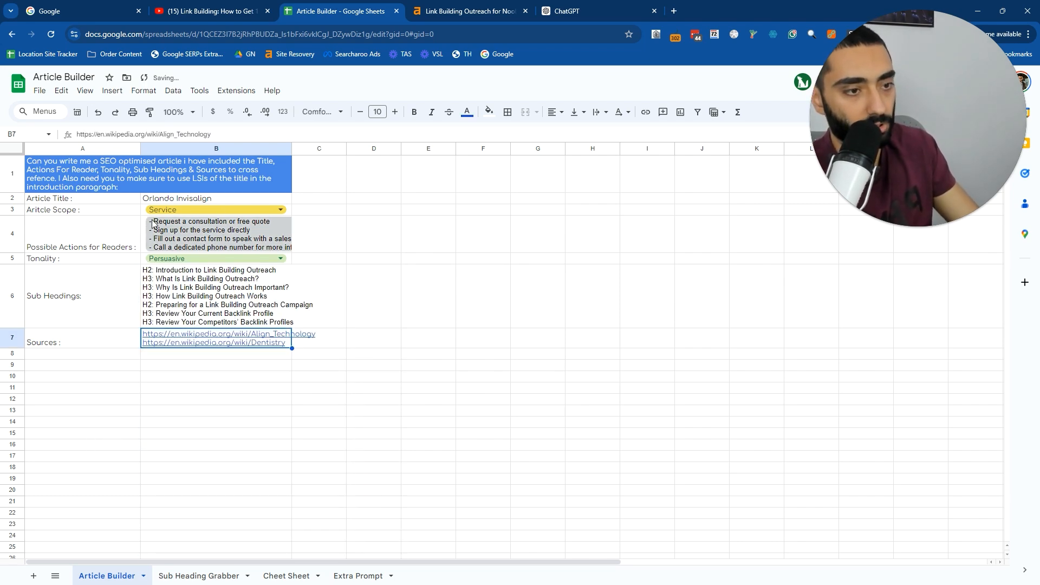
left_click(215, 209)
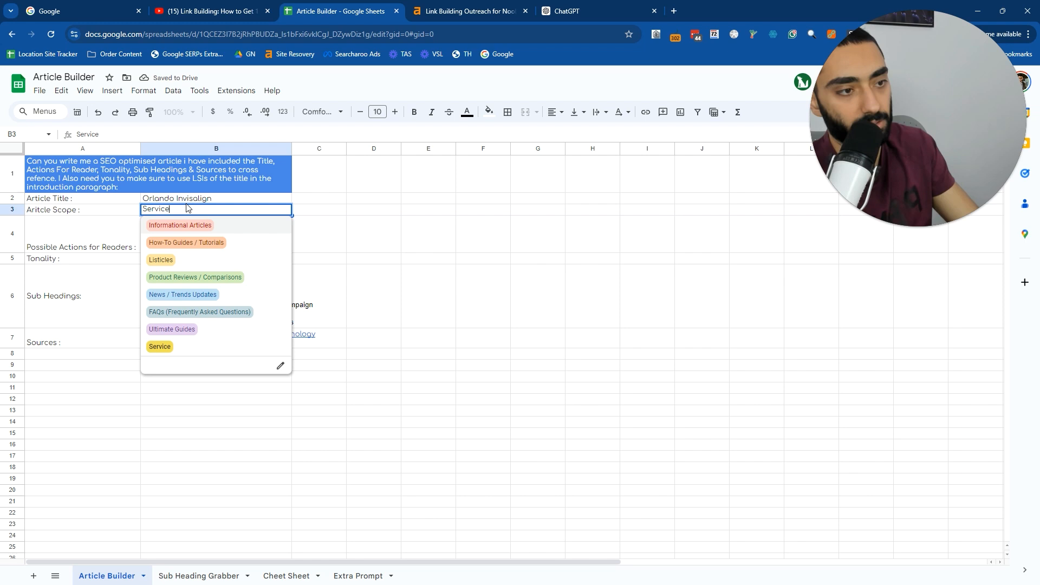
left_click(159, 346)
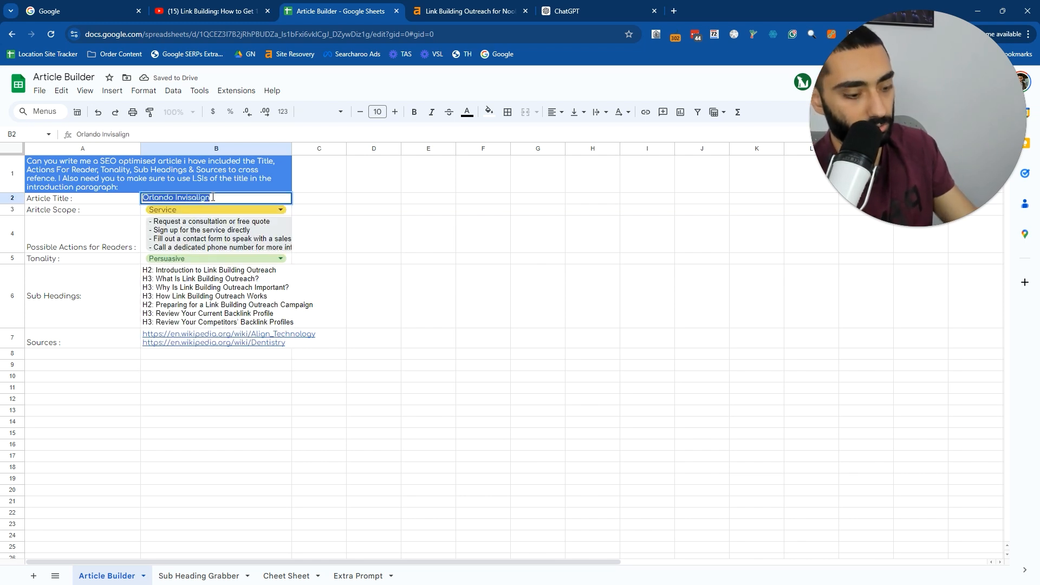
type("Linkbu")
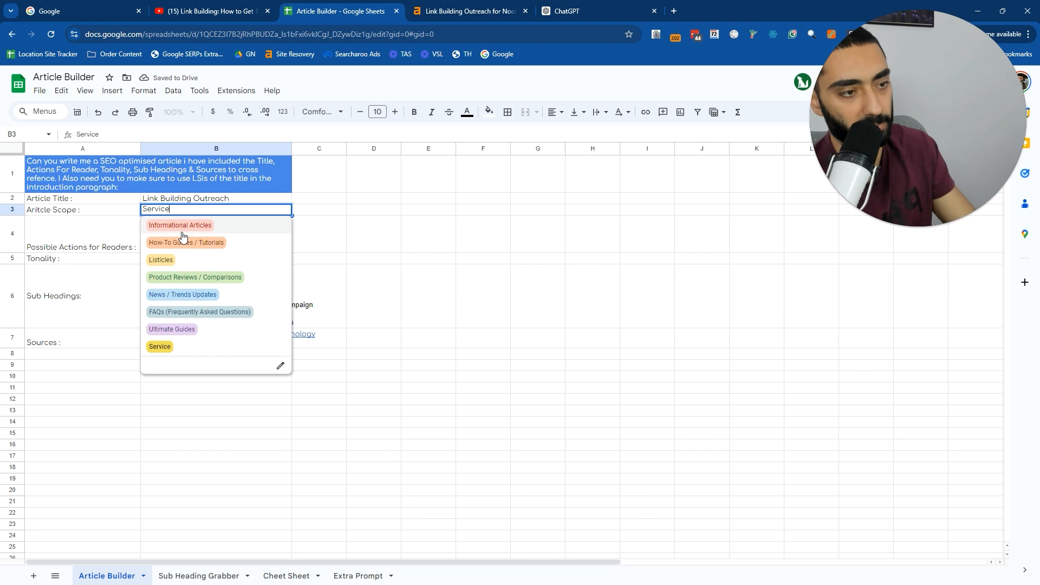
left_click(180, 224)
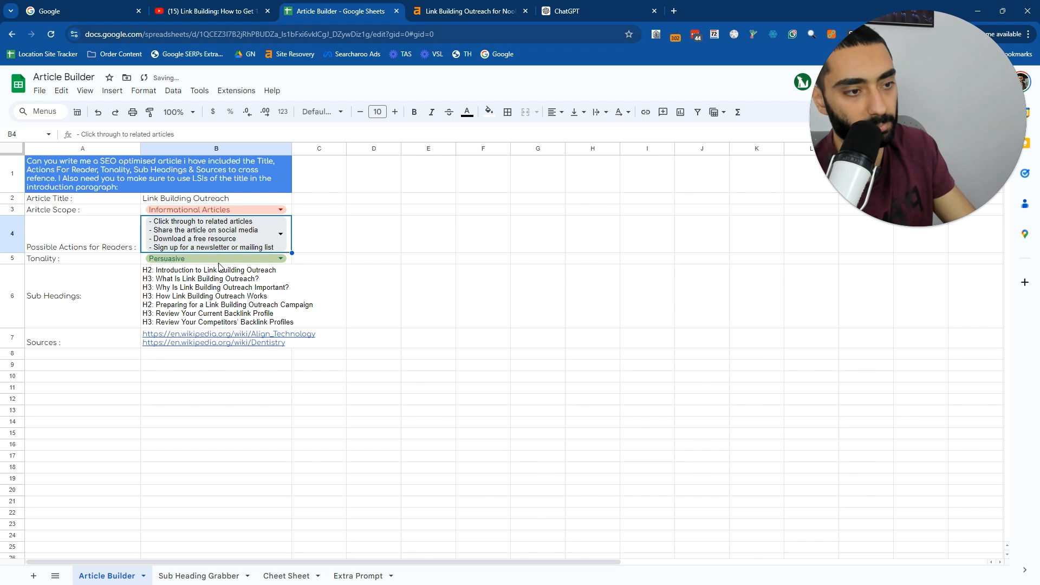
left_click(279, 258)
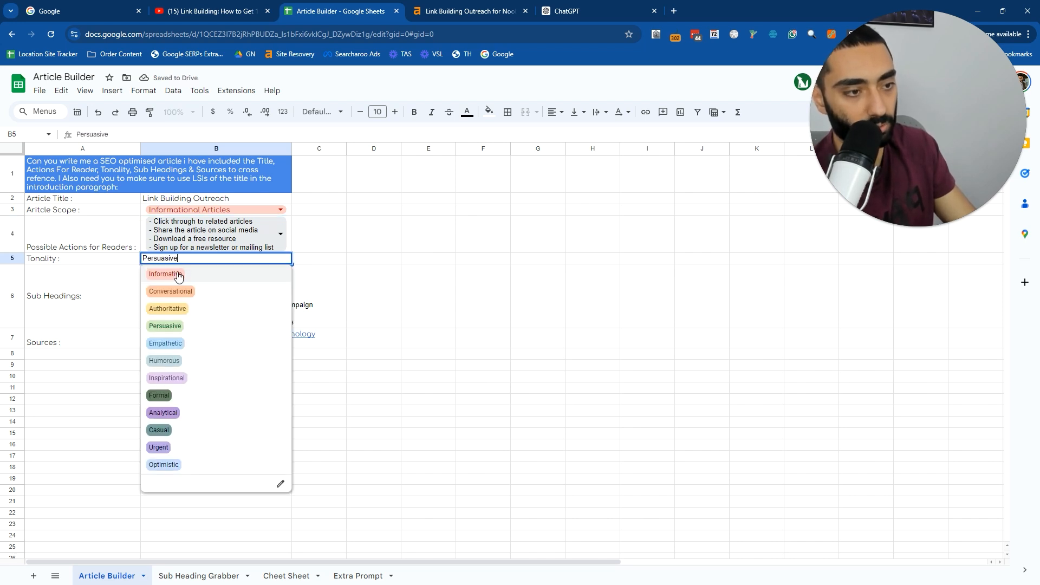
left_click(165, 274)
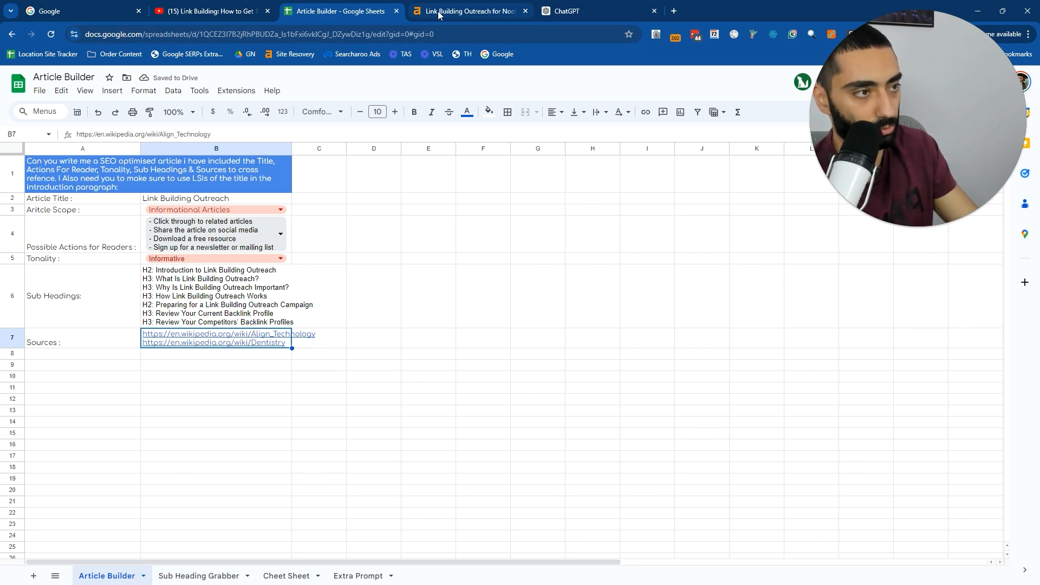
left_click(468, 11)
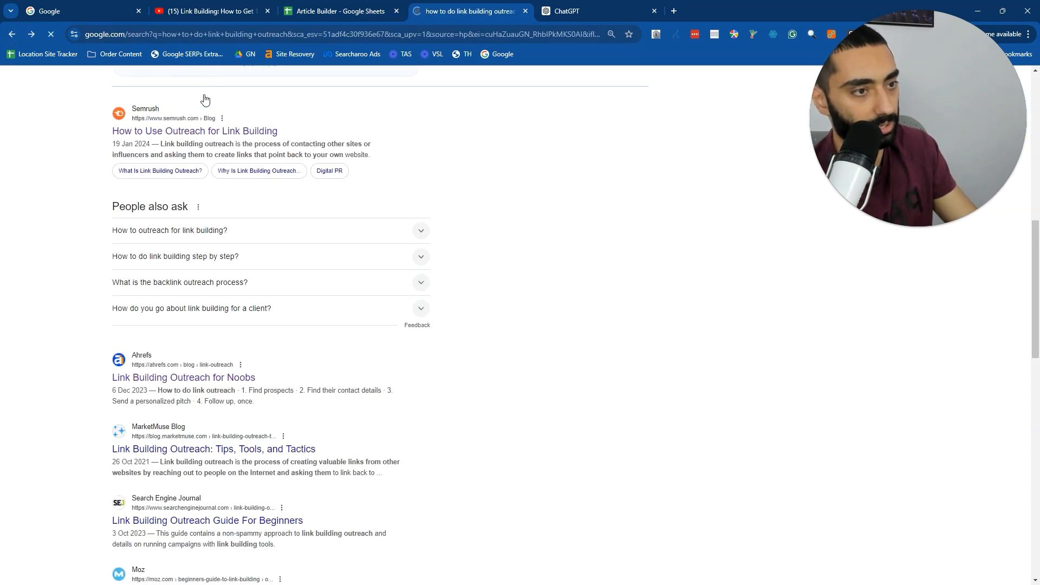
Search Google for 'wikipedia link building', open Wikipedia's Backlink article and grab its URL.
left_click(199, 89)
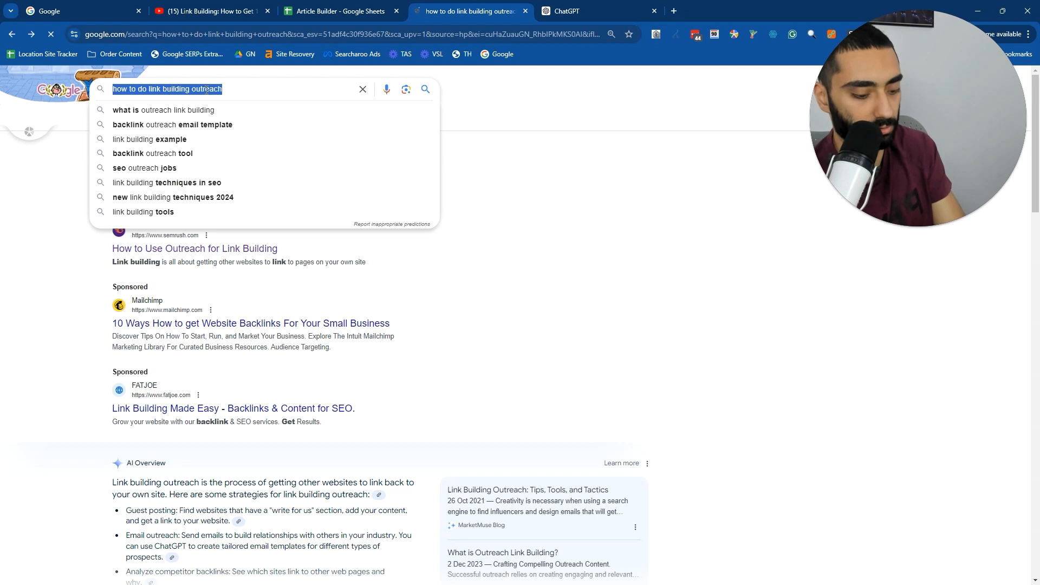
type("wikipedia")
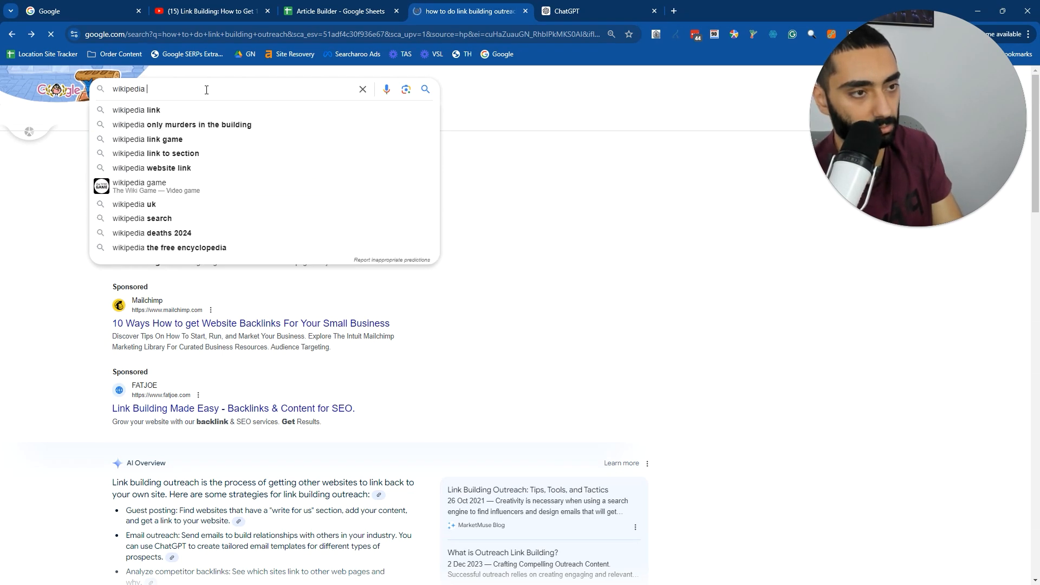
type("link building")
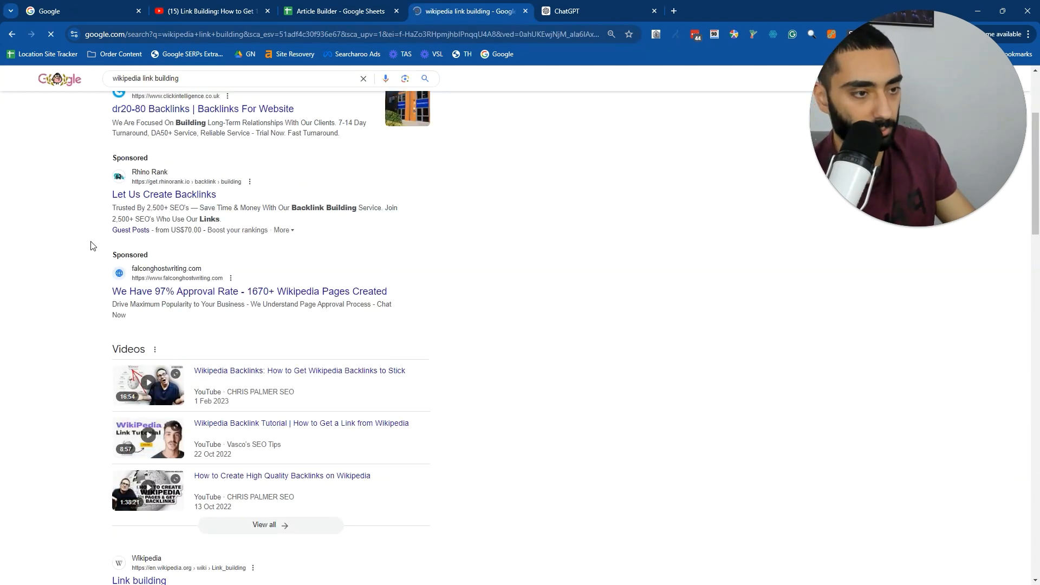
scroll("down", 3)
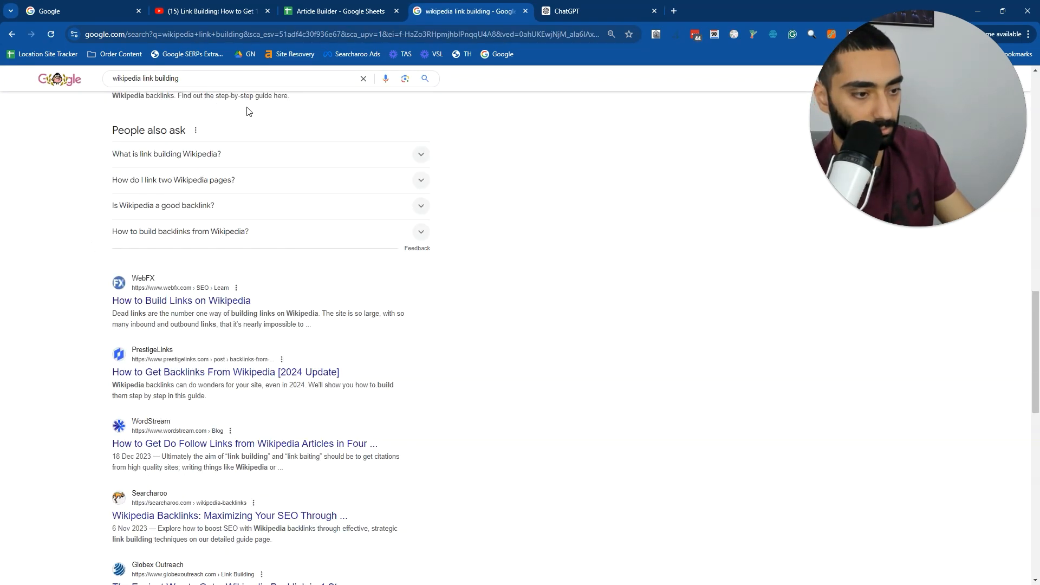
left_click(232, 78)
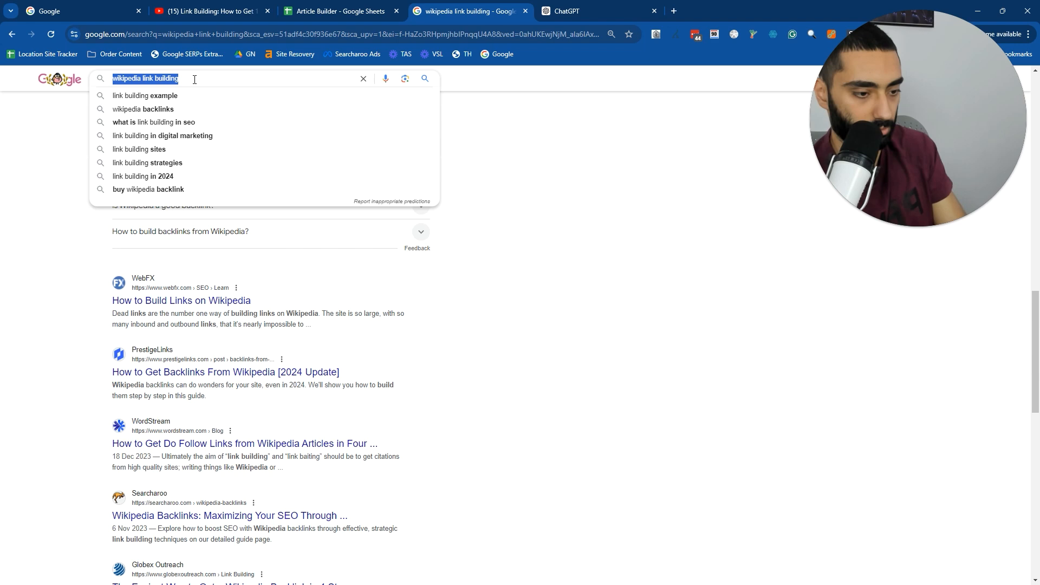
type("link building")
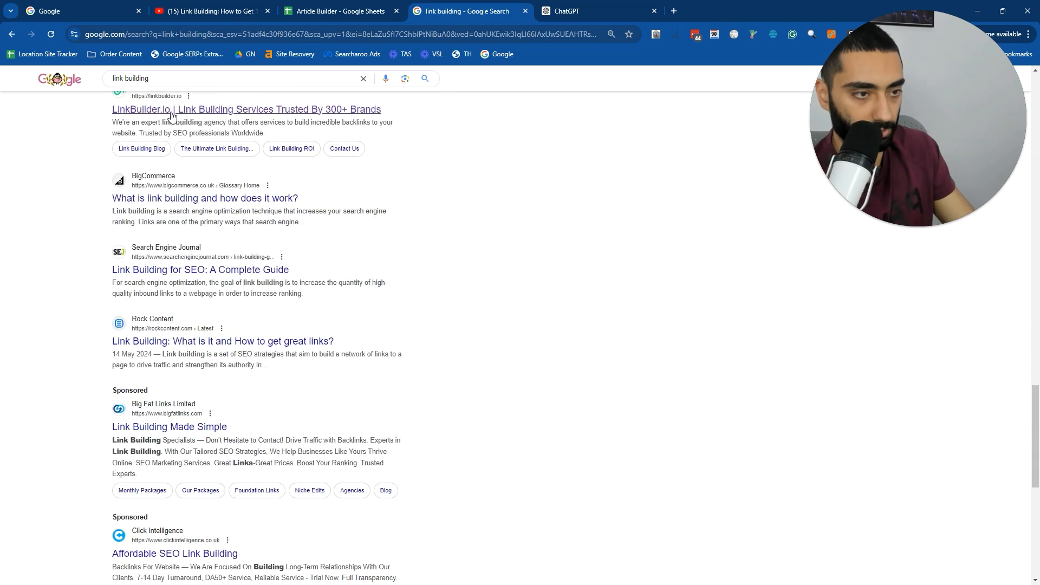
scroll("down", 3)
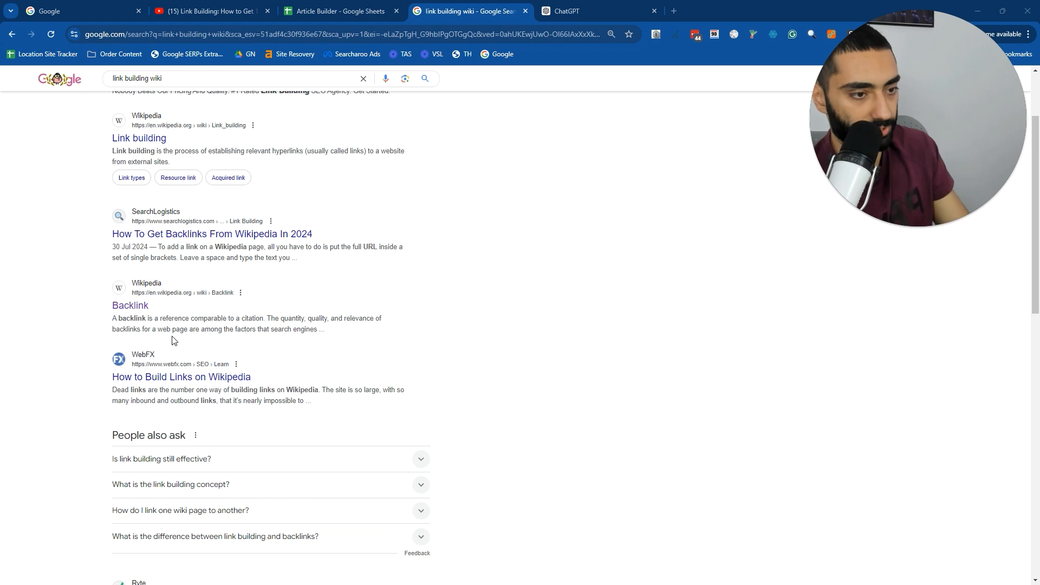
left_click(130, 305)
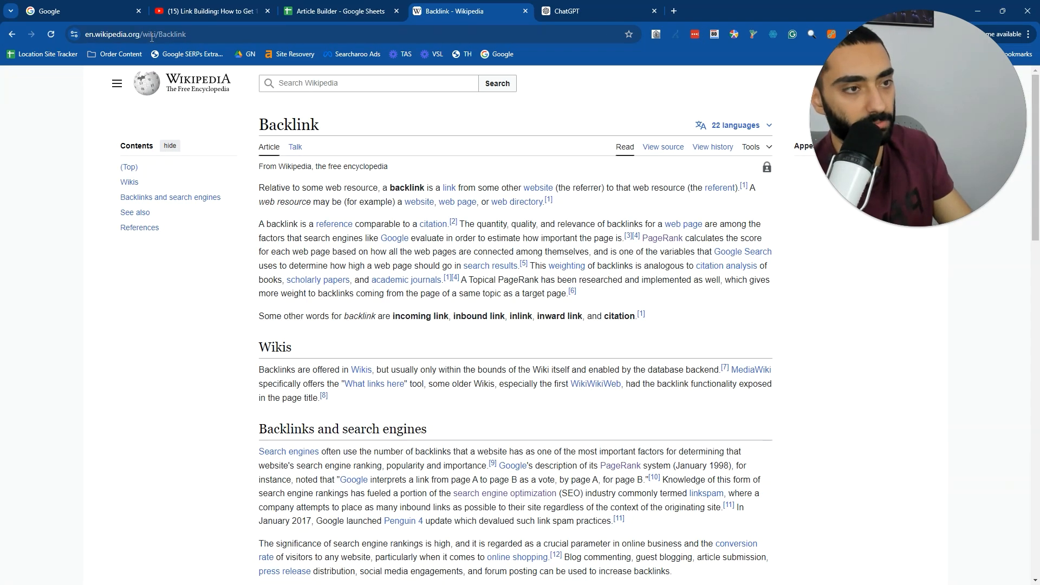
left_click(341, 11)
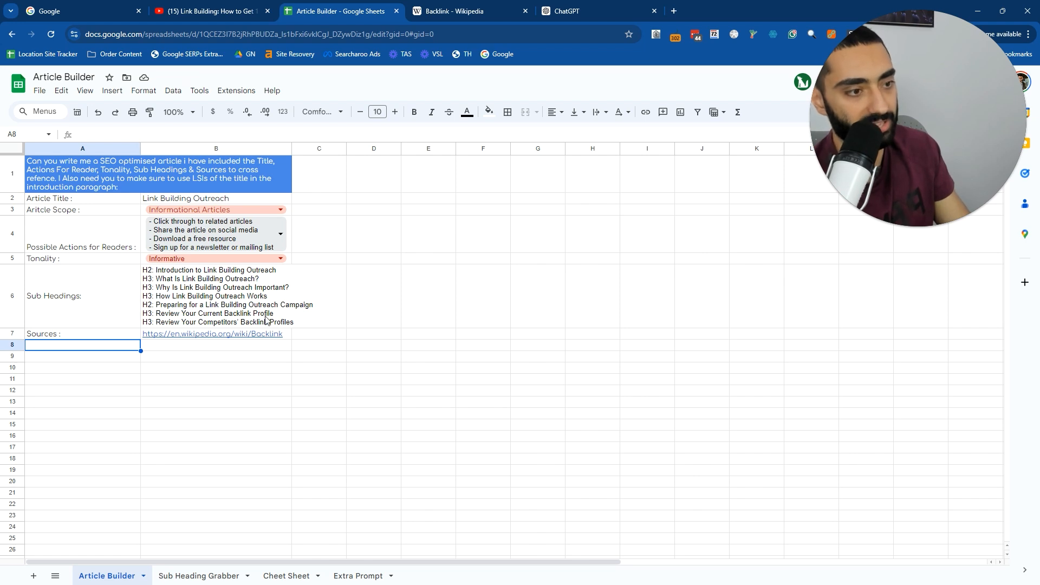
Copy the filled Article Builder prompt, rows 1 to 7, over to the ChatGPT conversation.
left_click(82, 174)
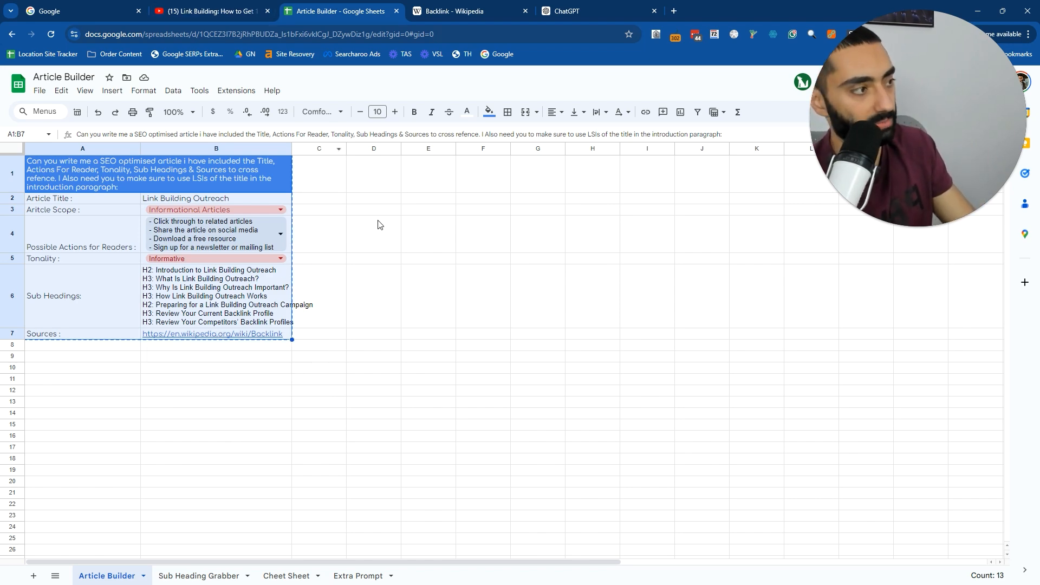
left_click(588, 11)
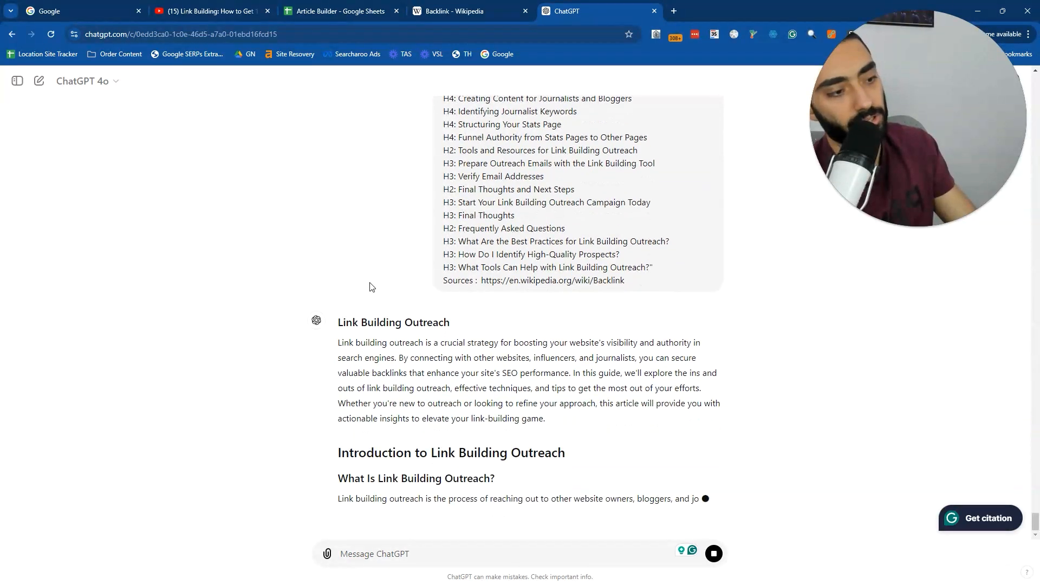
Read the effective methods section, highlighting the gap analysis paragraph.
scroll("down", 3)
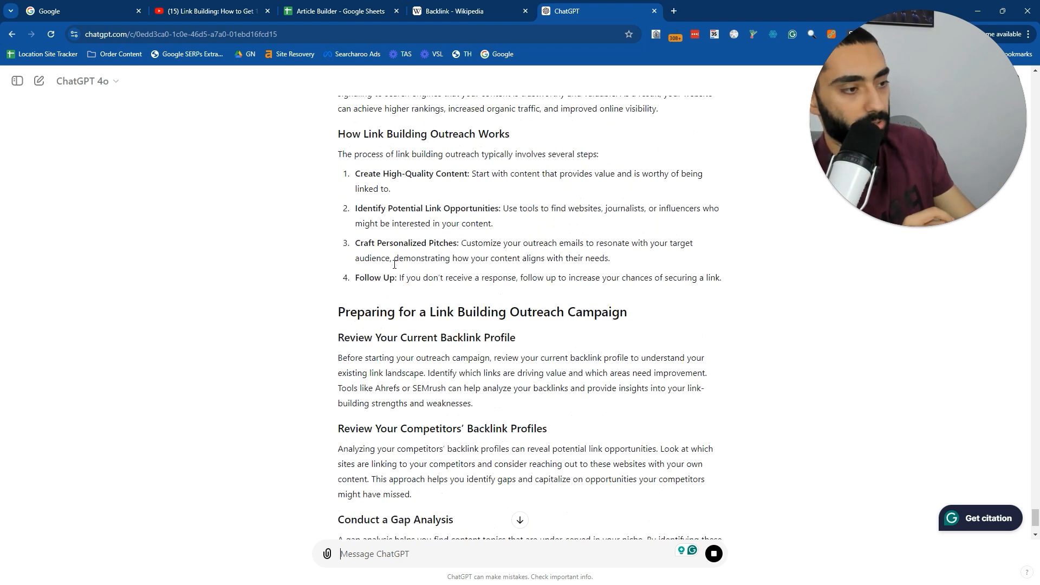
scroll("down", 3)
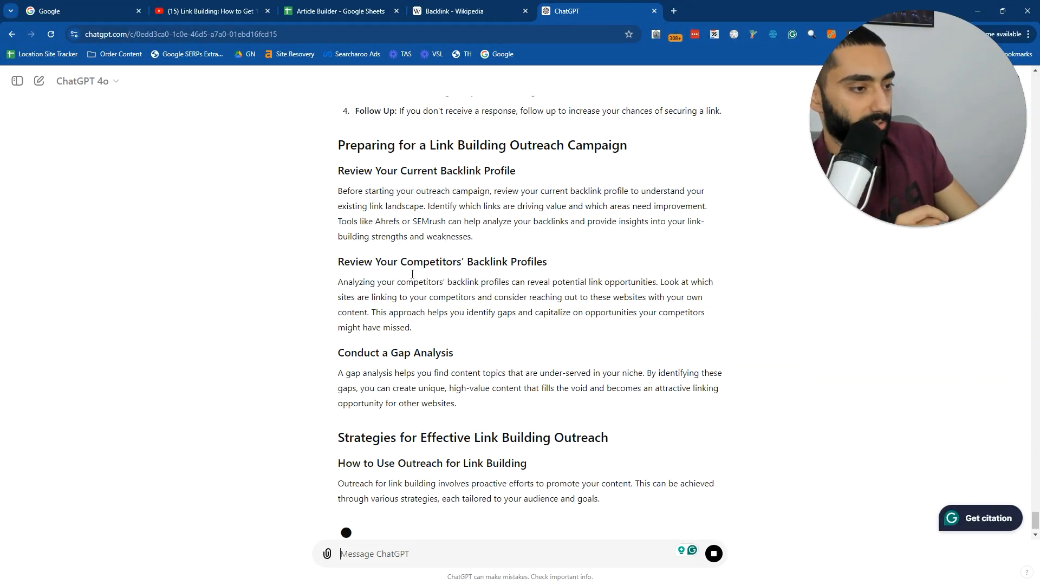
scroll("down", 3)
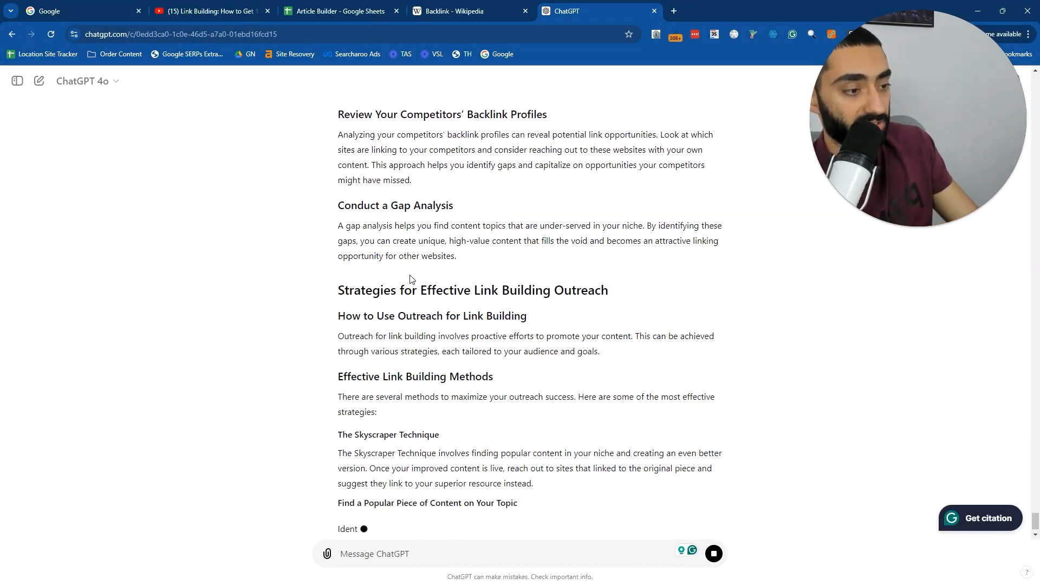
scroll("down", 3)
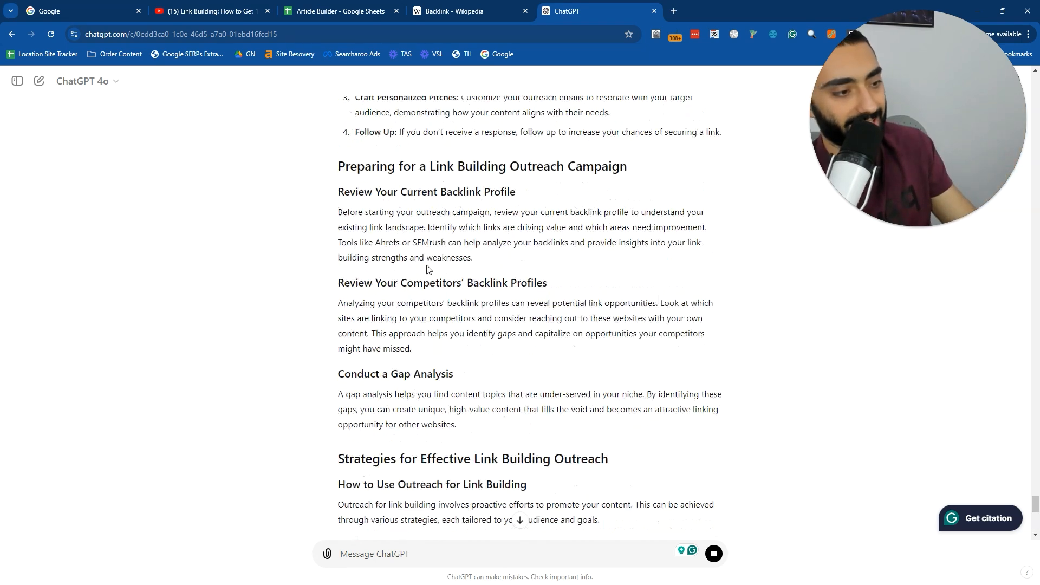
scroll("up", 3)
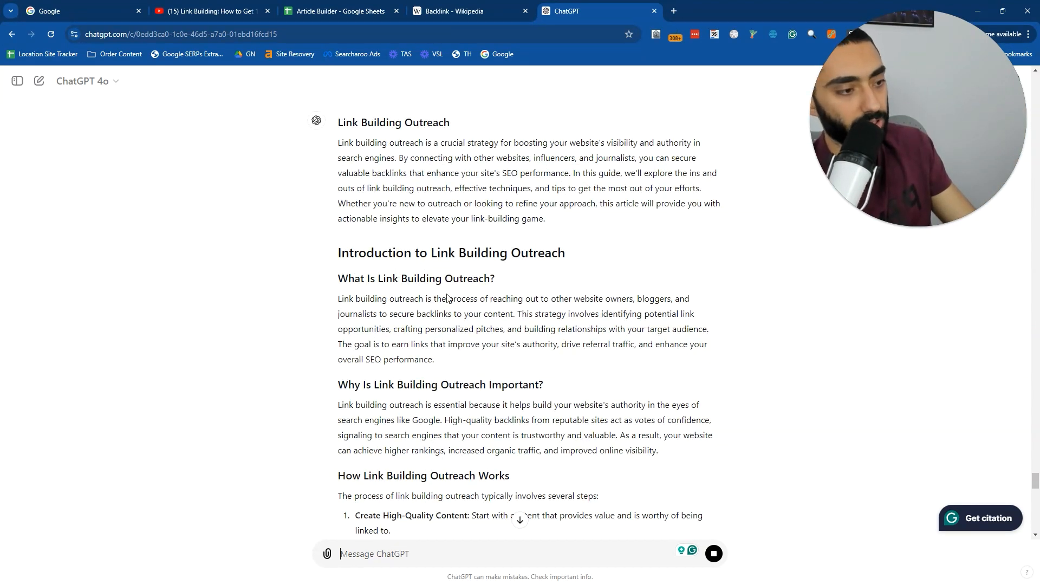
scroll("down", 3)
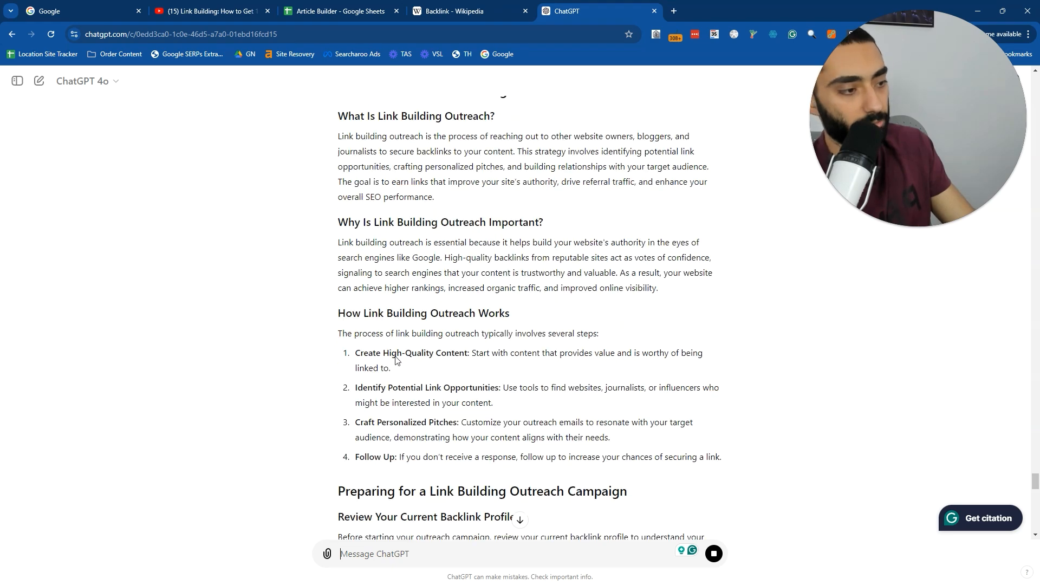
scroll("down", 3)
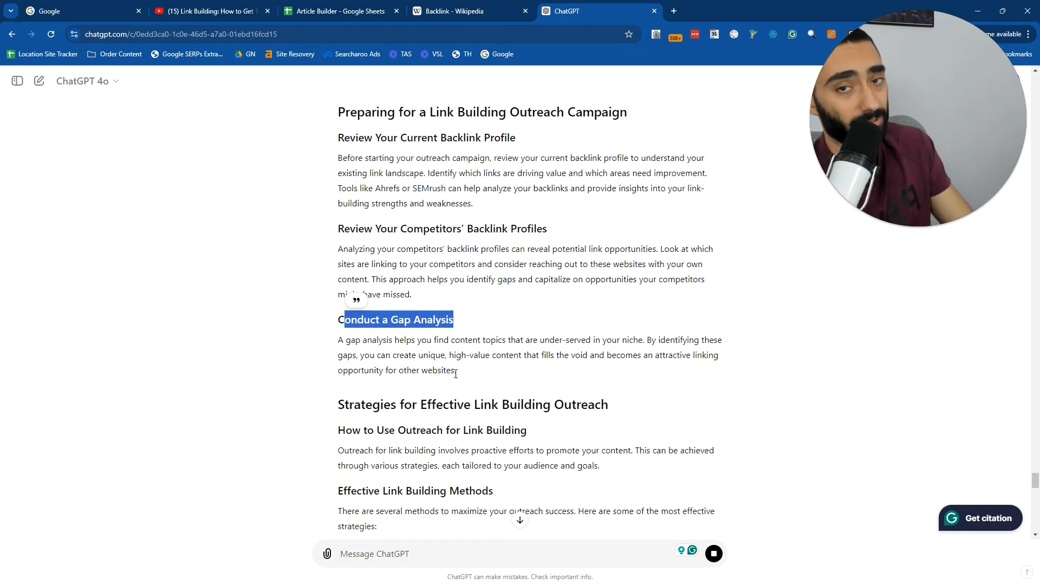
left_click_drag(337, 340, 456, 370)
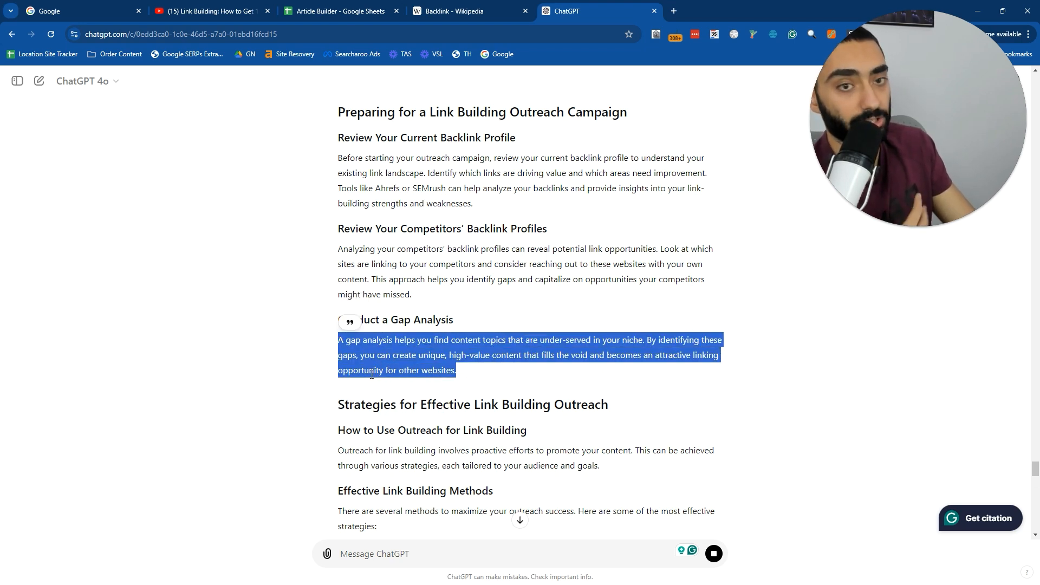
scroll("down", 3)
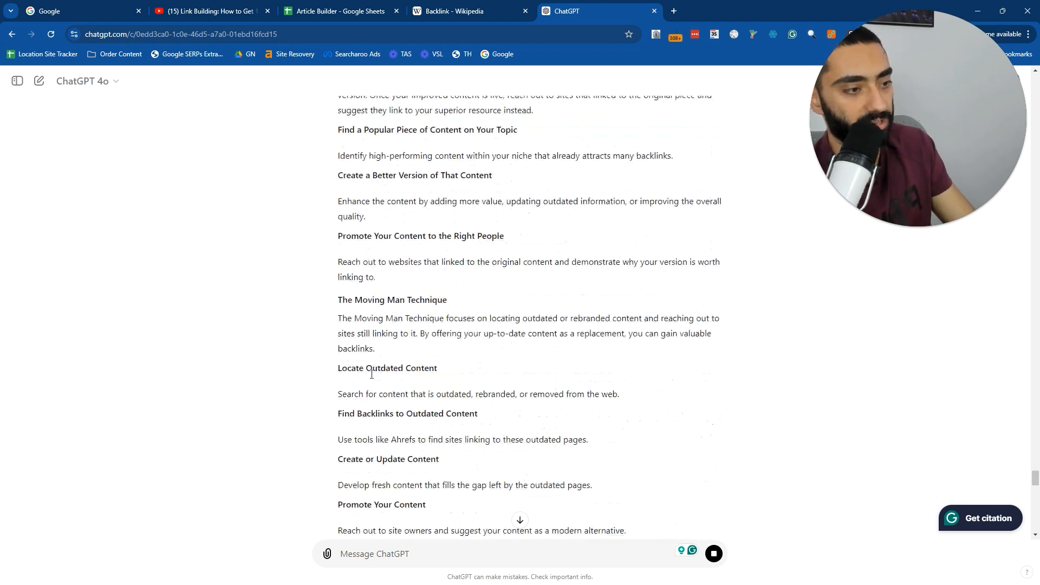
scroll("down", 3)
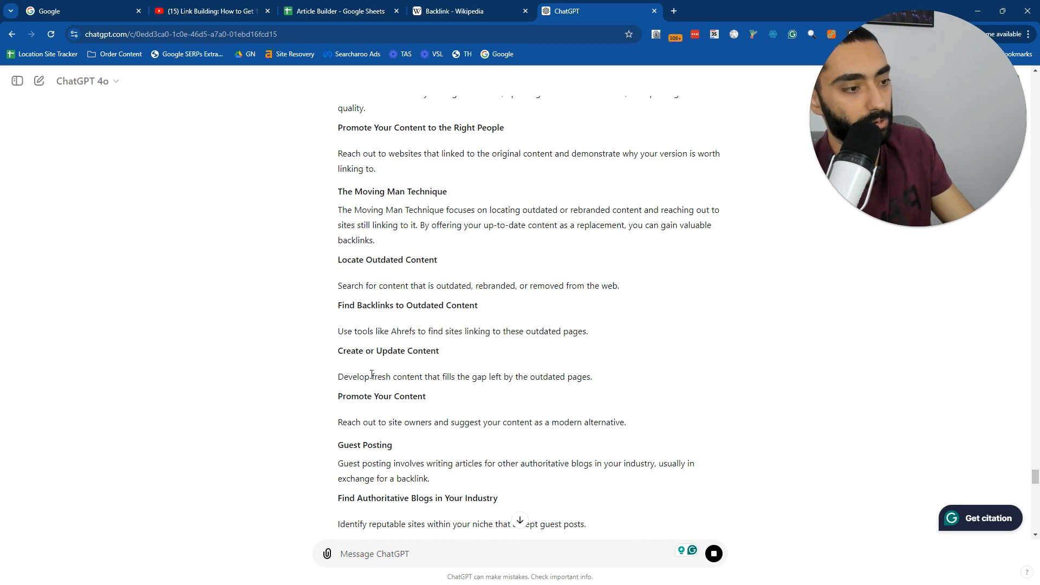
scroll("up", 3)
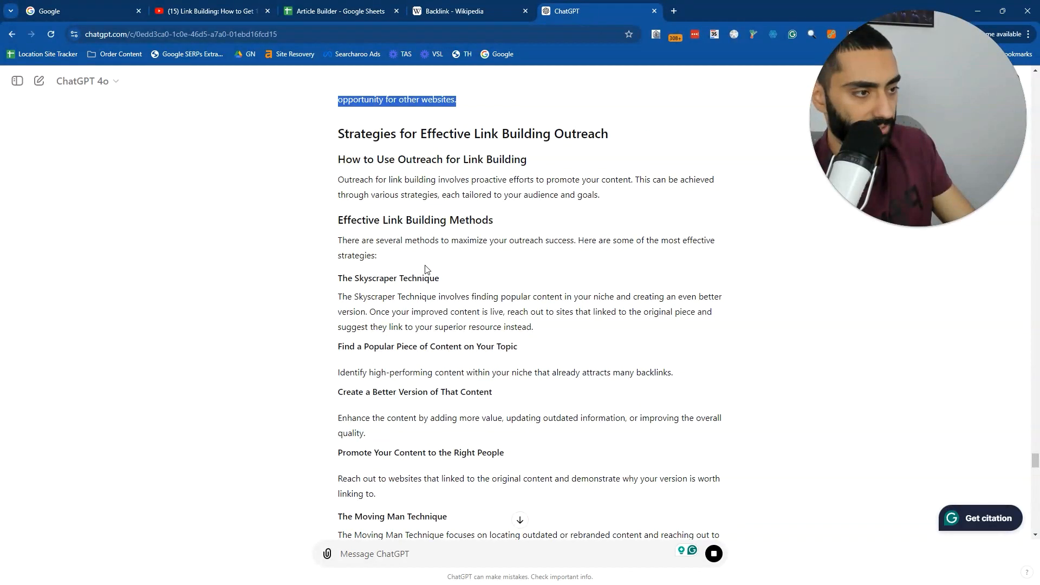
mouse_move(421, 293)
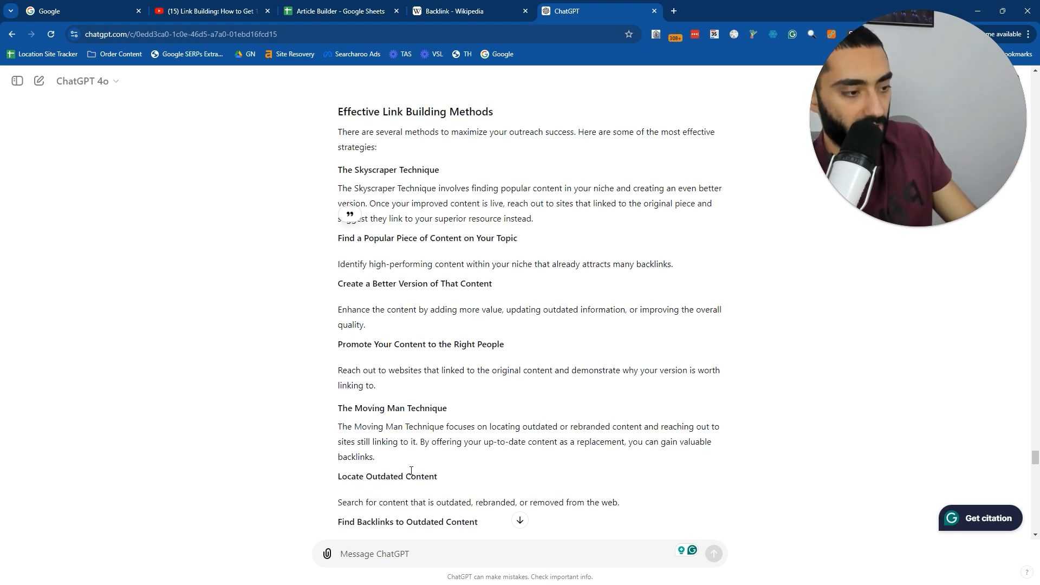
Continue through the personalized pitch section to the sentence on verifying email addresses.
scroll("down", 3)
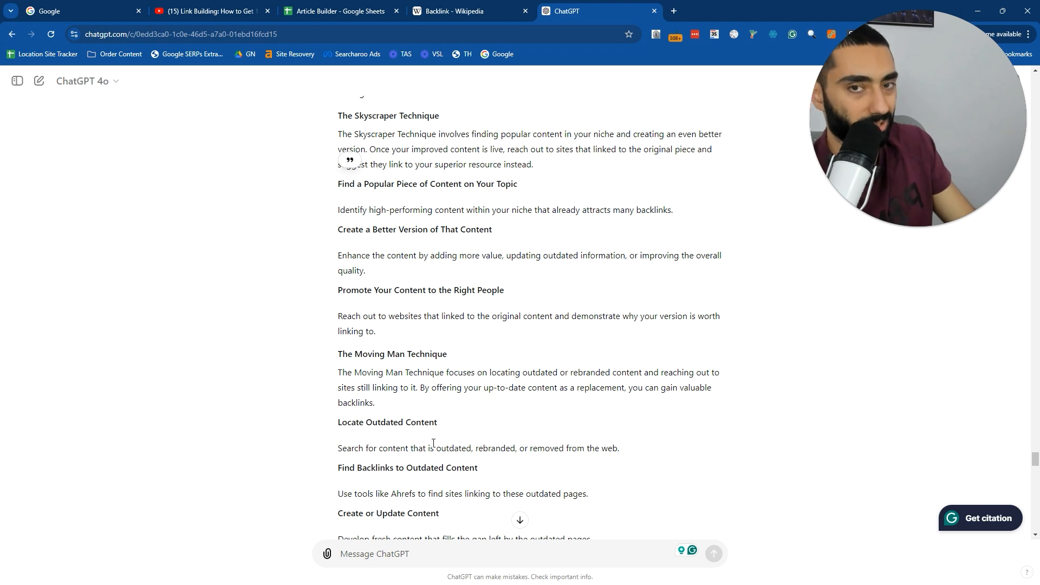
scroll("down", 3)
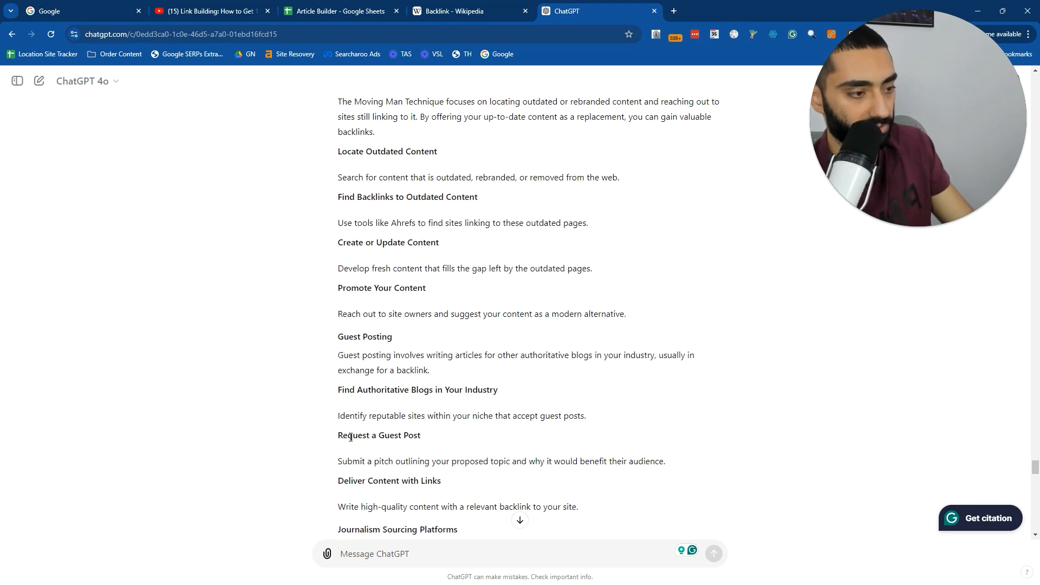
scroll("down", 3)
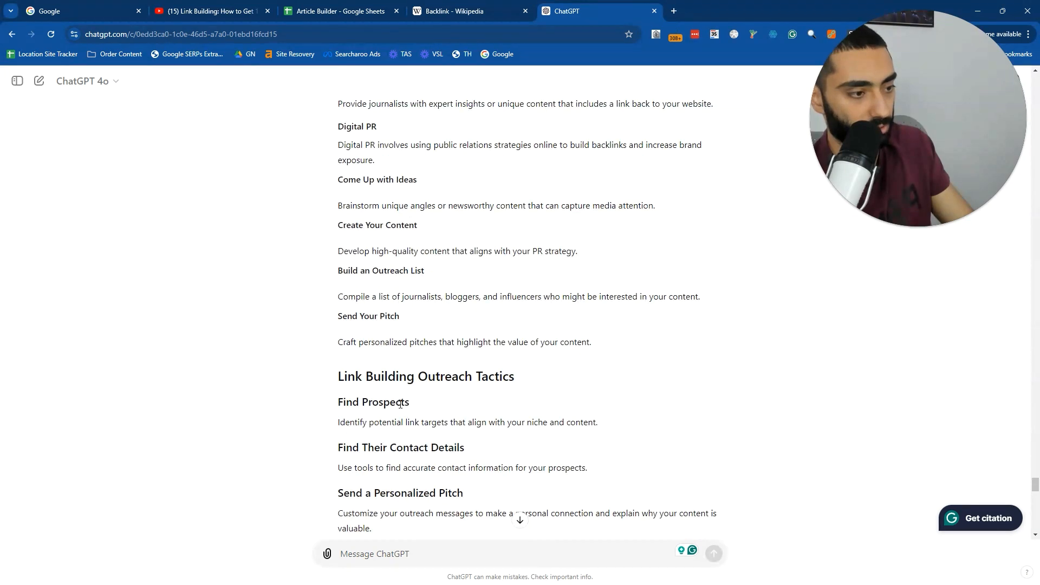
scroll("down", 3)
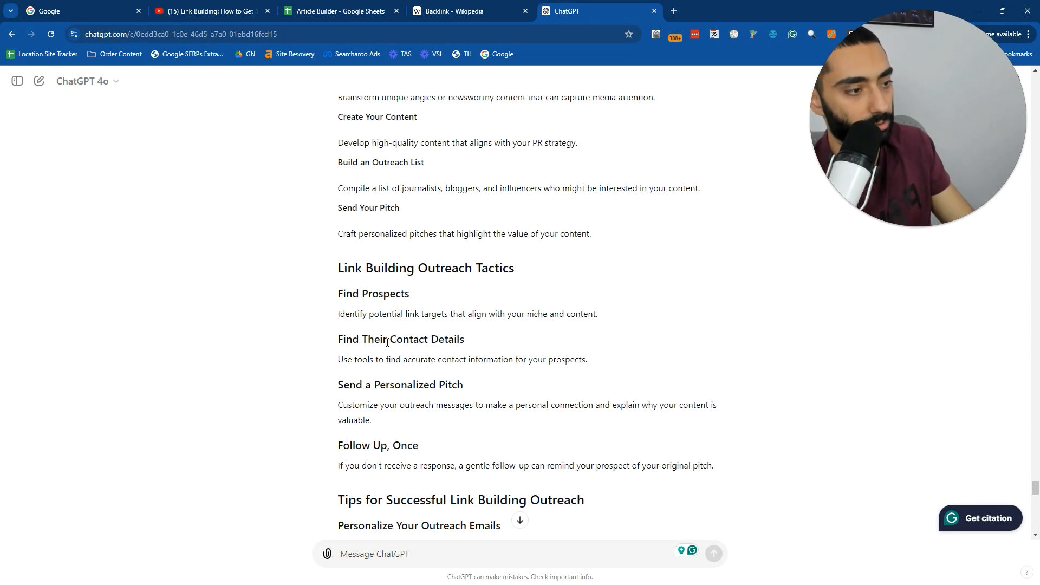
scroll("down", 3)
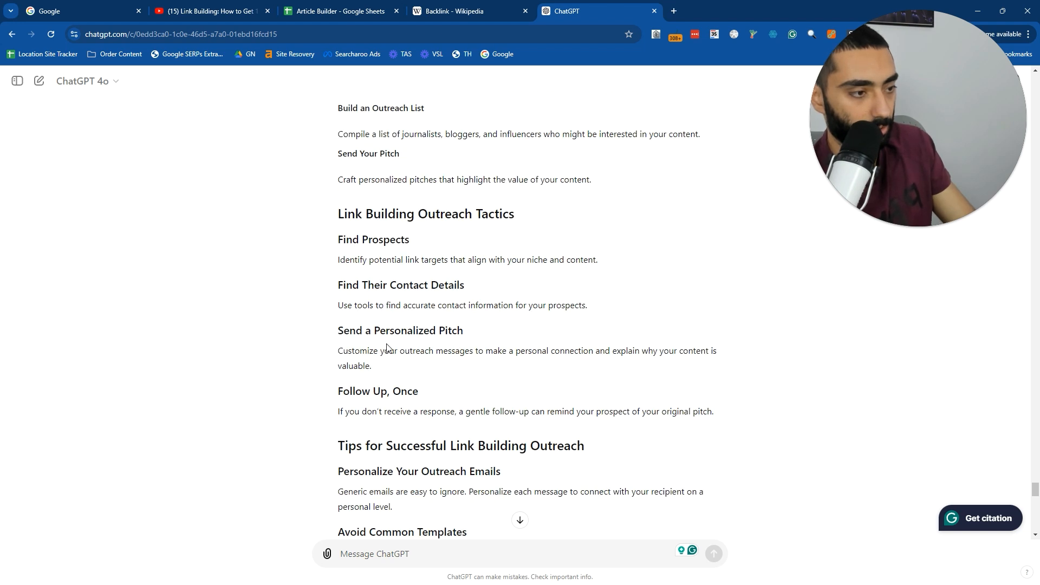
left_click_drag(396, 331, 464, 330)
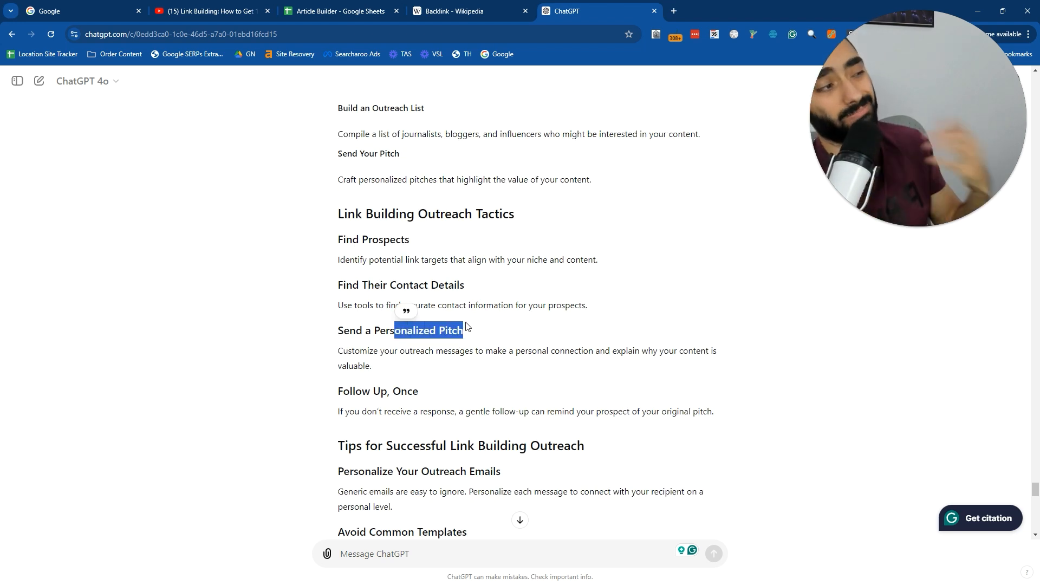
scroll("down", 3)
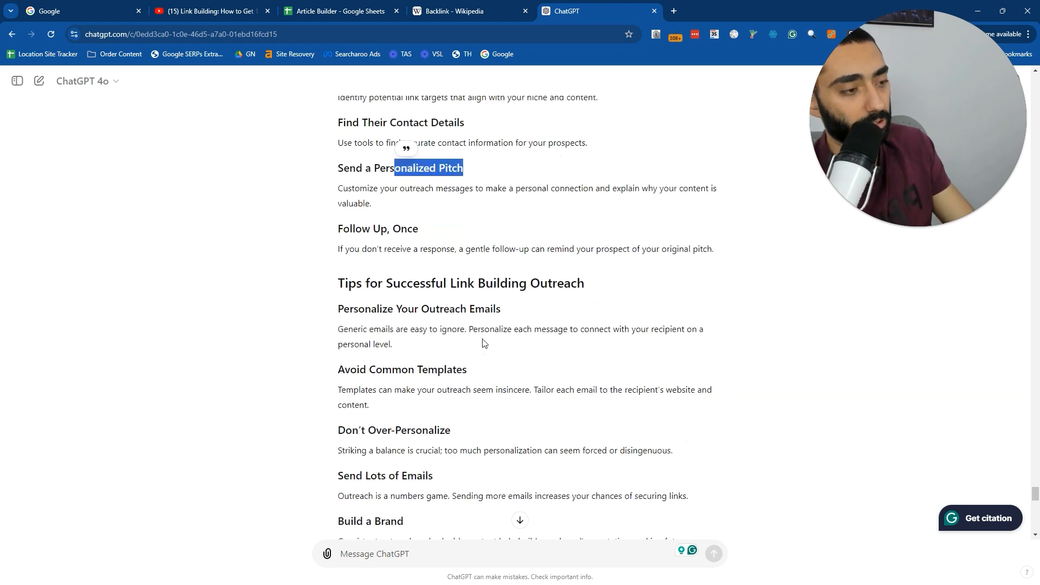
scroll("down", 3)
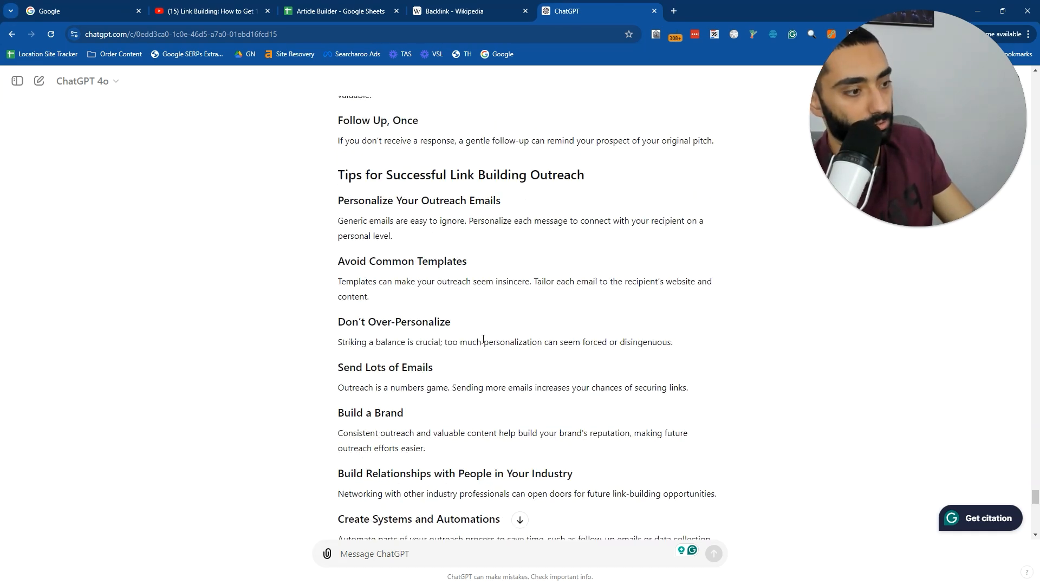
scroll("down", 3)
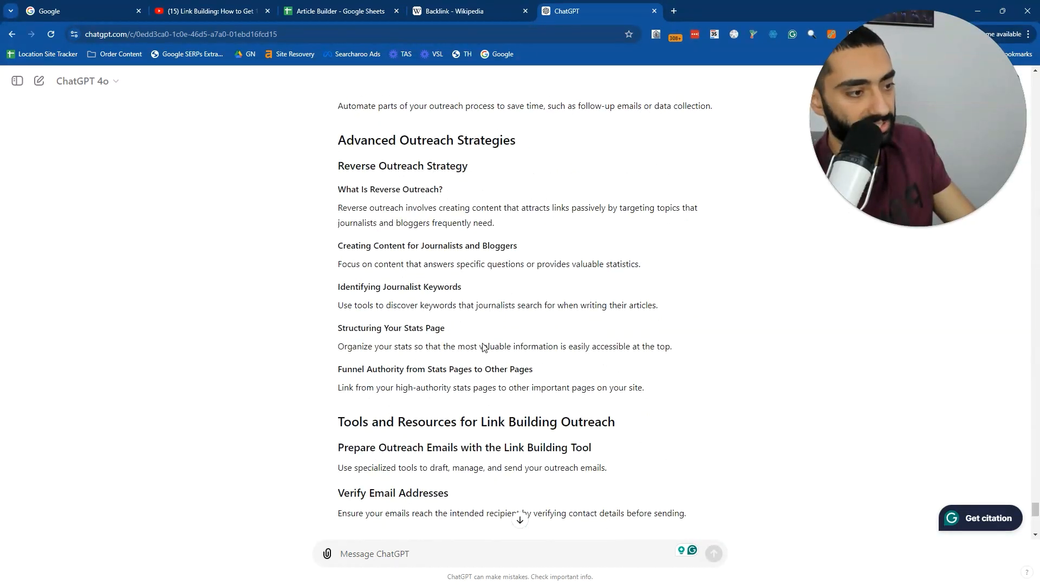
scroll("down", 3)
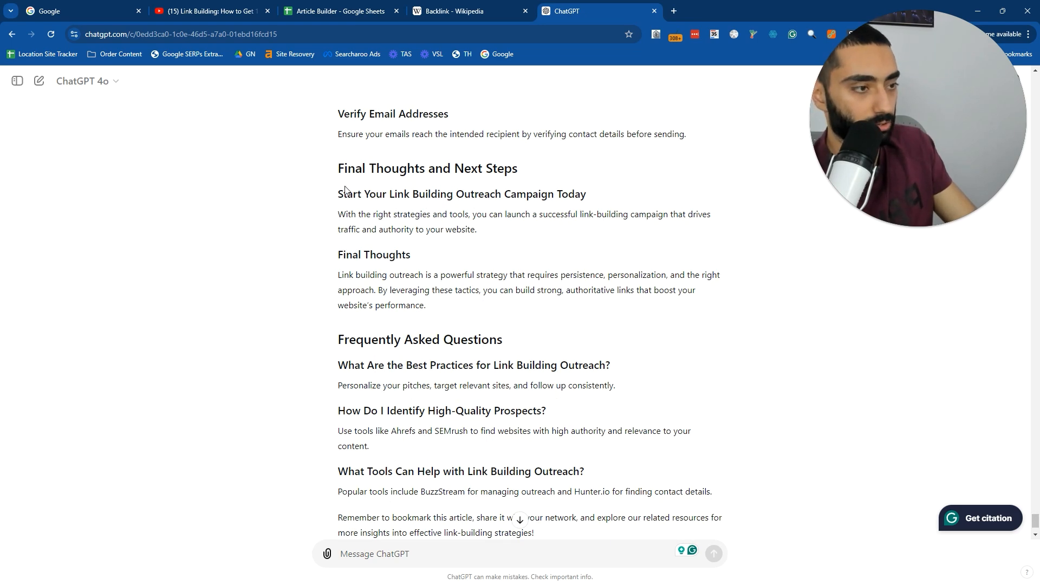
scroll("down", 3)
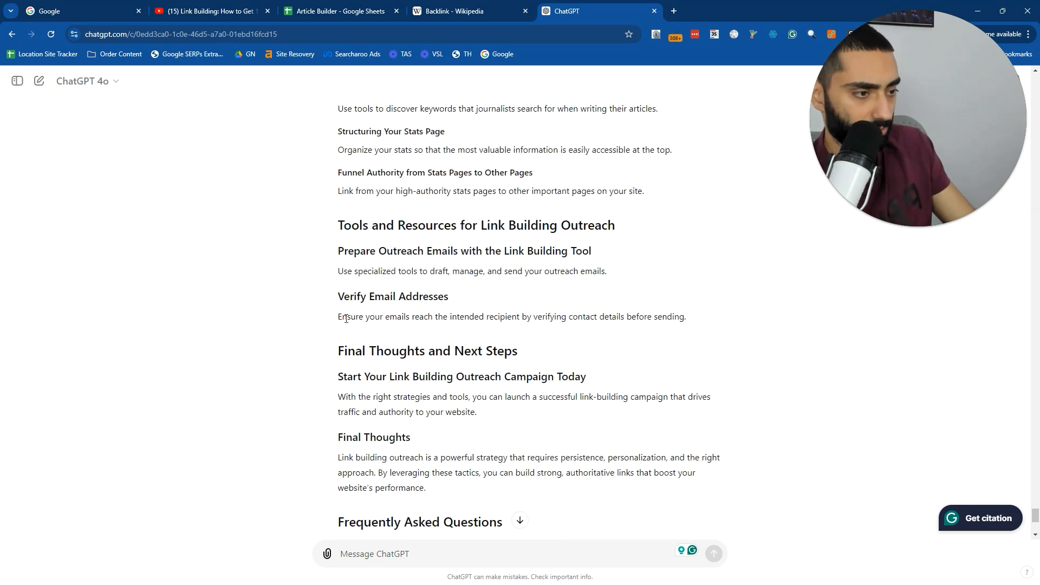
left_click_drag(338, 316, 522, 316)
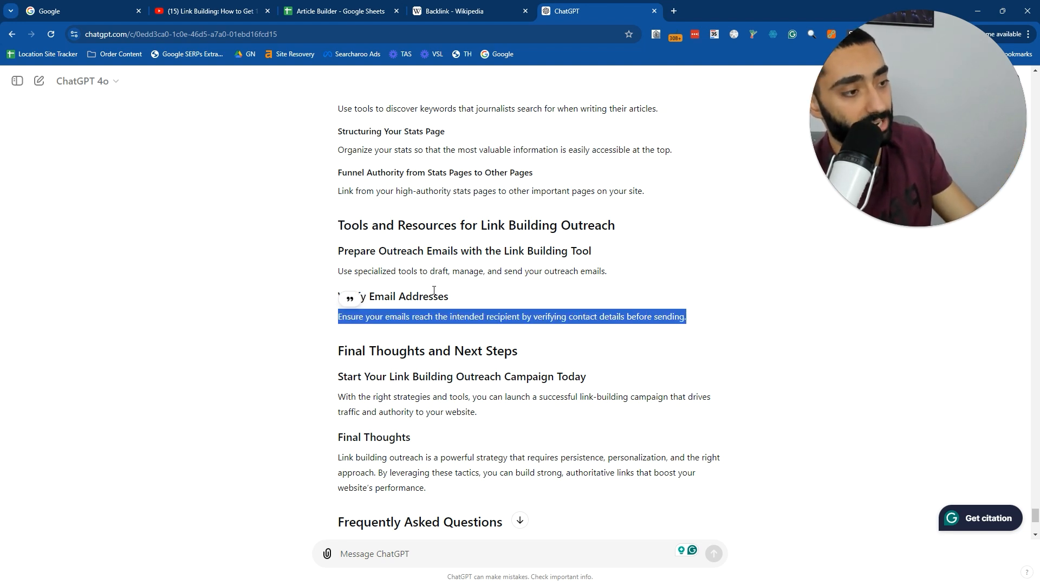
Scroll to the closing FAQ and highlight the word Hunter.io.
scroll("down", 3)
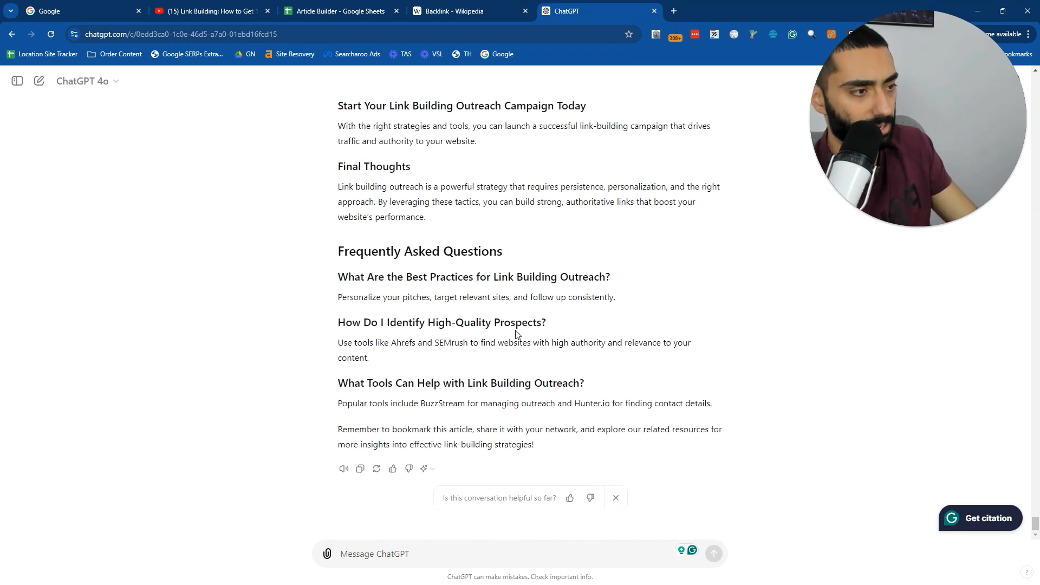
mouse_move(530, 346)
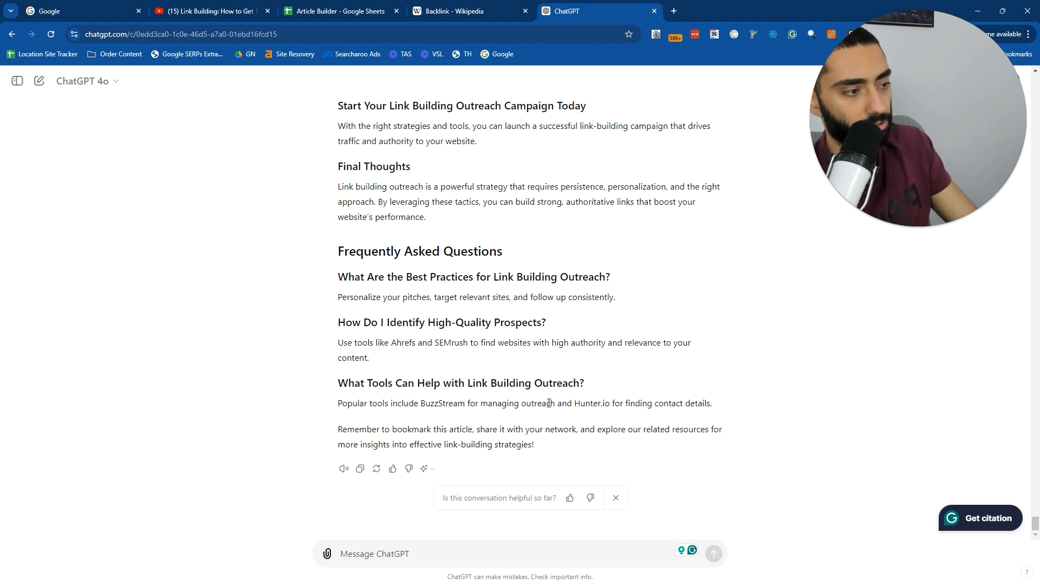
double_click(591, 402)
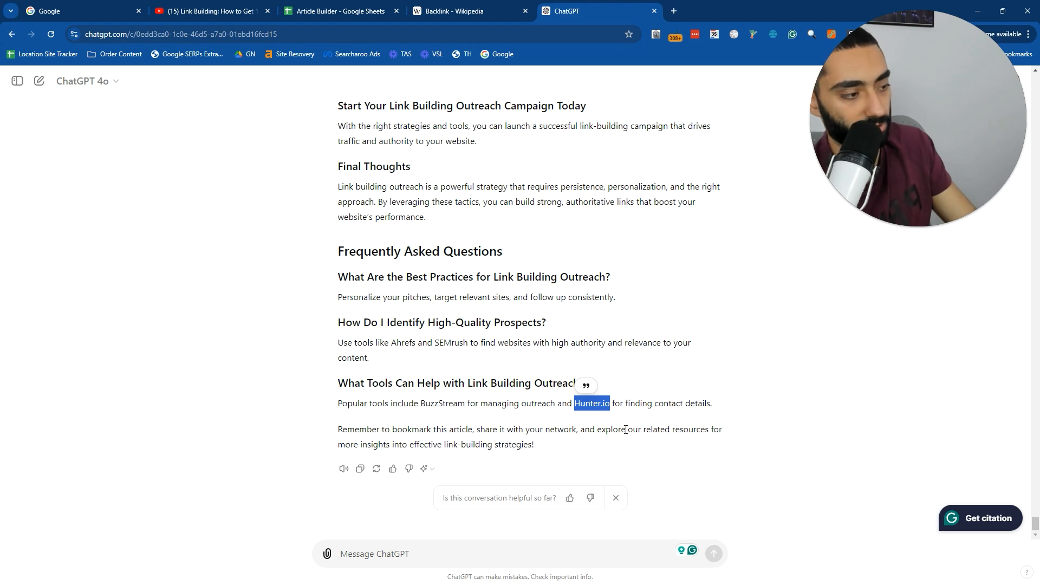
mouse_move(717, 427)
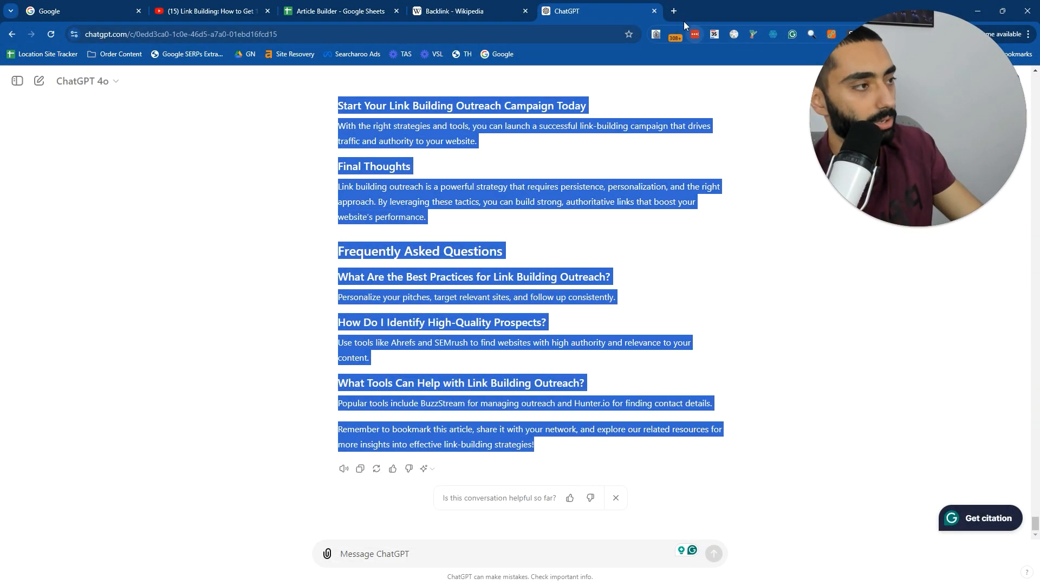
Search Google for 'hemingway editor' in a new browser tab.
left_click(673, 11)
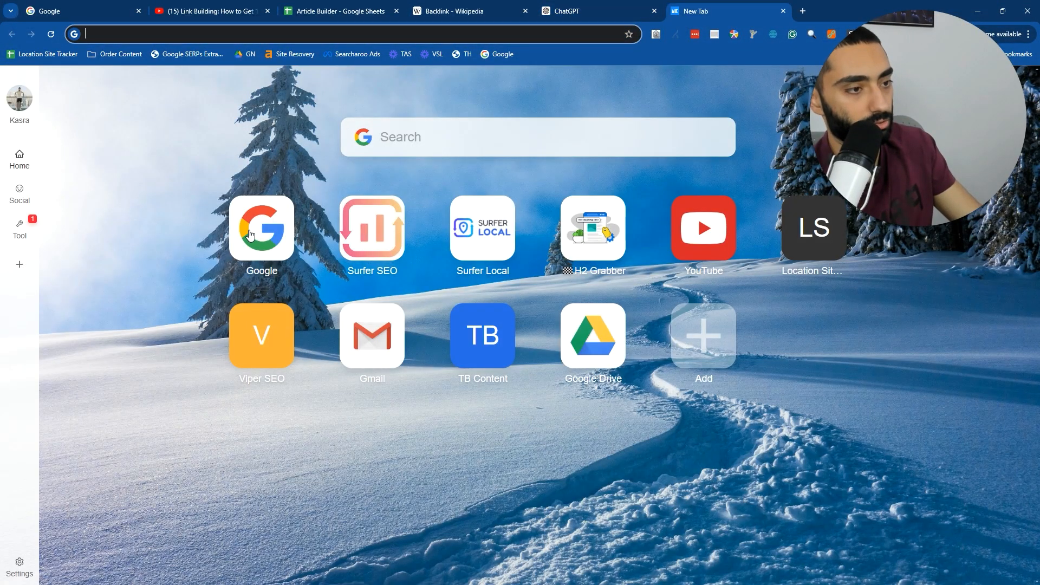
type("hemmingway e")
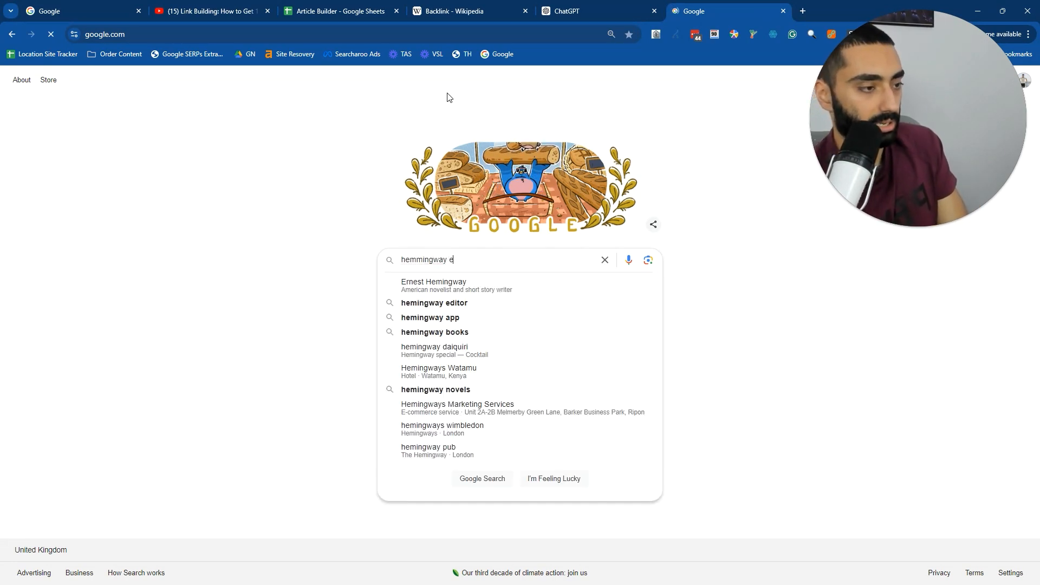
left_click(435, 302)
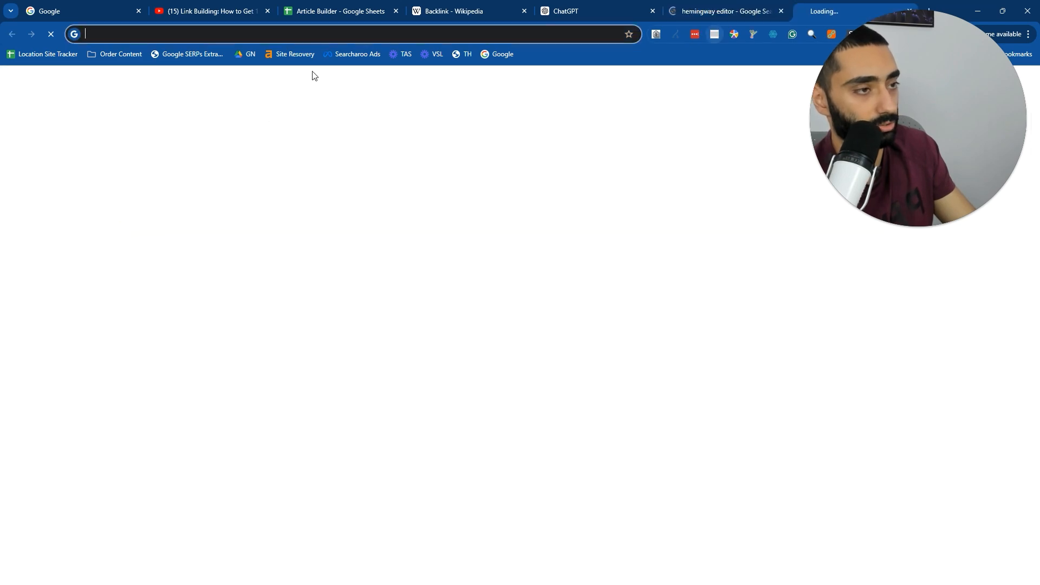
Search 'grammarly check' and open Grammarly's Free Online Grammar Checker.
type("grammarly")
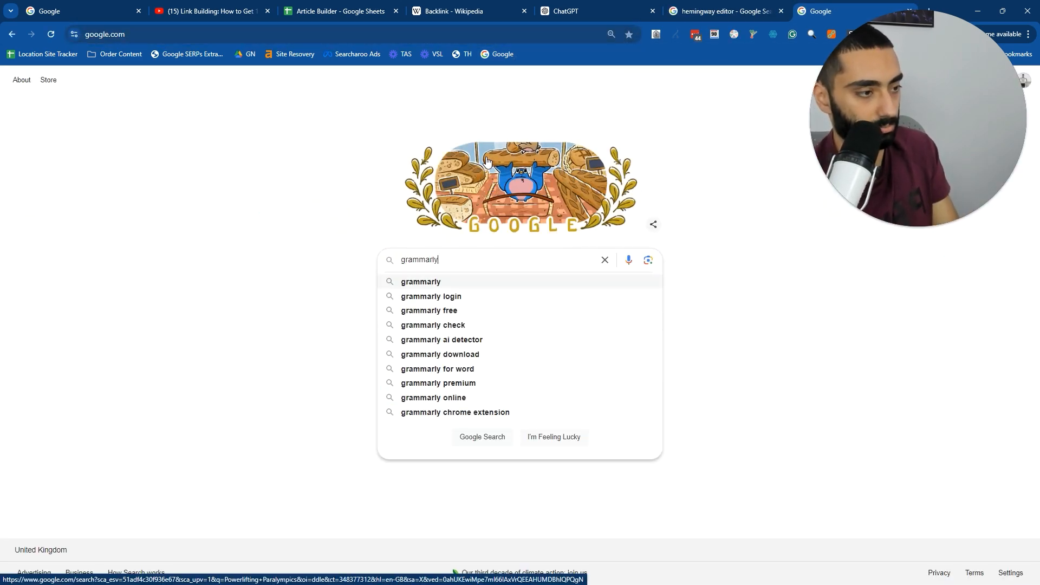
left_click(432, 324)
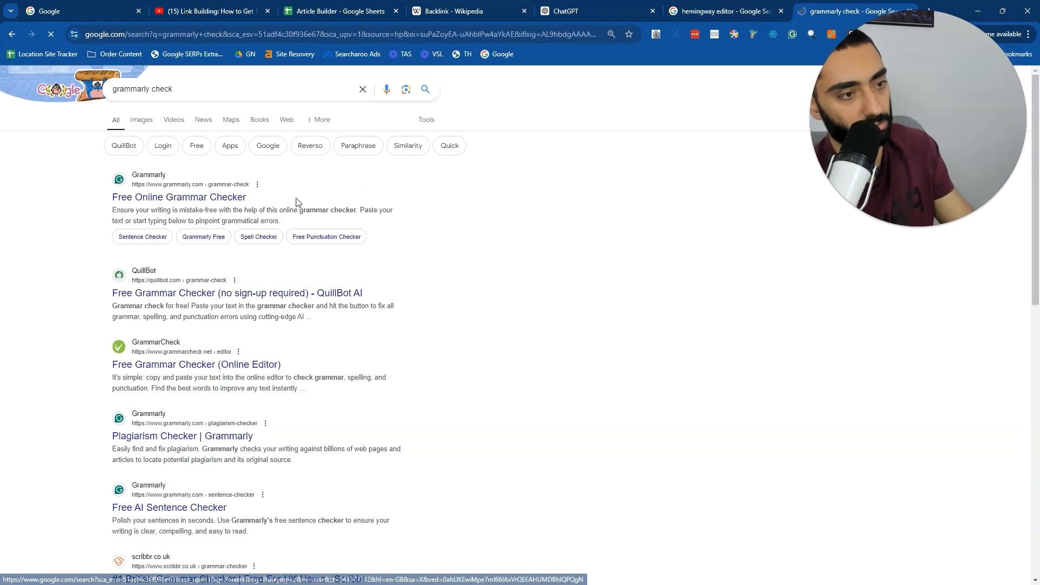
left_click(178, 197)
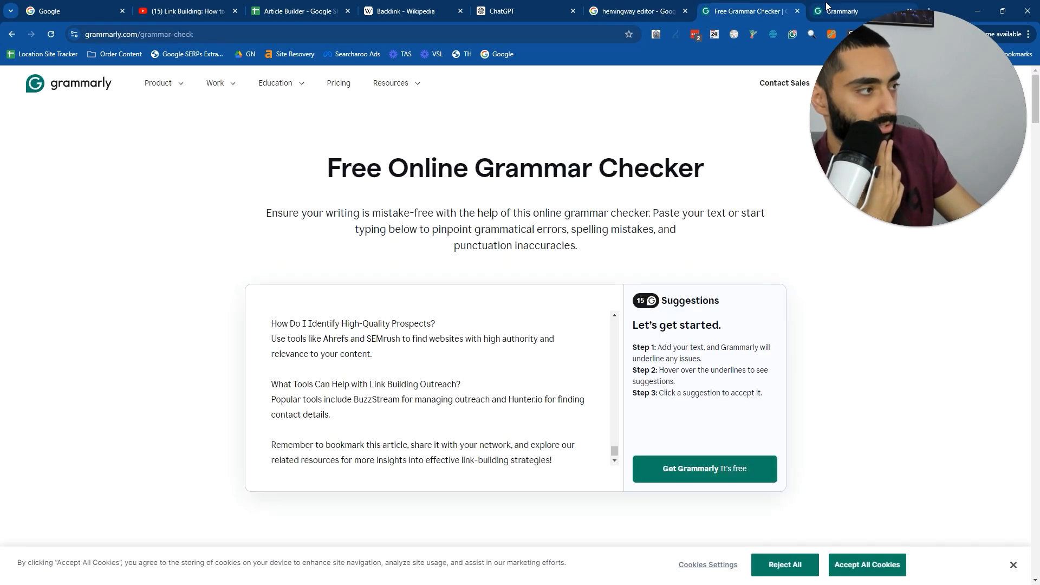
Accept the link-building spelling fixes, plus signalling, hyphenated link-building and Follow-up corrections.
left_click(843, 11)
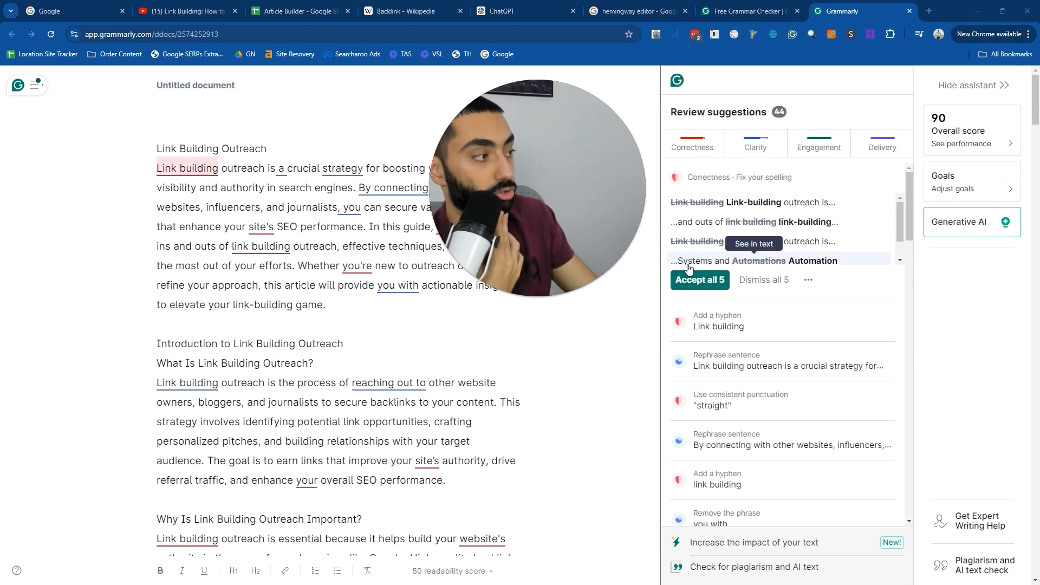
left_click(700, 280)
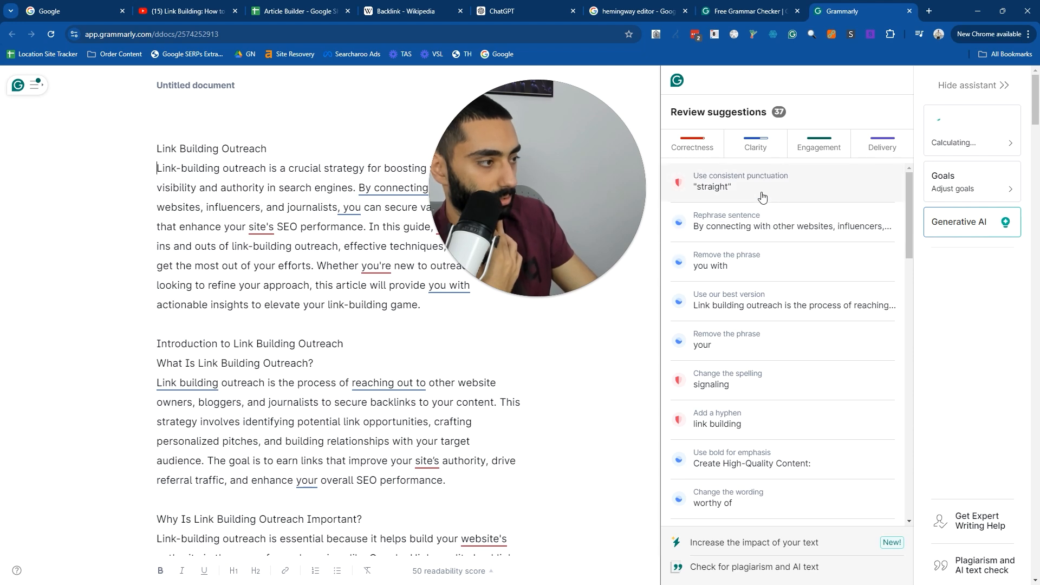
left_click(763, 182)
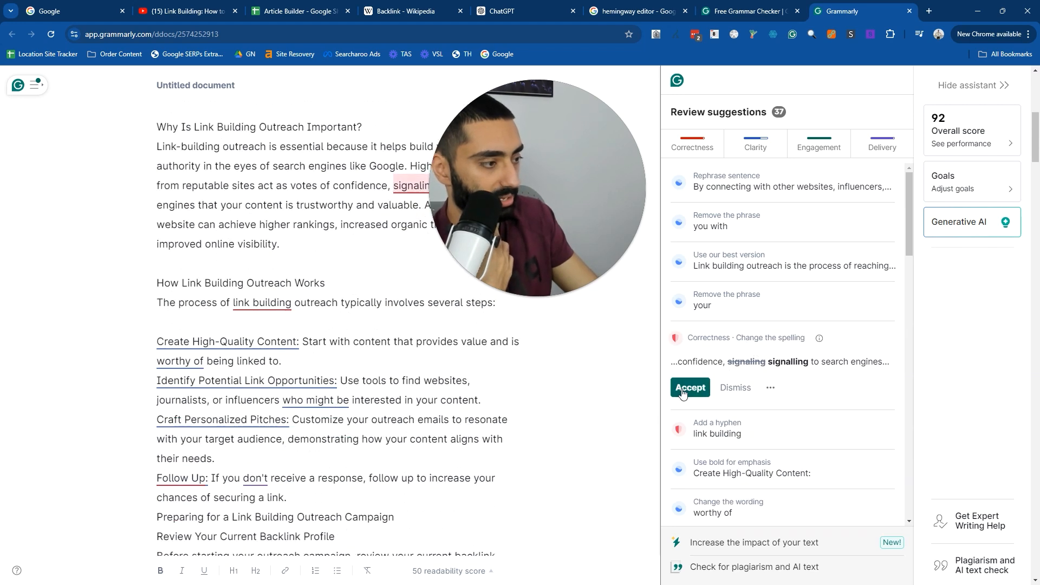
left_click(689, 388)
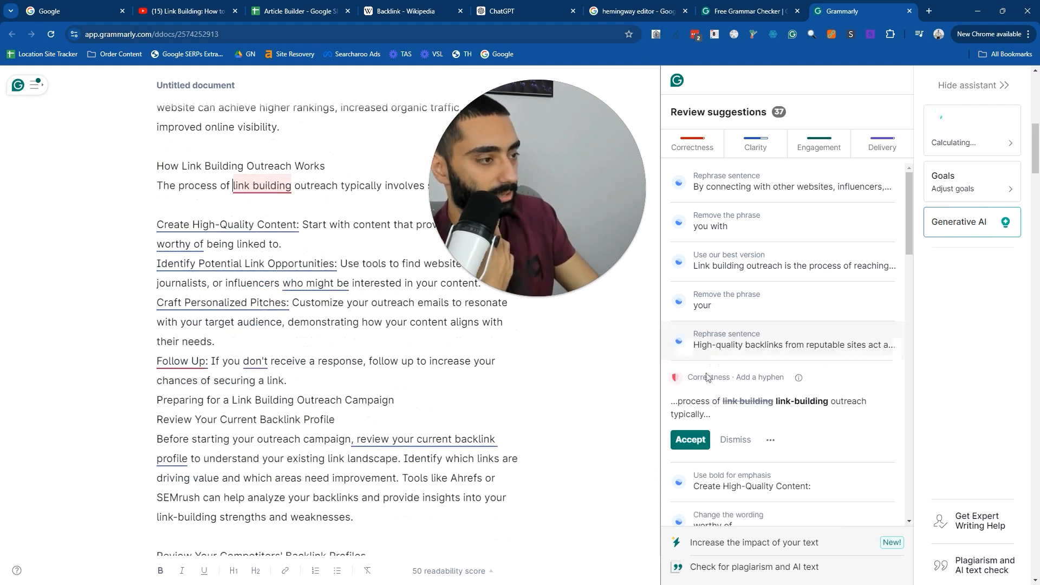
left_click(689, 439)
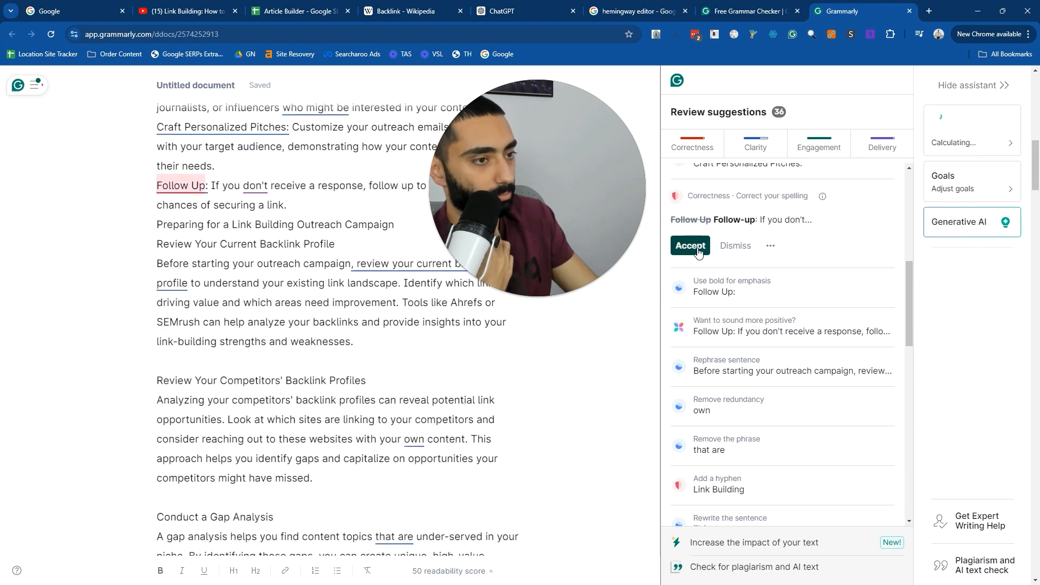
left_click(299, 10)
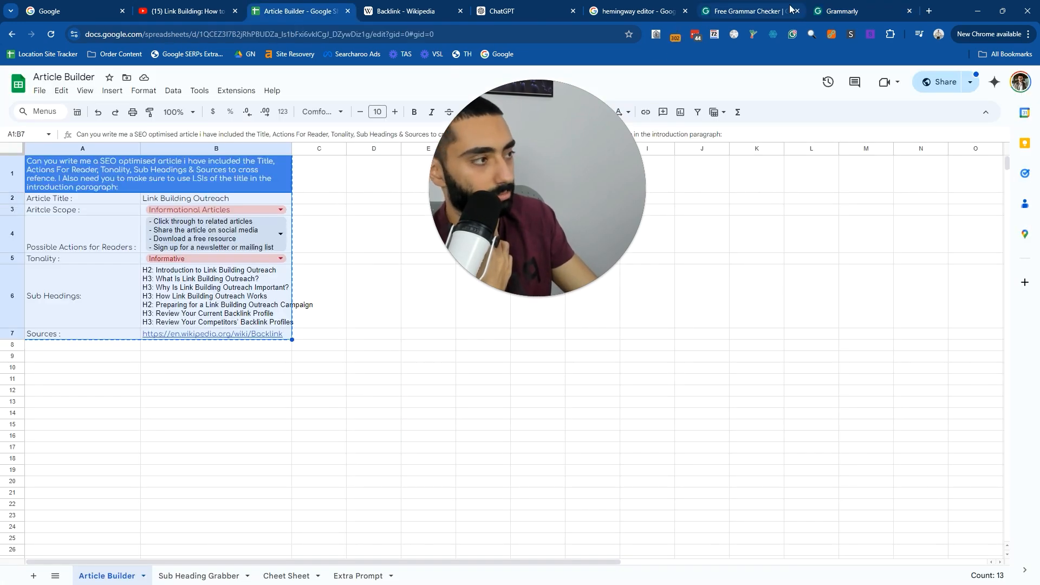
left_click(842, 11)
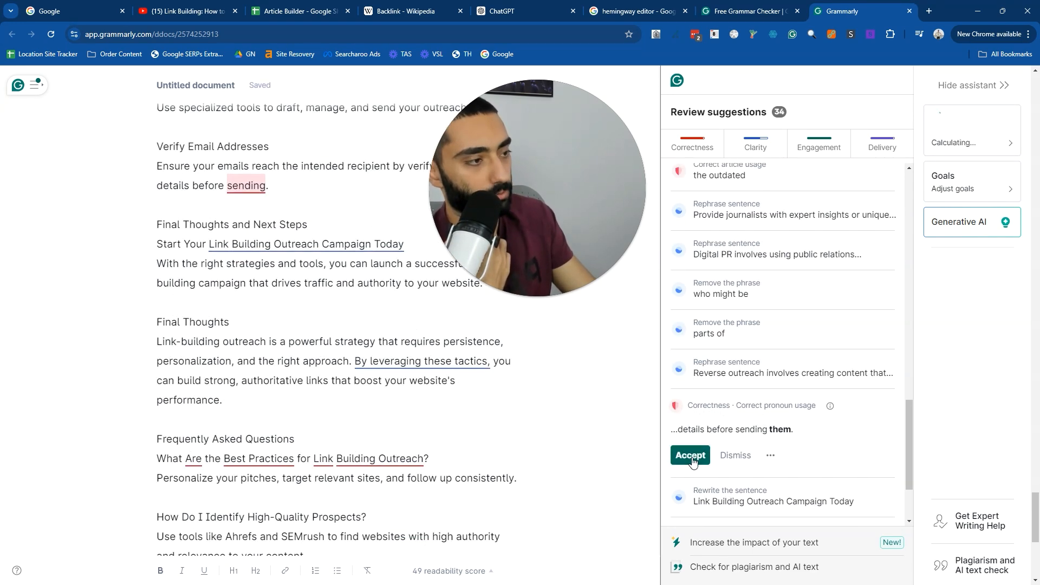
left_click(689, 455)
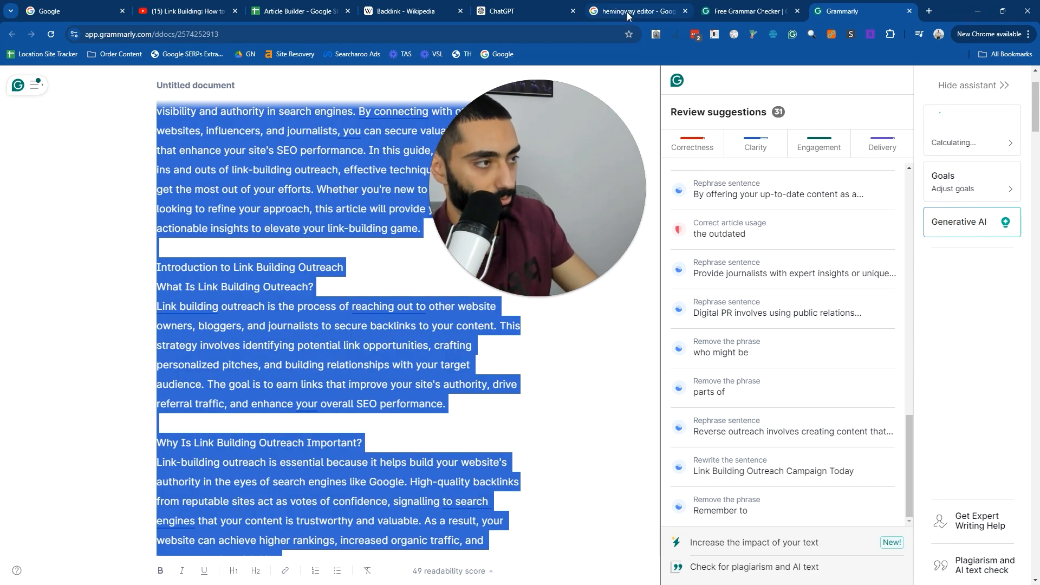
Open the Hemingway Editor website from the search results and scroll through the scores.
left_click(636, 11)
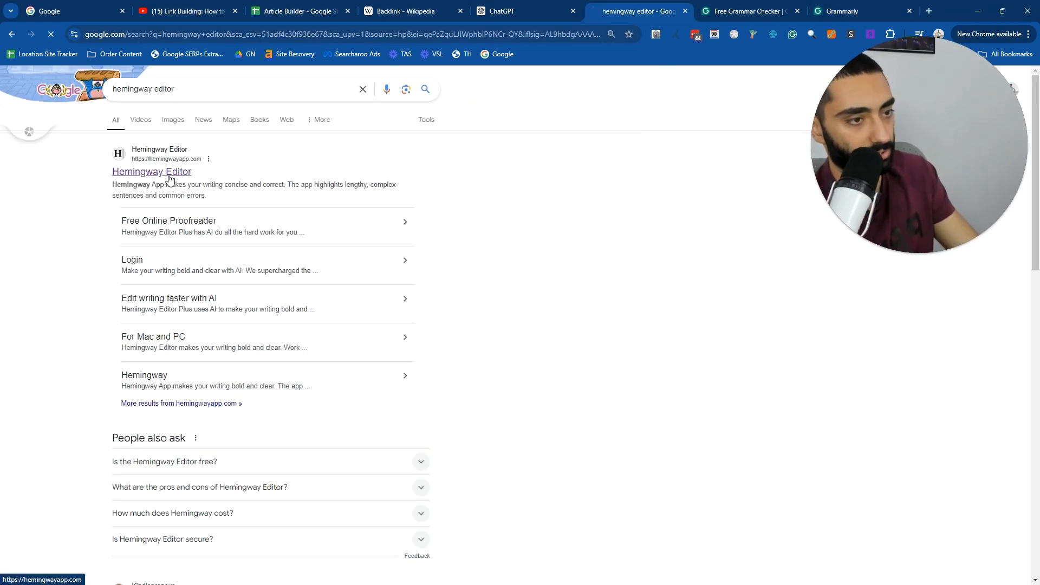
left_click(151, 171)
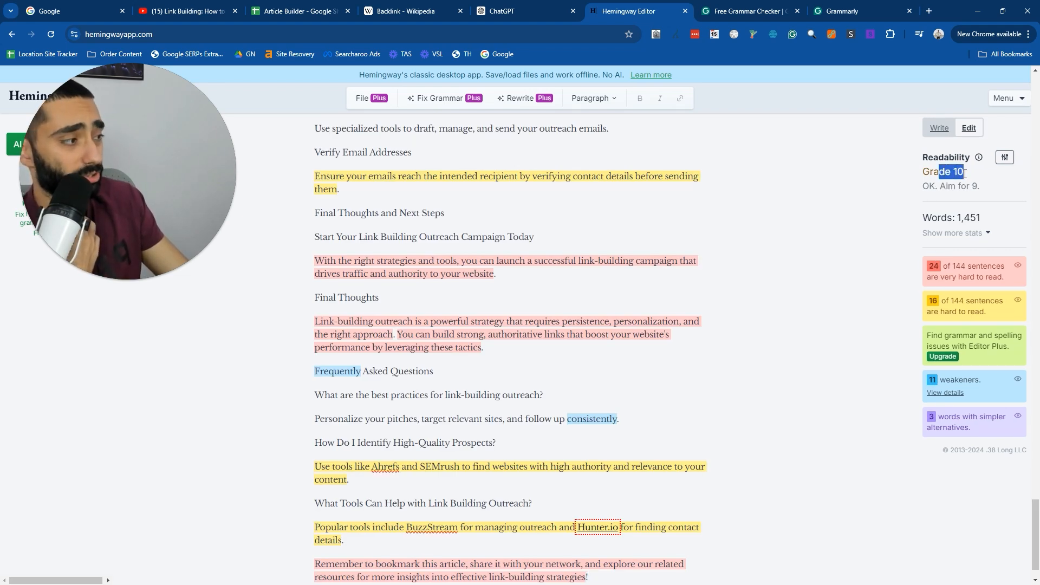
mouse_move(924, 256)
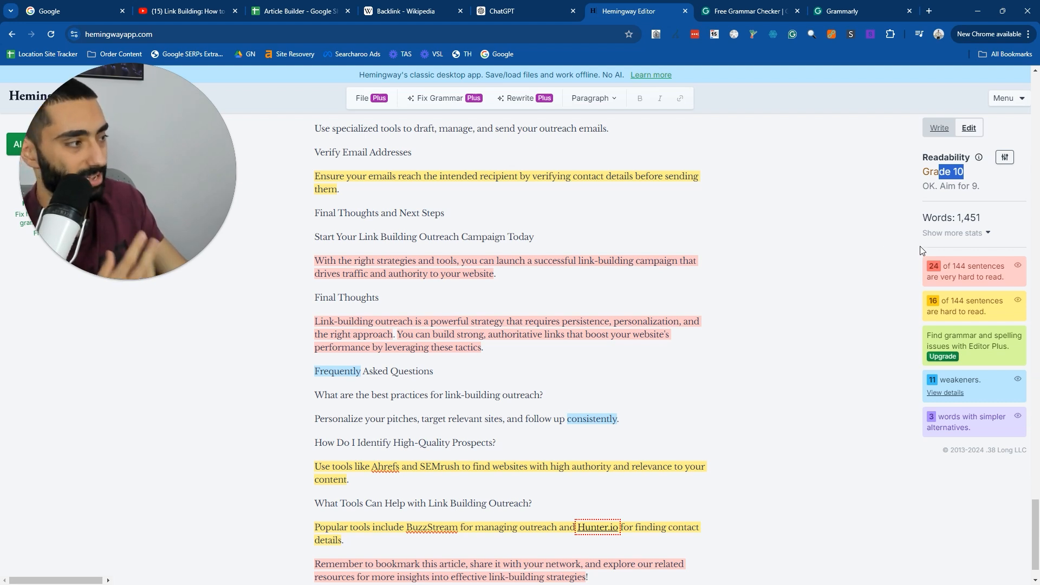
mouse_move(865, 188)
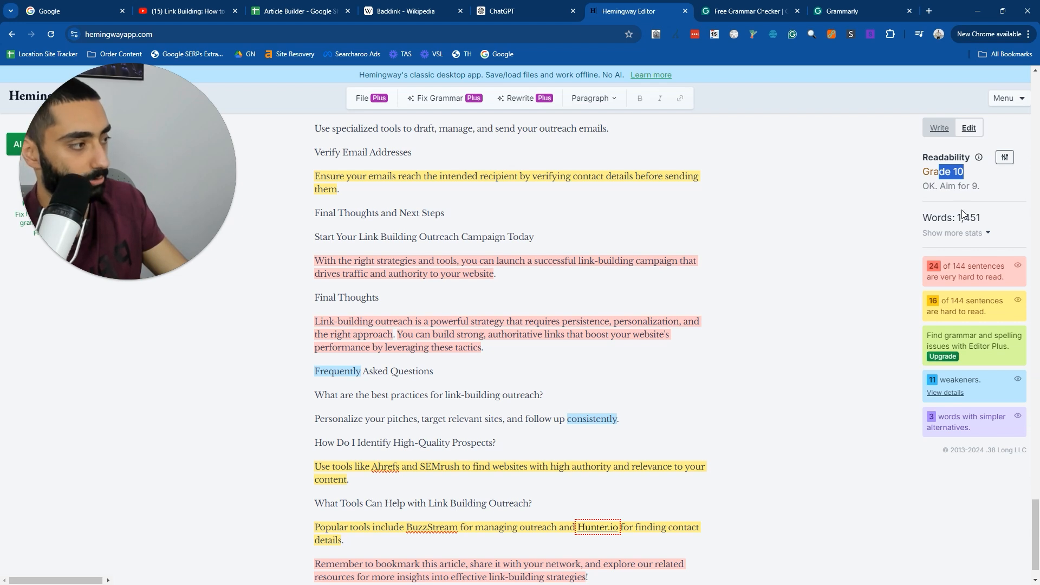
scroll("down", 3)
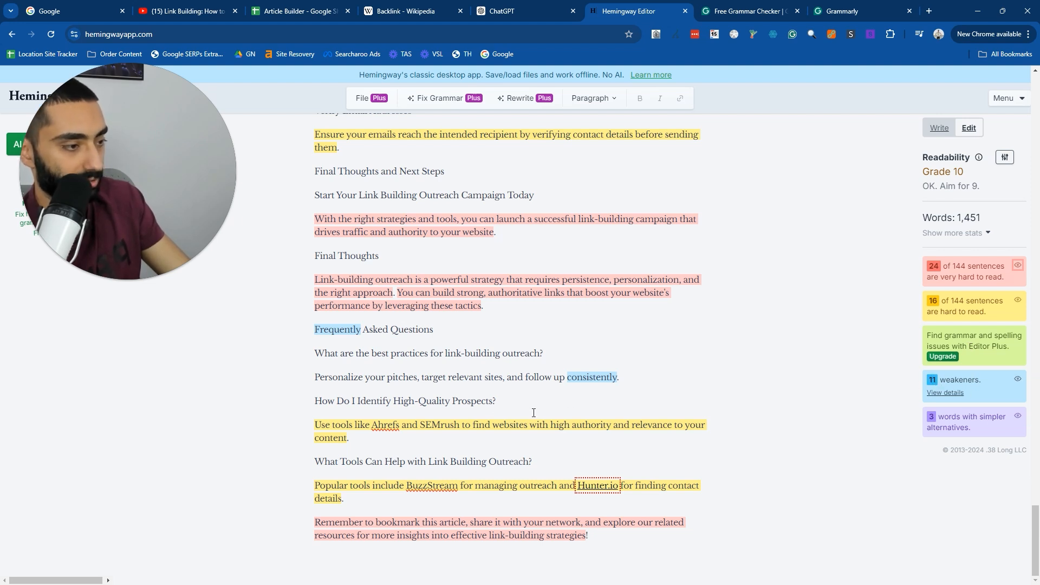
mouse_move(224, 236)
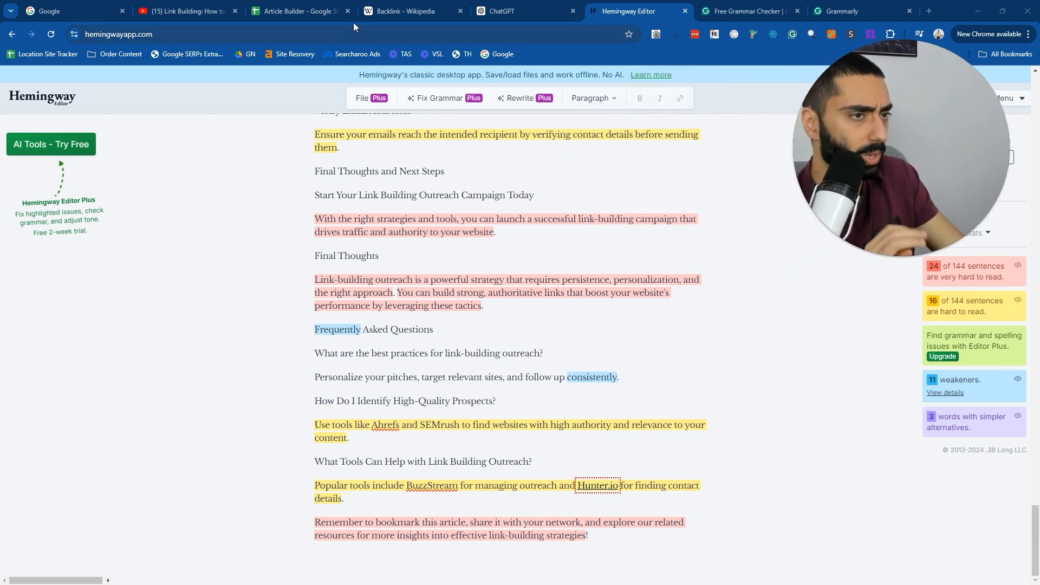
mouse_move(297, 12)
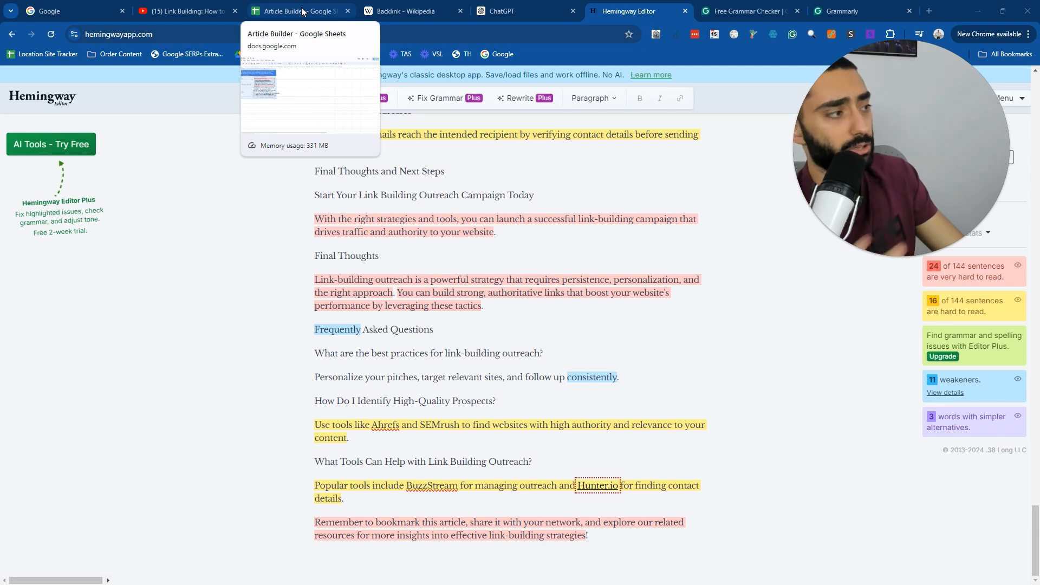
Check the Article Builder sheet and the YouTube transcript, then go back to ChatGPT.
left_click(292, 11)
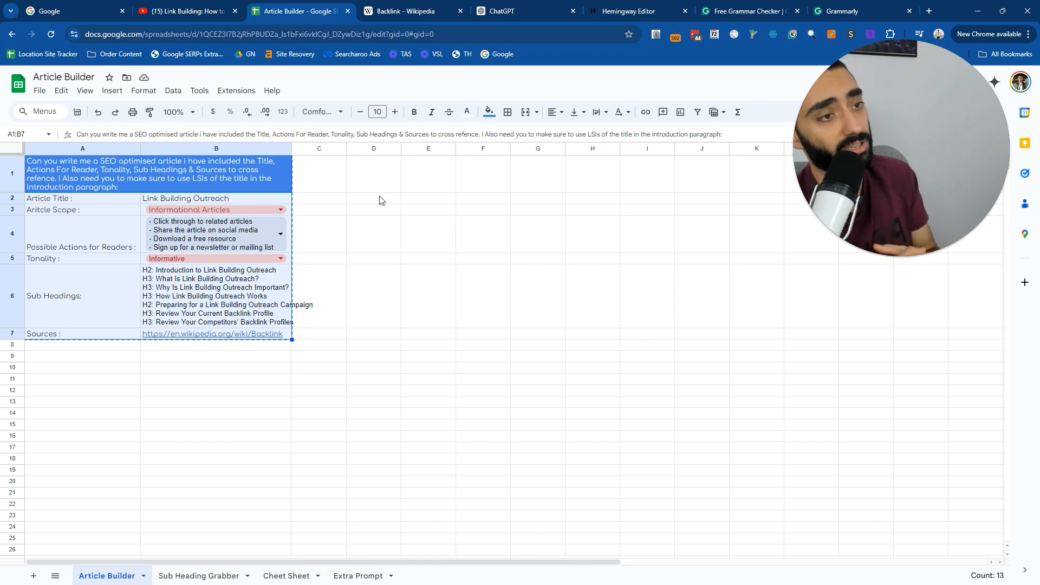
left_click(186, 11)
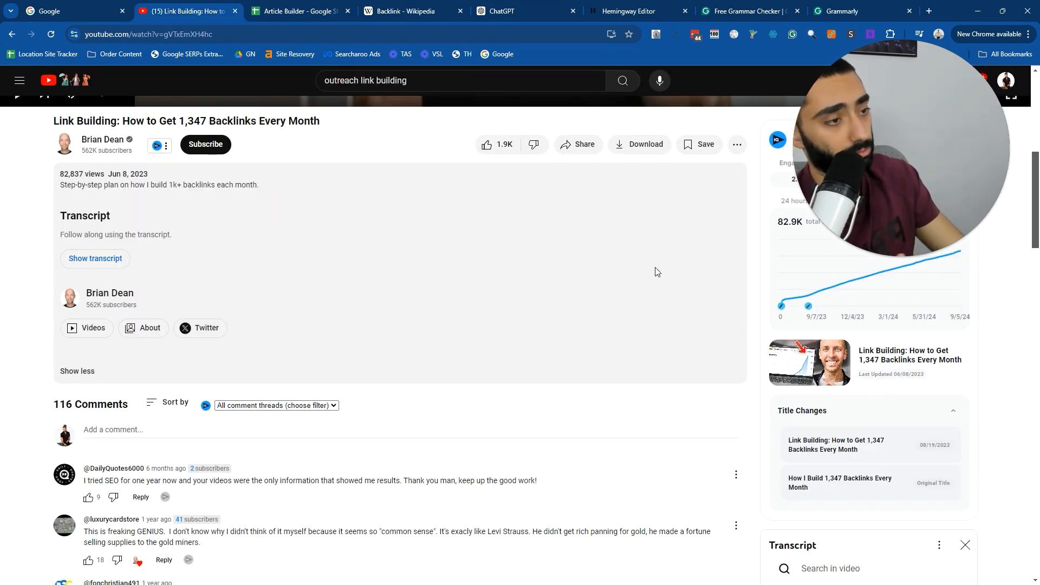
scroll("down", 3)
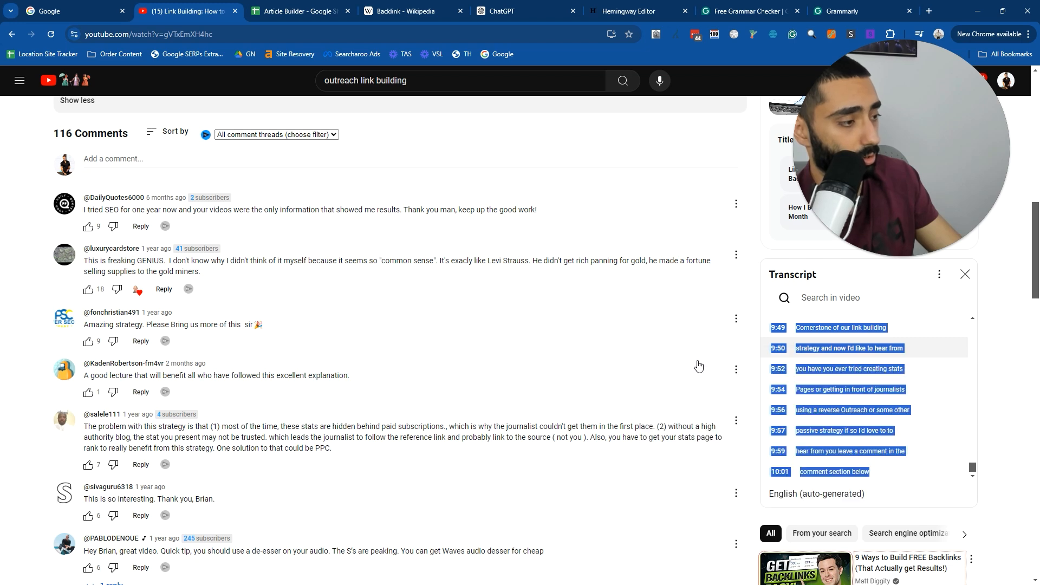
left_click(524, 11)
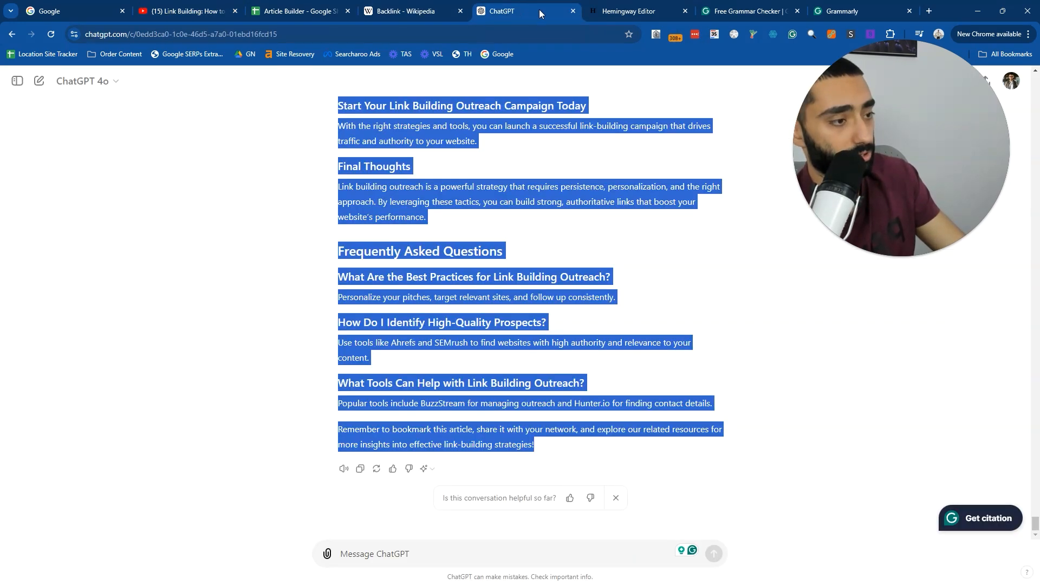
Write a prompt asking ChatGPT to use wording from this video.
type("now implement some")
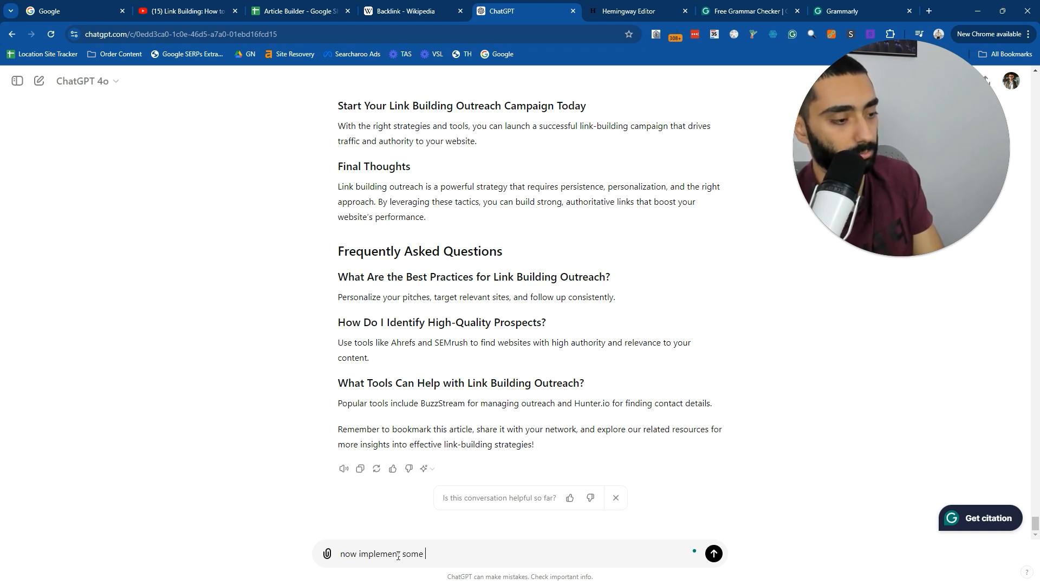
type("wording")
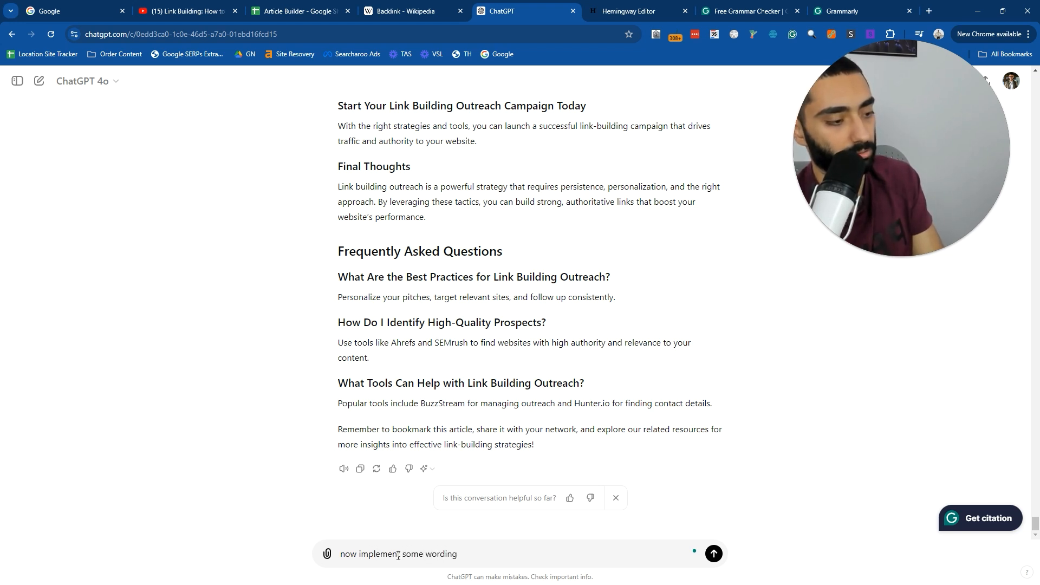
type("from this video")
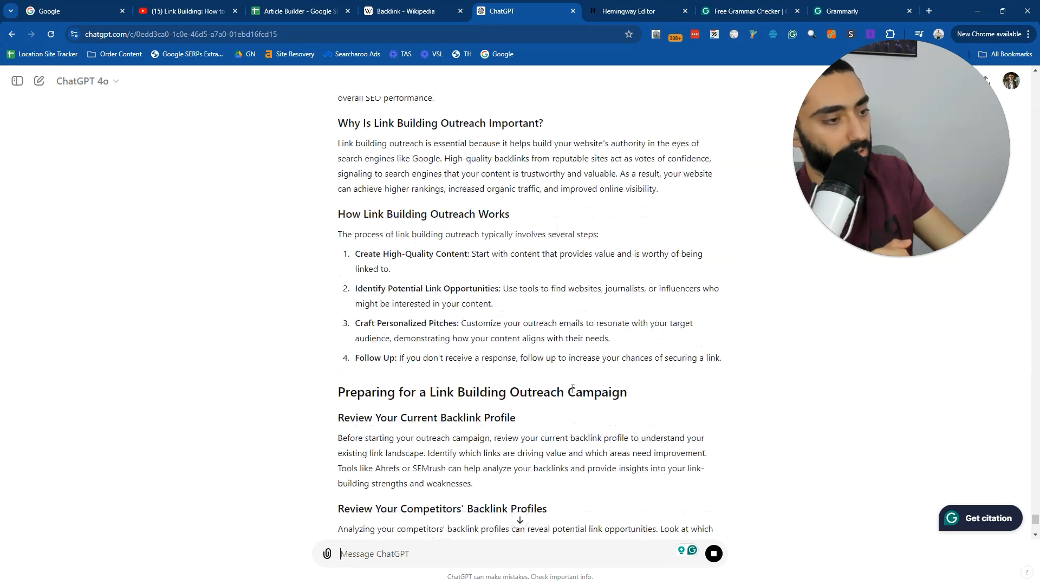
Follow the streaming reply through the Skyscraper, Moving Man and Reverse Outreach sections to the FAQ.
scroll("down", 3)
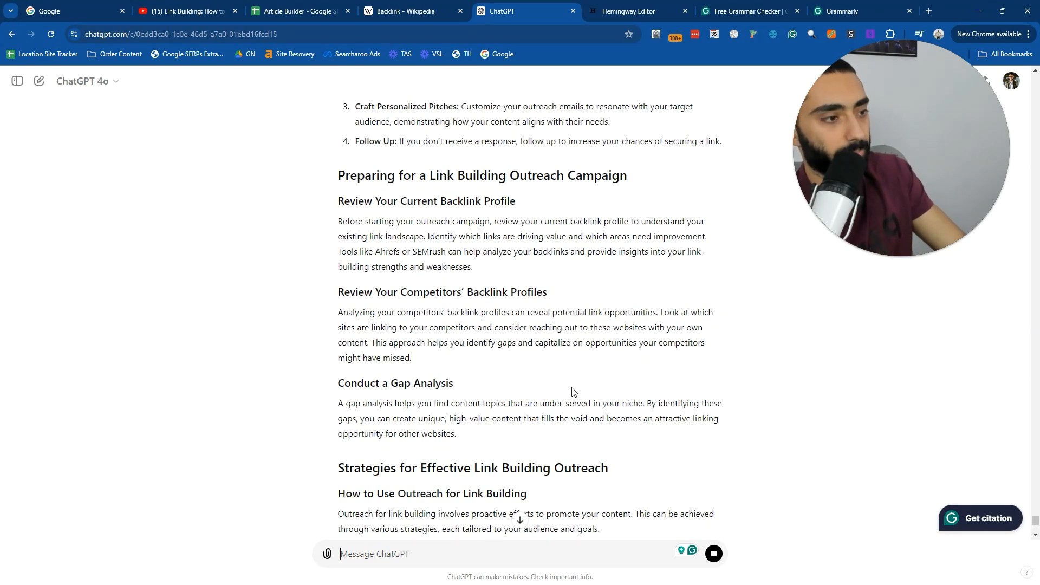
mouse_move(564, 384)
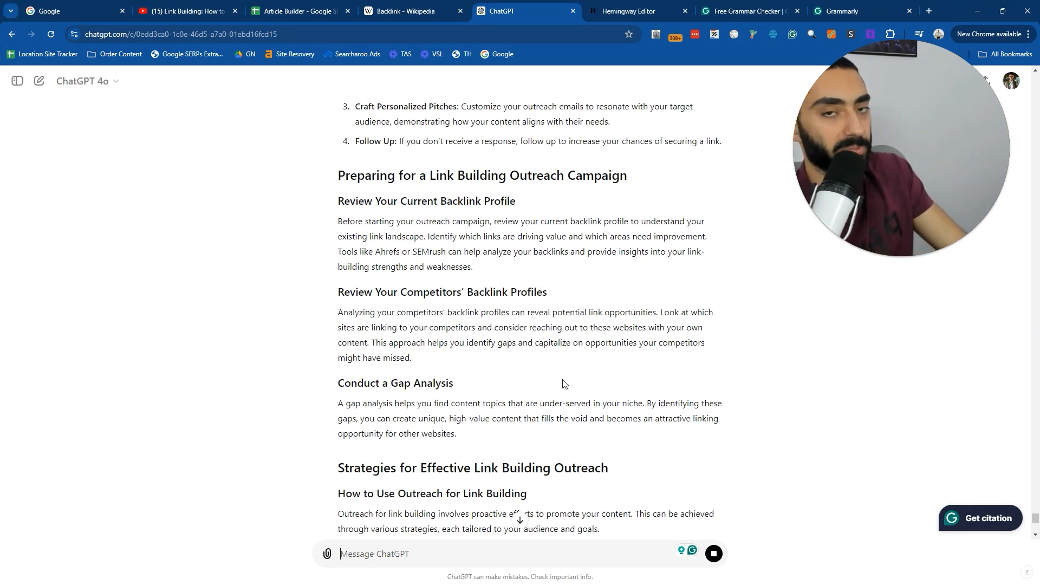
scroll("down", 3)
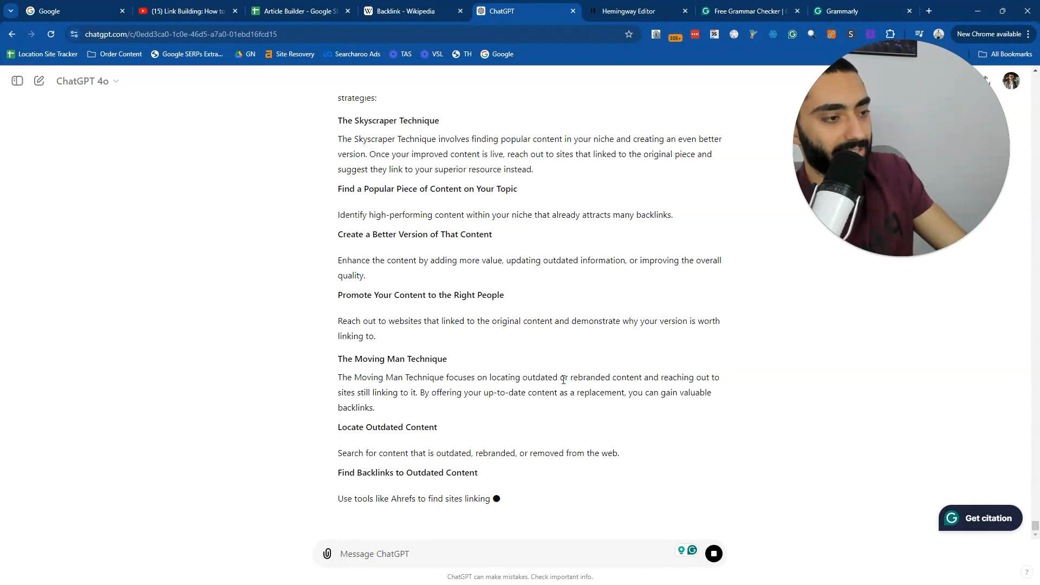
scroll("down", 3)
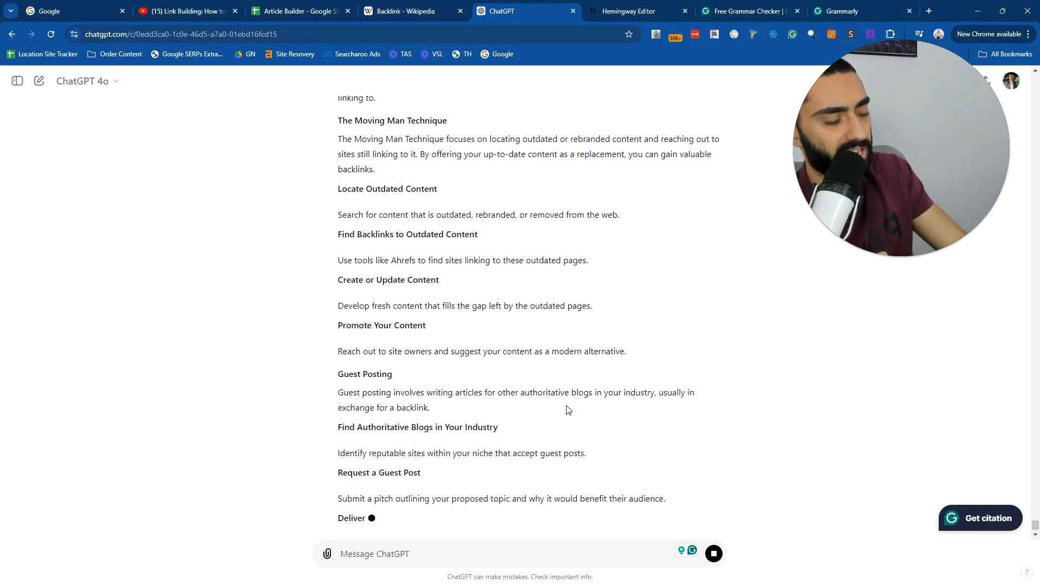
scroll("down", 3)
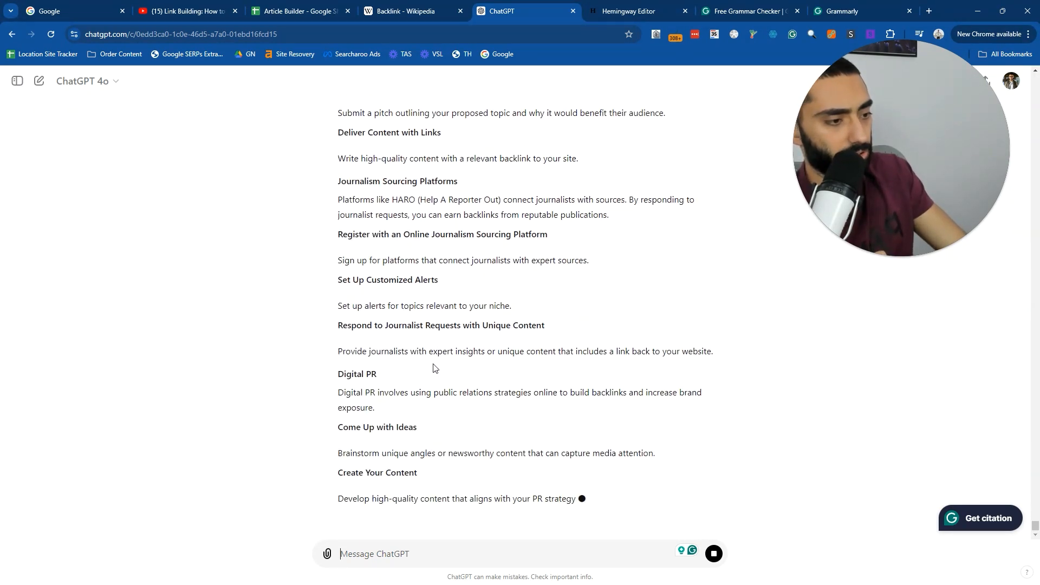
scroll("down", 3)
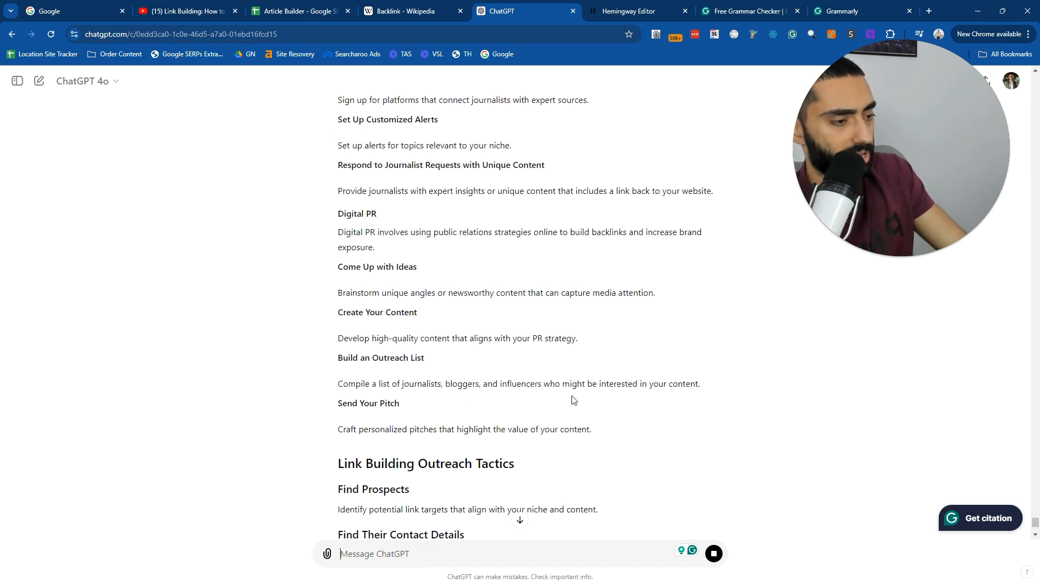
scroll("down", 3)
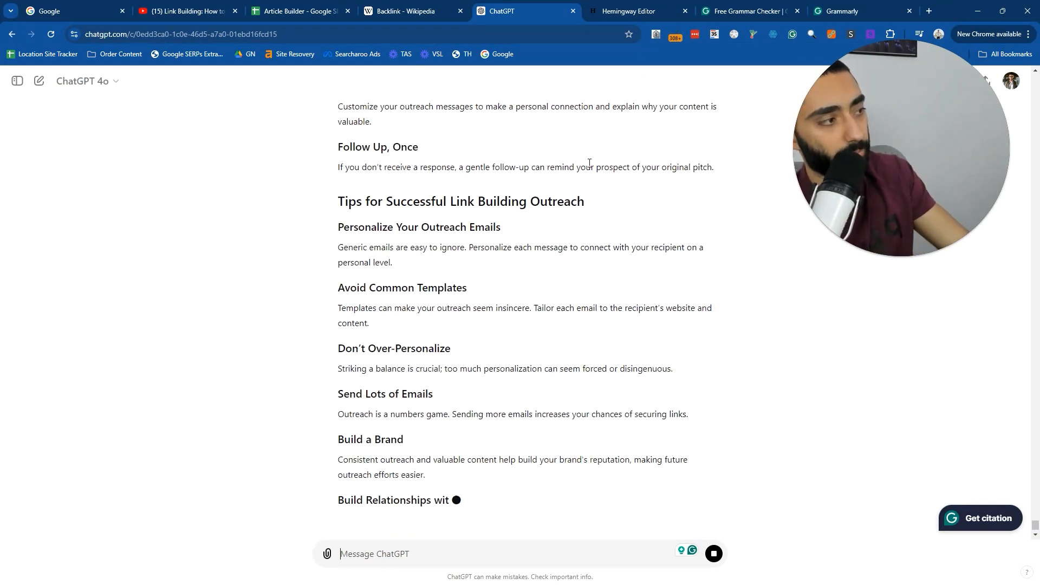
scroll("down", 3)
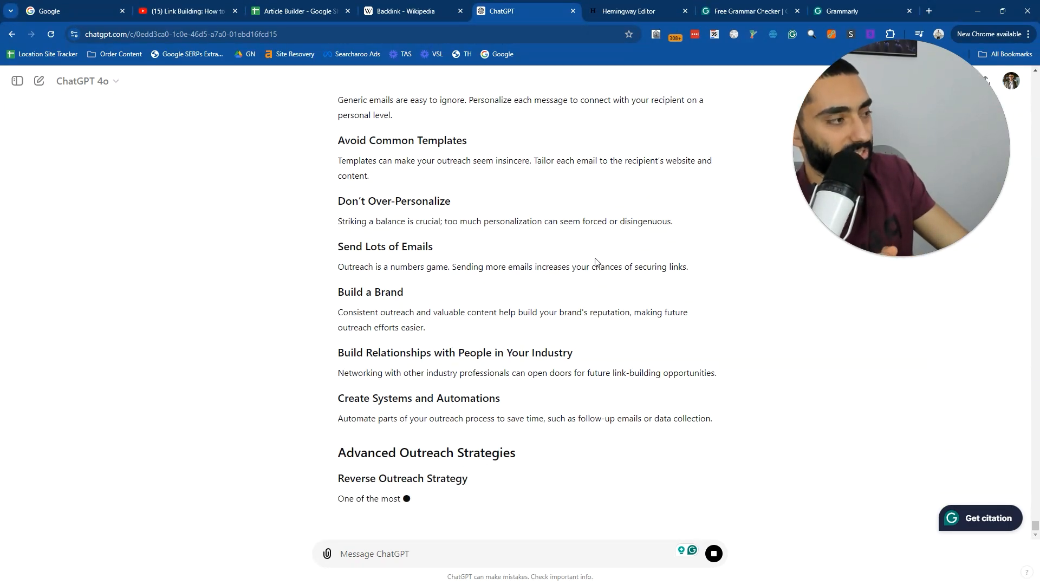
scroll("down", 3)
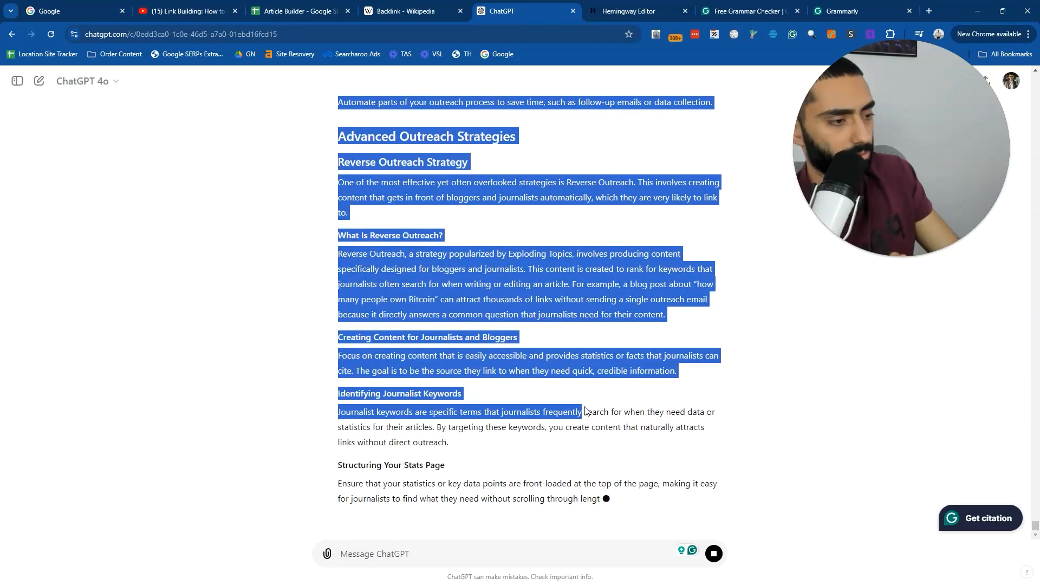
scroll("down", 3)
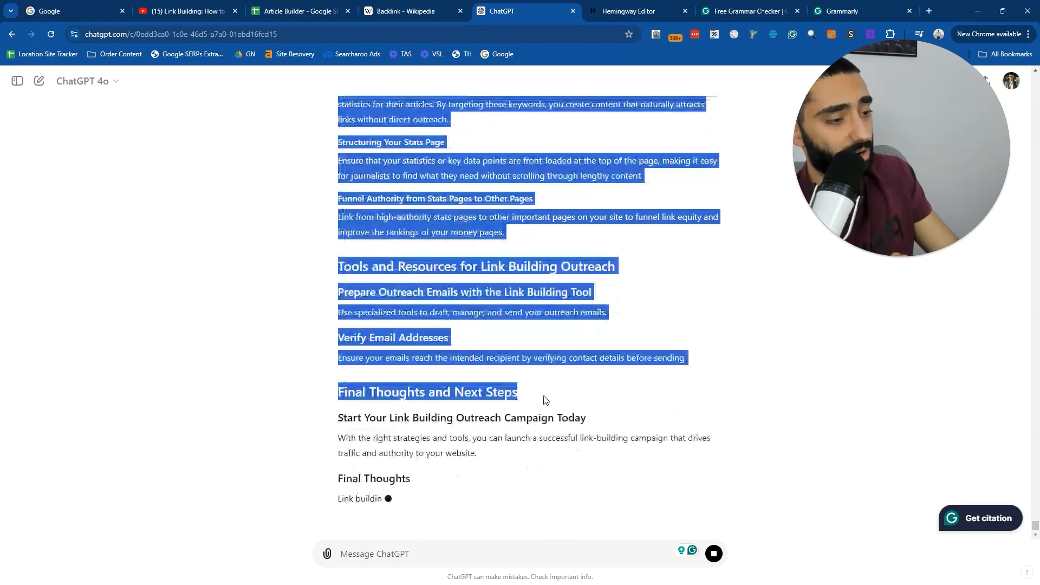
scroll("down", 3)
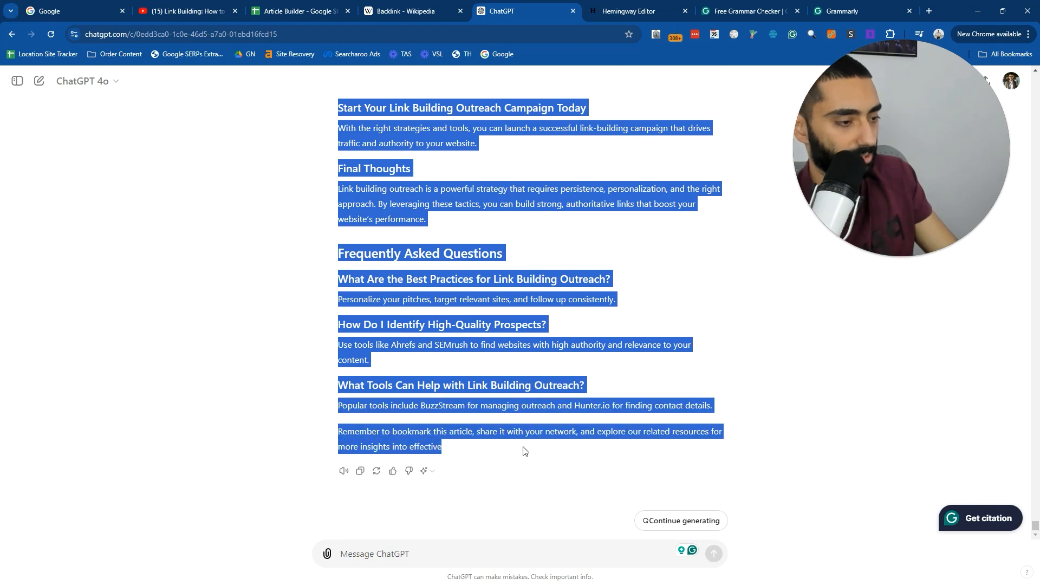
Return to Hemingway Editor to re-score the rewritten article: 30 of 152 sentences very hard, 18 hard.
left_click(635, 12)
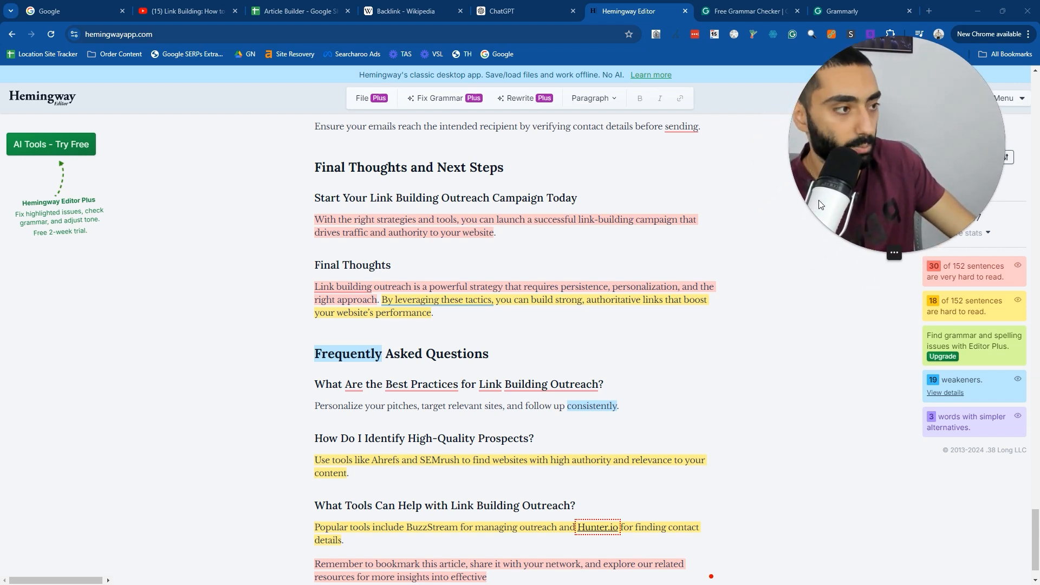
Bring back the Article Builder sheet with the Link Building Outreach prompt brief.
left_click(300, 11)
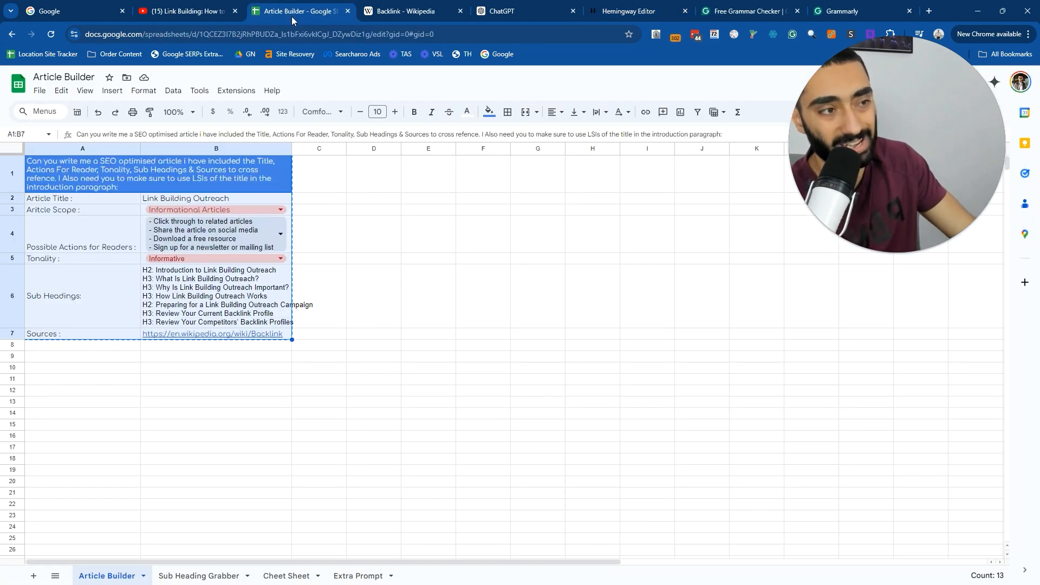
mouse_move(302, 289)
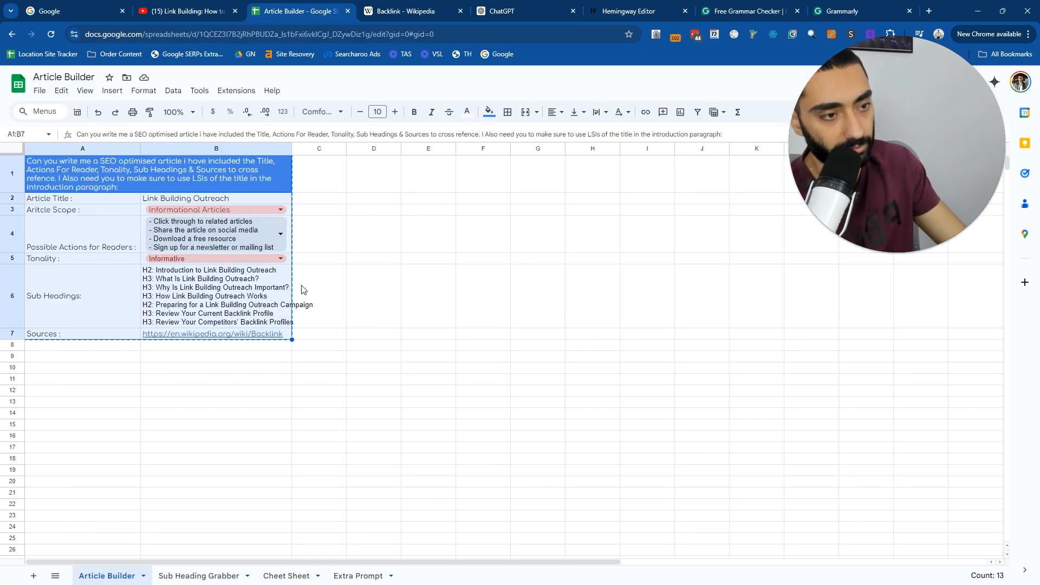
mouse_move(350, 286)
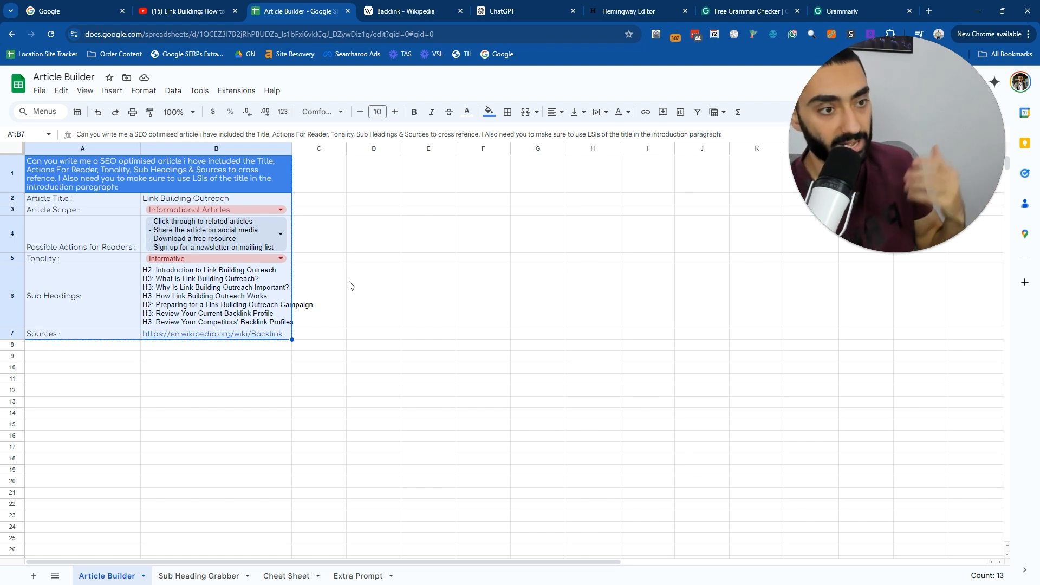
mouse_move(754, 360)
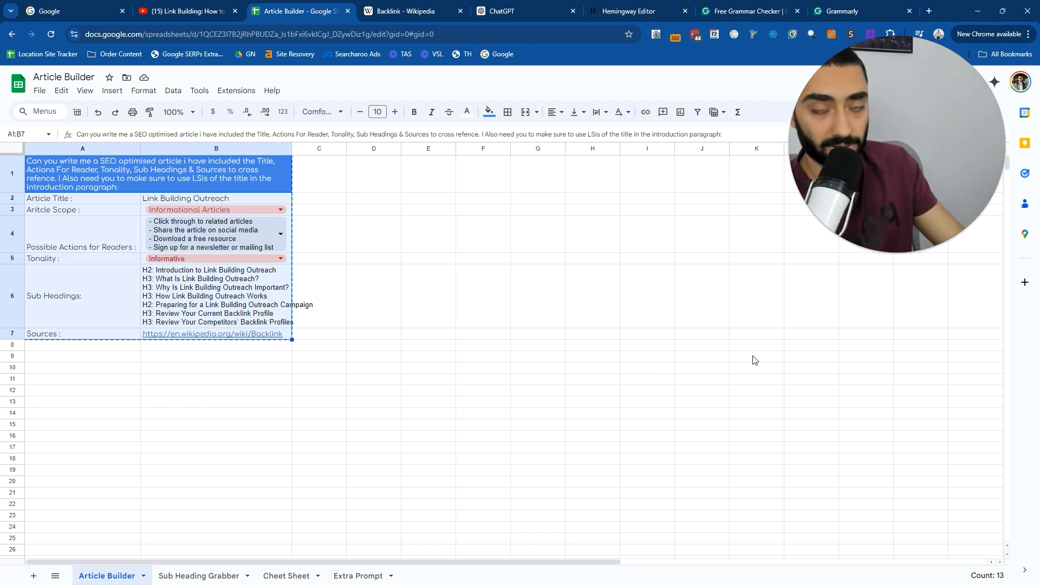